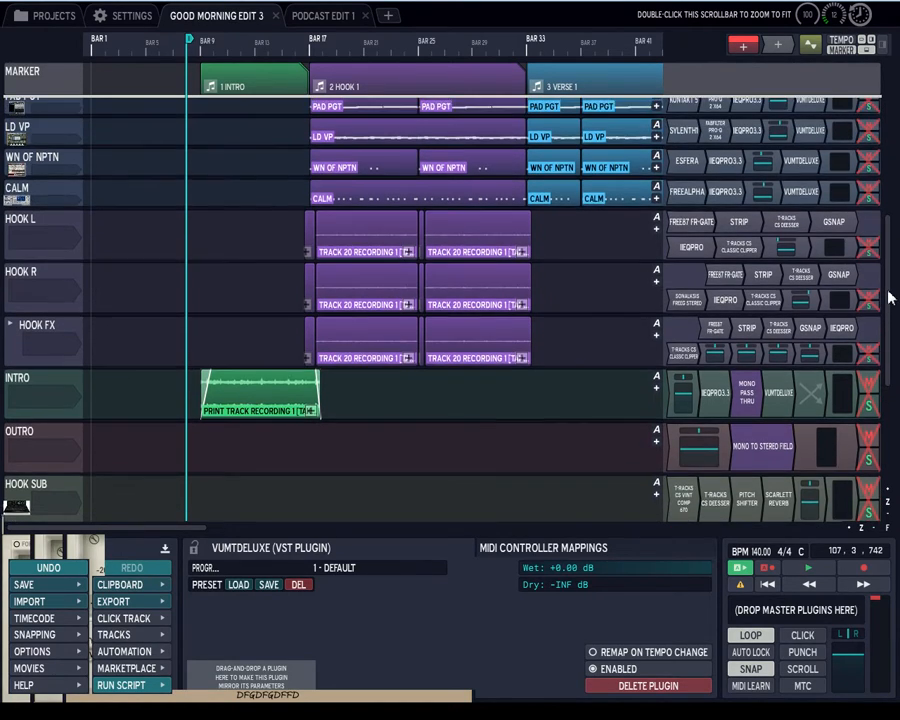
# Step: Scroll the track list so the KICK and SNARE tracks at the top come into view
pyautogui.scroll(3)
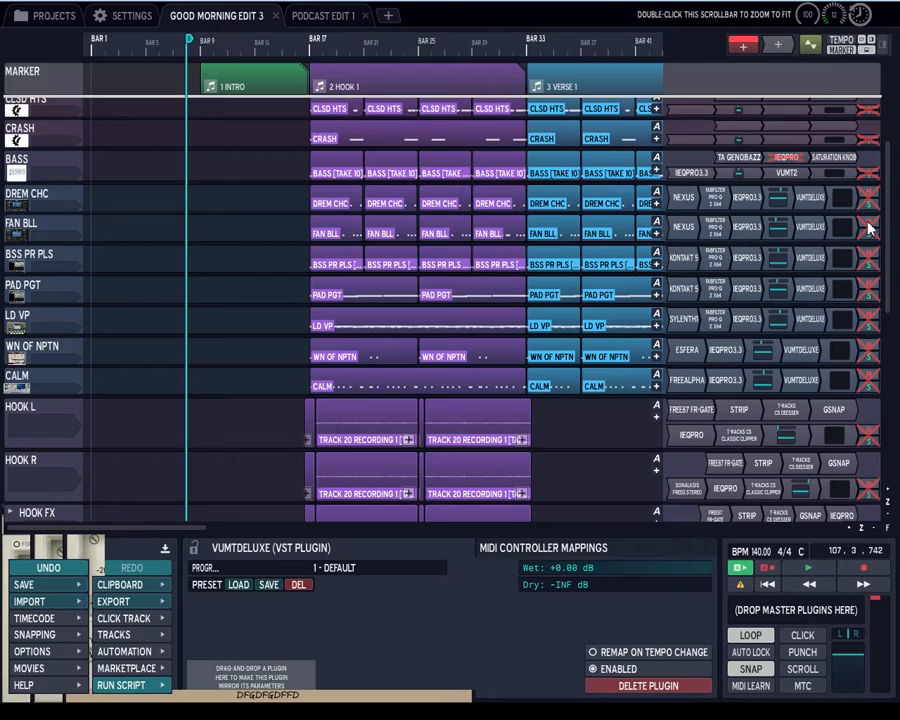
pyautogui.scroll(3)
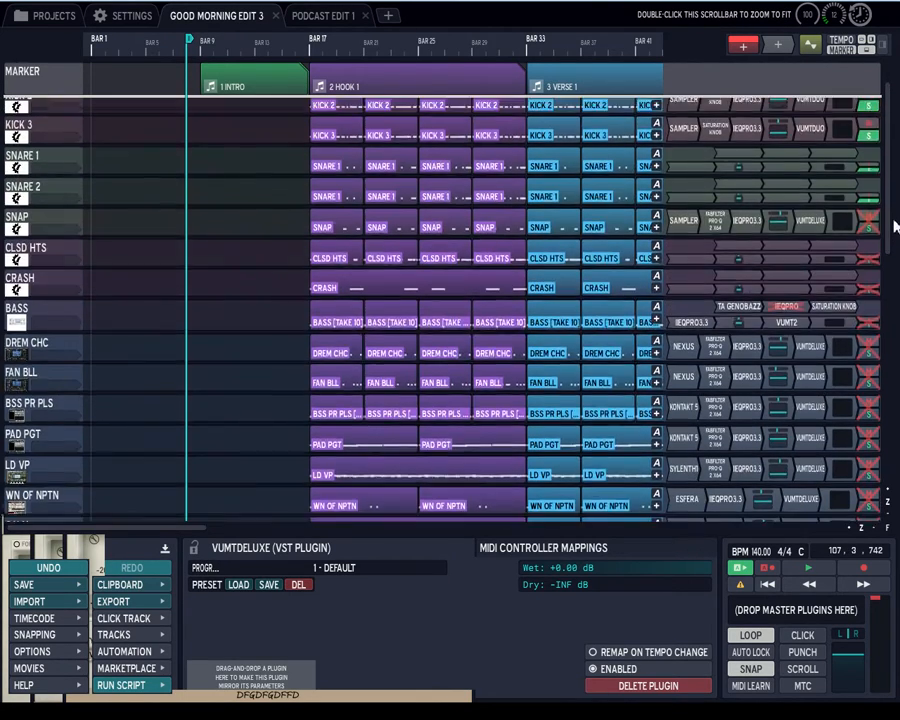
pyautogui.scroll(-3)
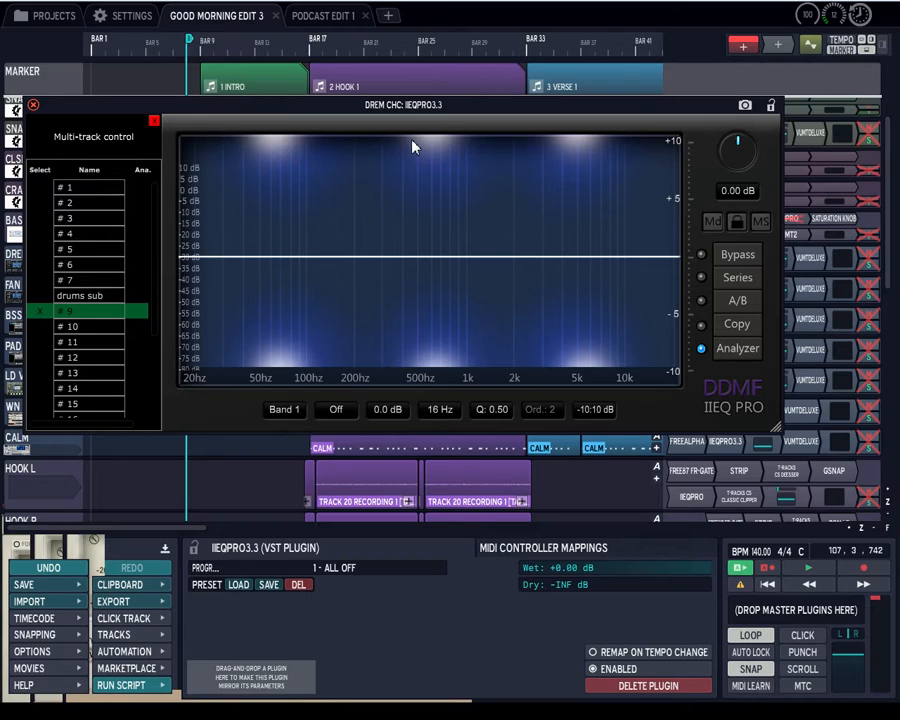
pyautogui.moveTo(348, 118)
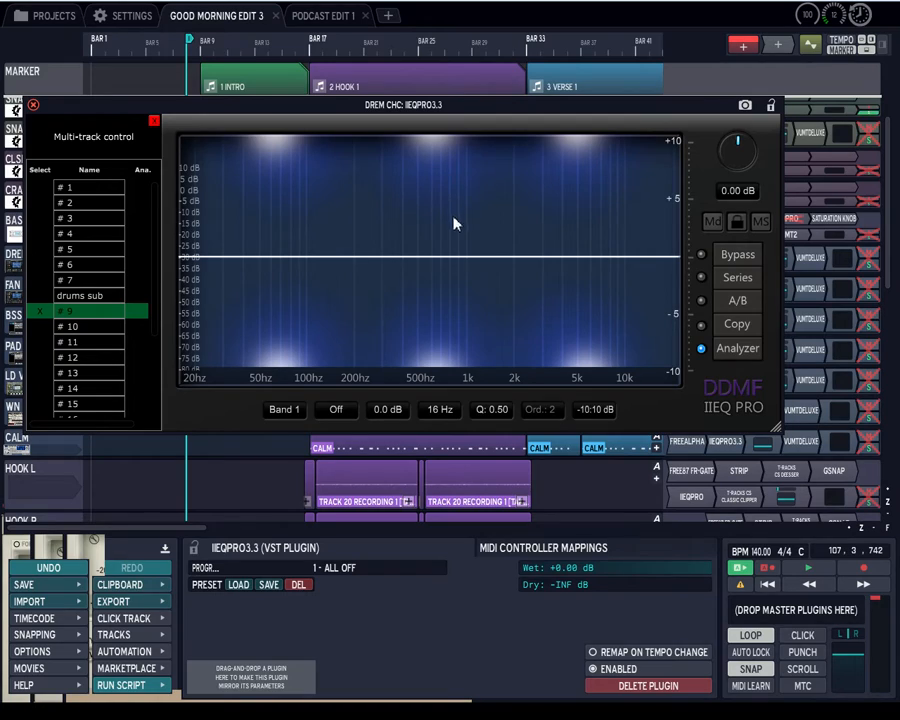
pyautogui.moveTo(238, 278)
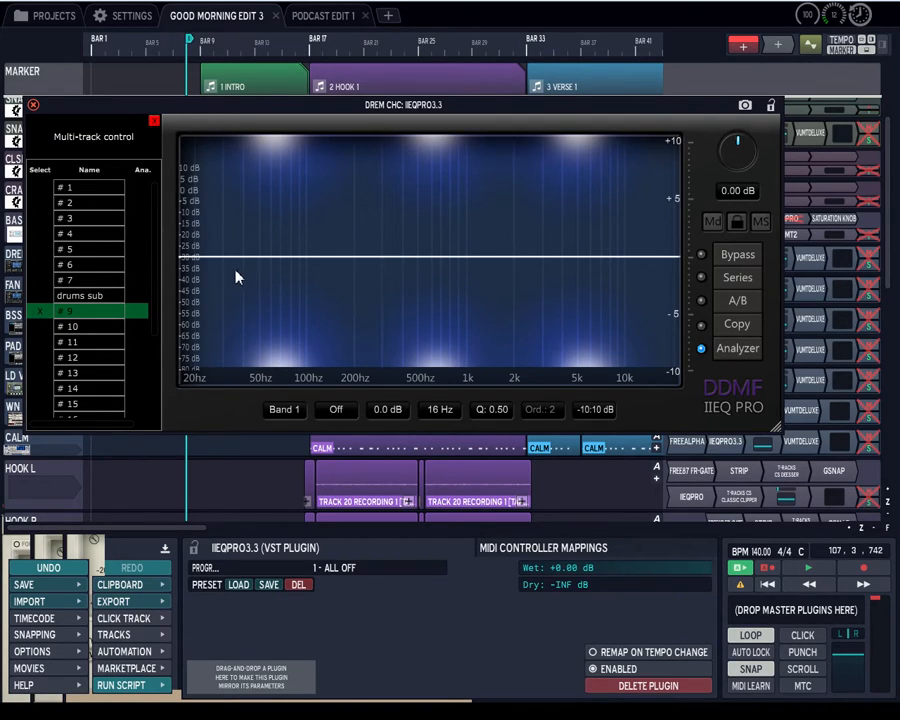
pyautogui.moveTo(238, 268)
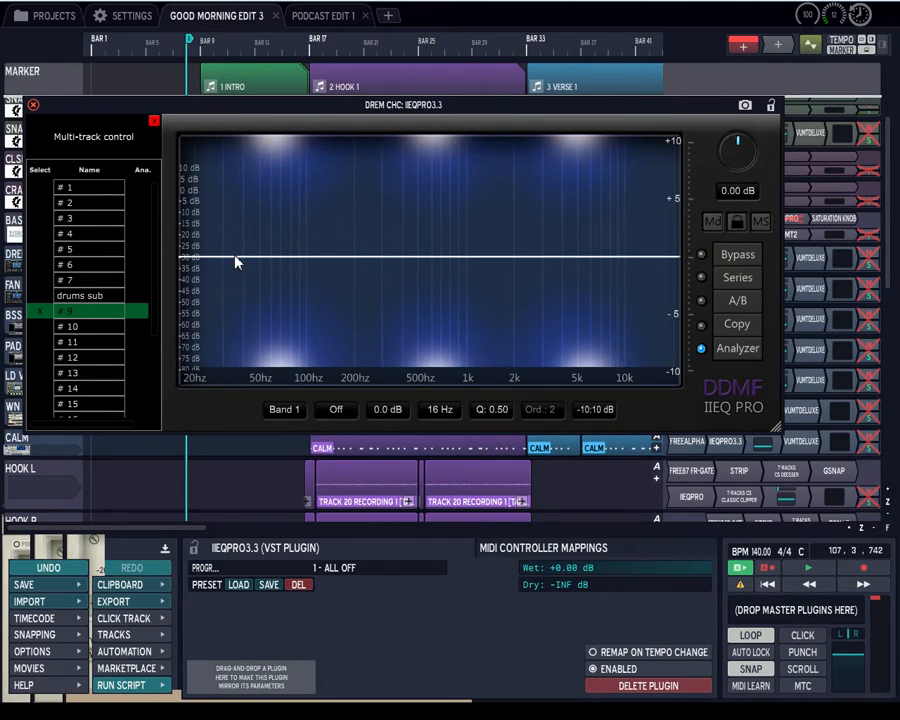
pyautogui.moveTo(228, 266)
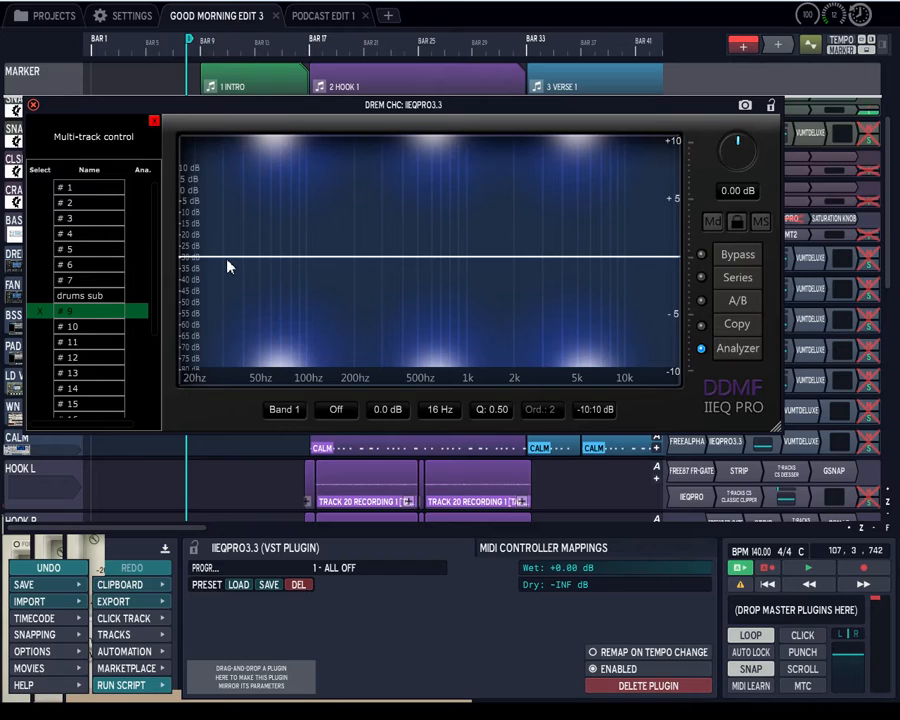
pyautogui.moveTo(118, 180)
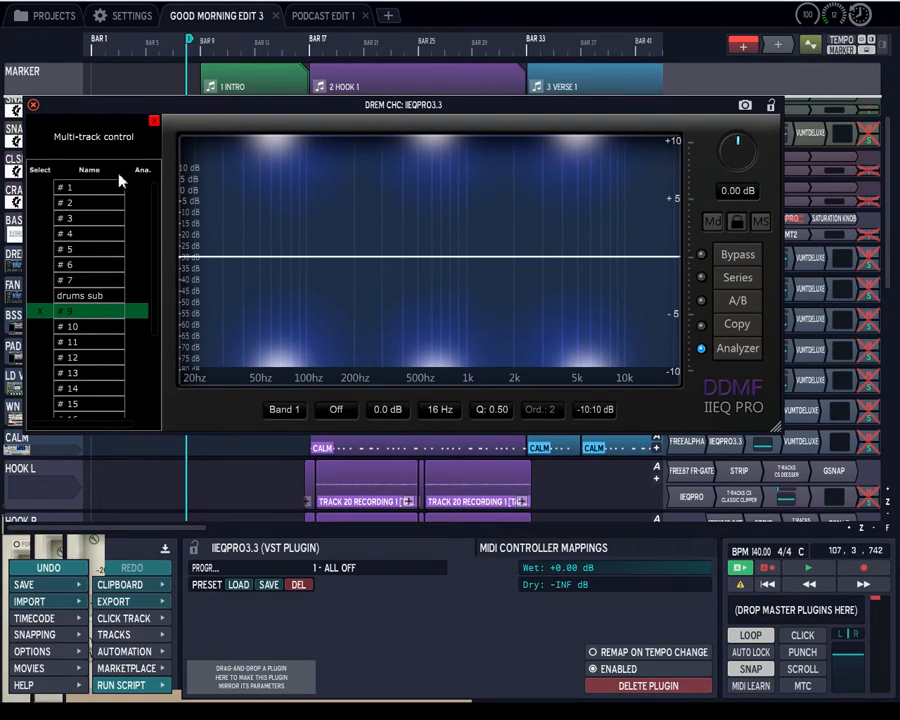
pyautogui.moveTo(248, 212)
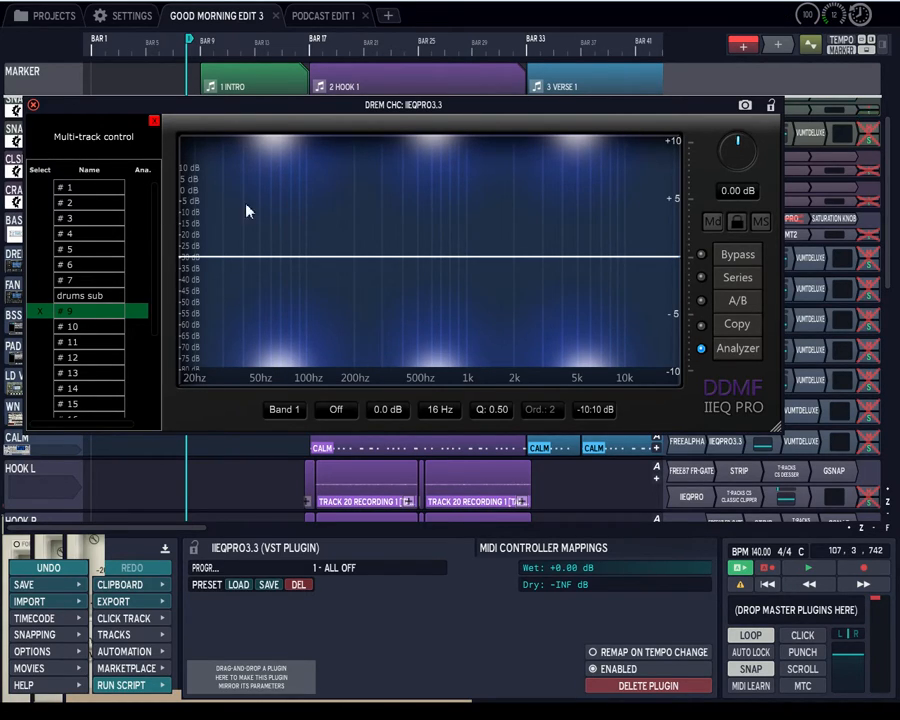
pyautogui.moveTo(212, 260)
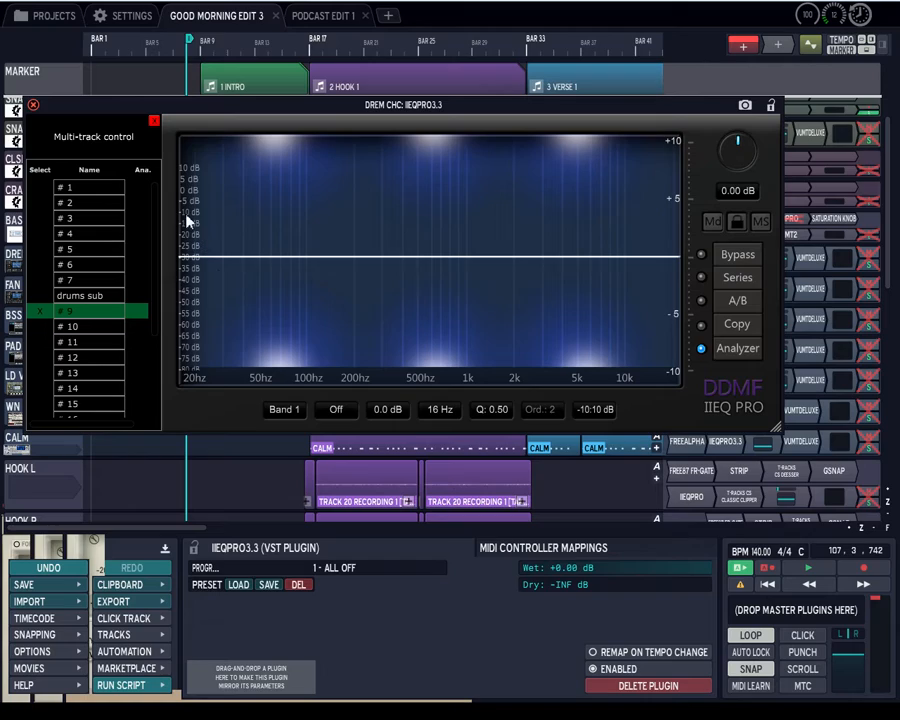
pyautogui.moveTo(212, 264)
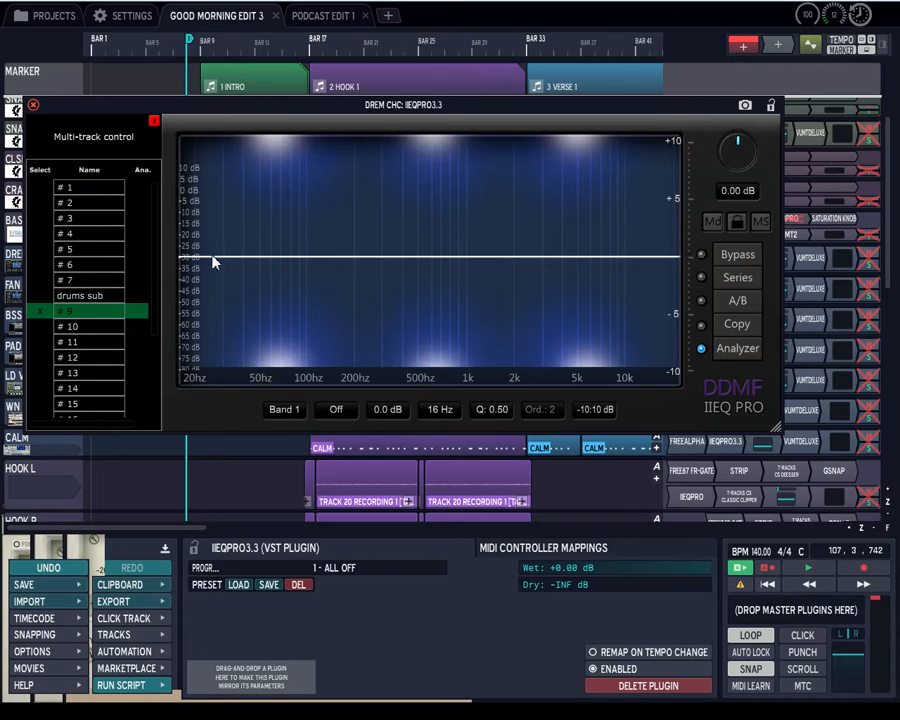
pyautogui.moveTo(268, 258)
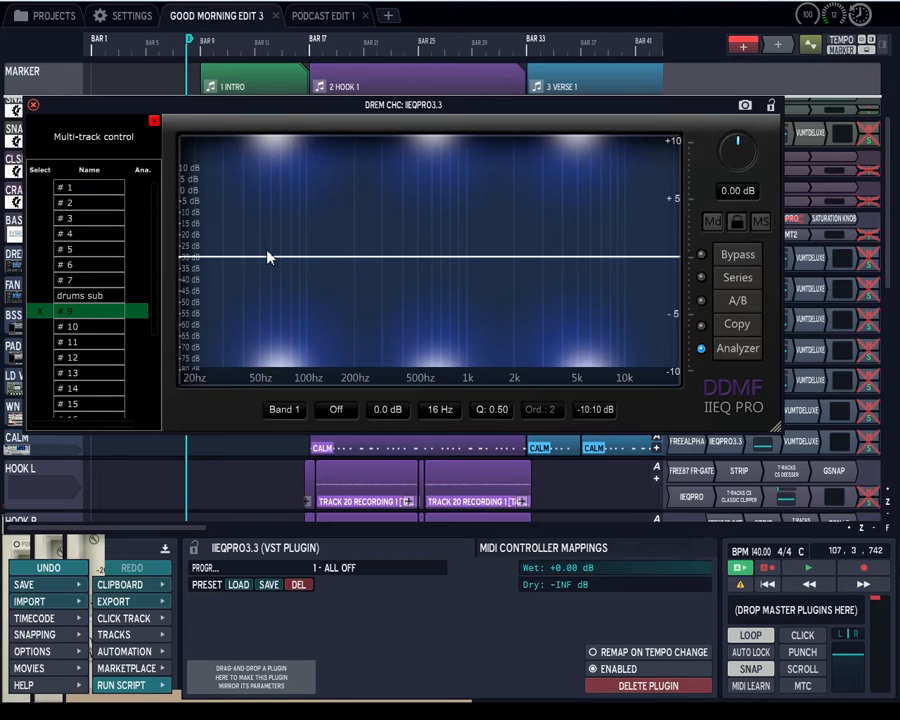
pyautogui.moveTo(564, 290)
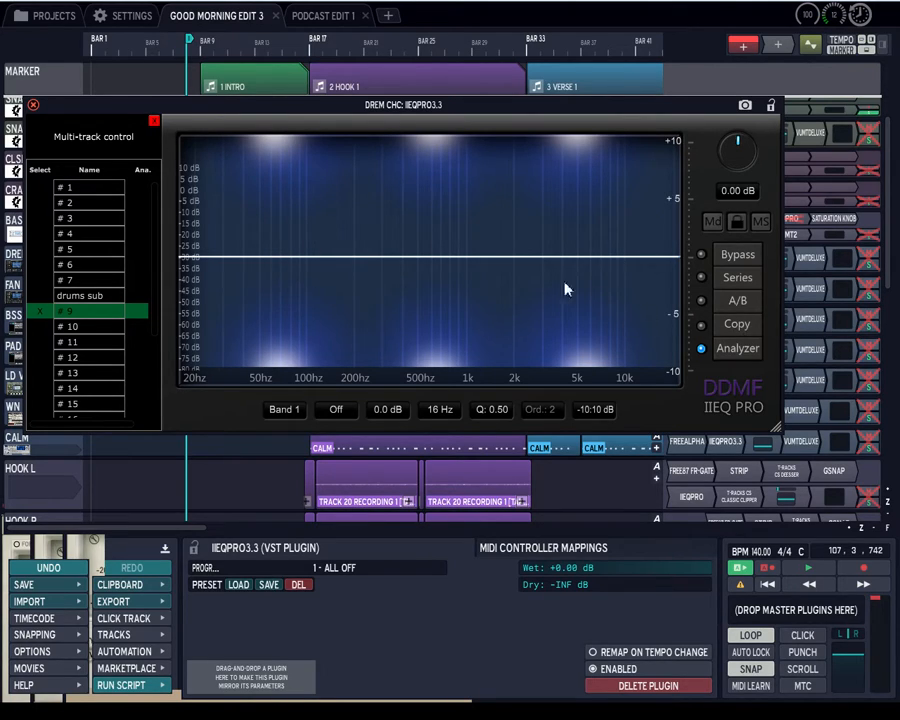
pyautogui.moveTo(312, 258)
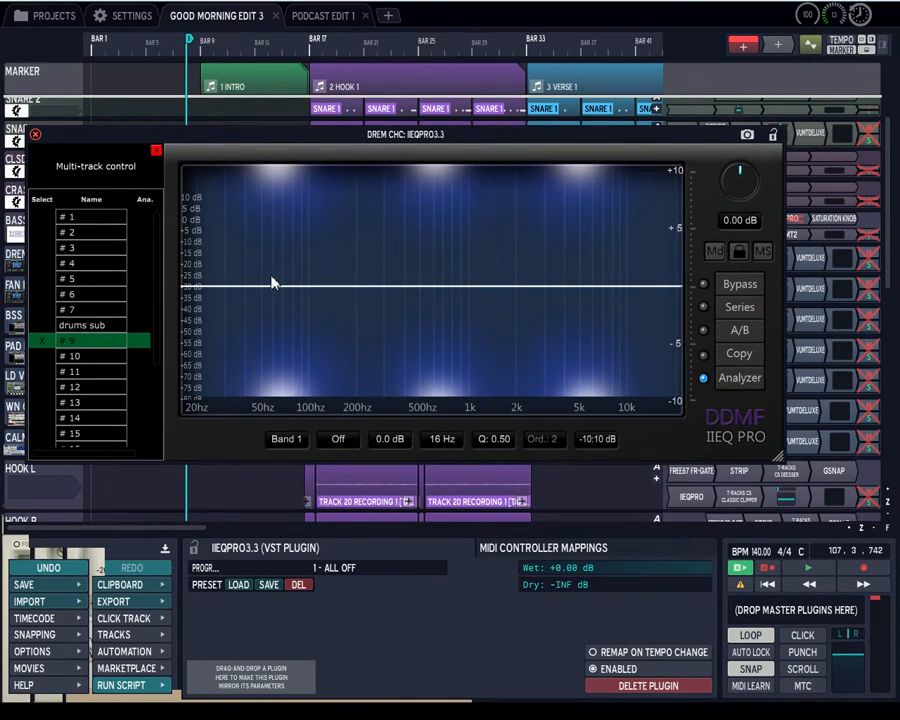
pyautogui.moveTo(420, 434)
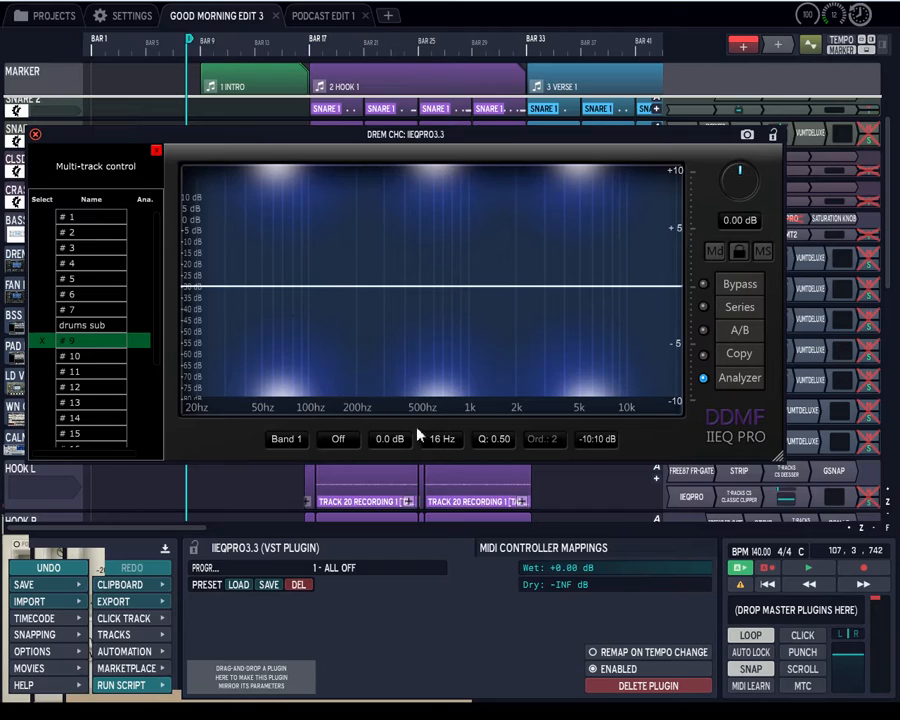
pyautogui.moveTo(316, 368)
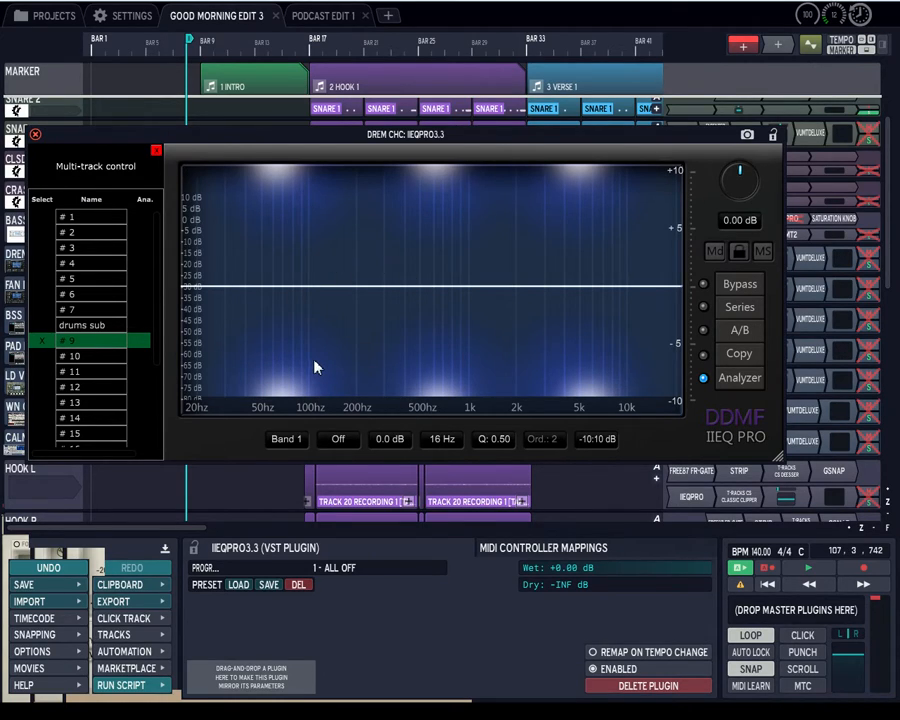
pyautogui.moveTo(182, 292)
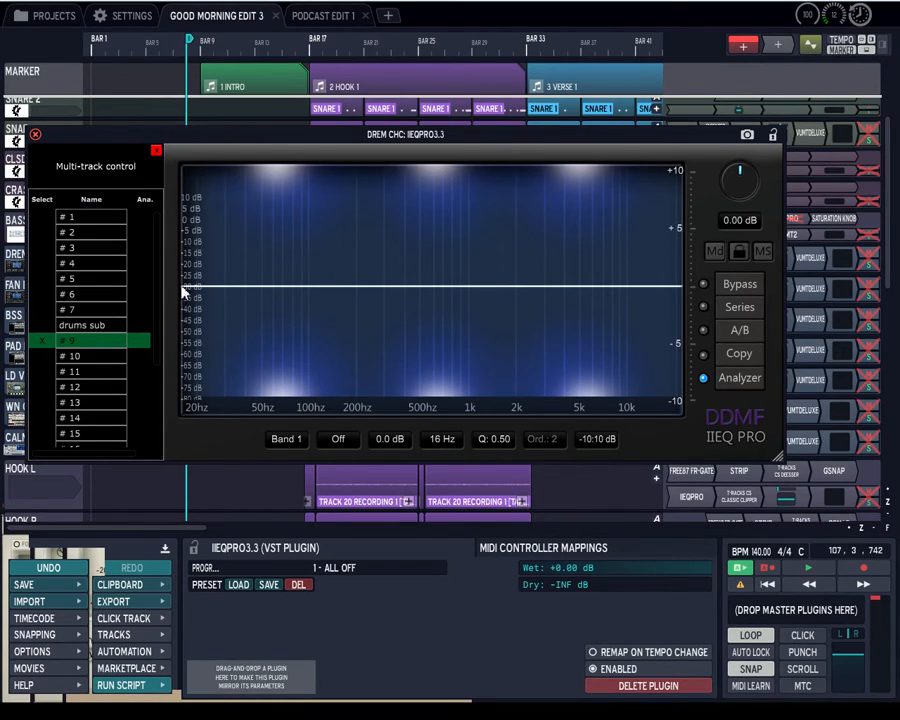
pyautogui.moveTo(408, 152)
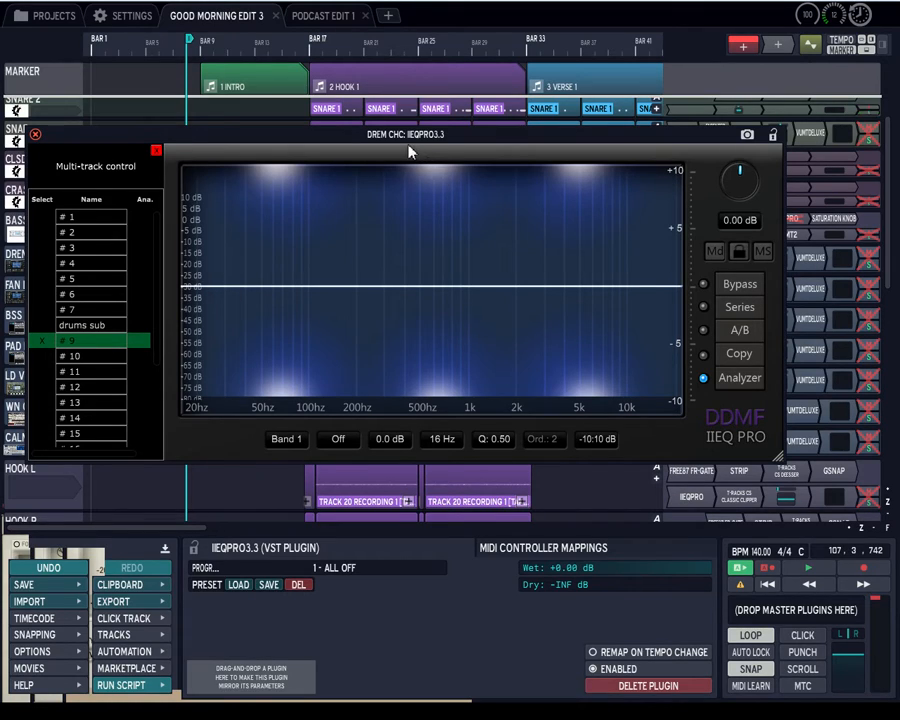
pyautogui.moveTo(316, 298)
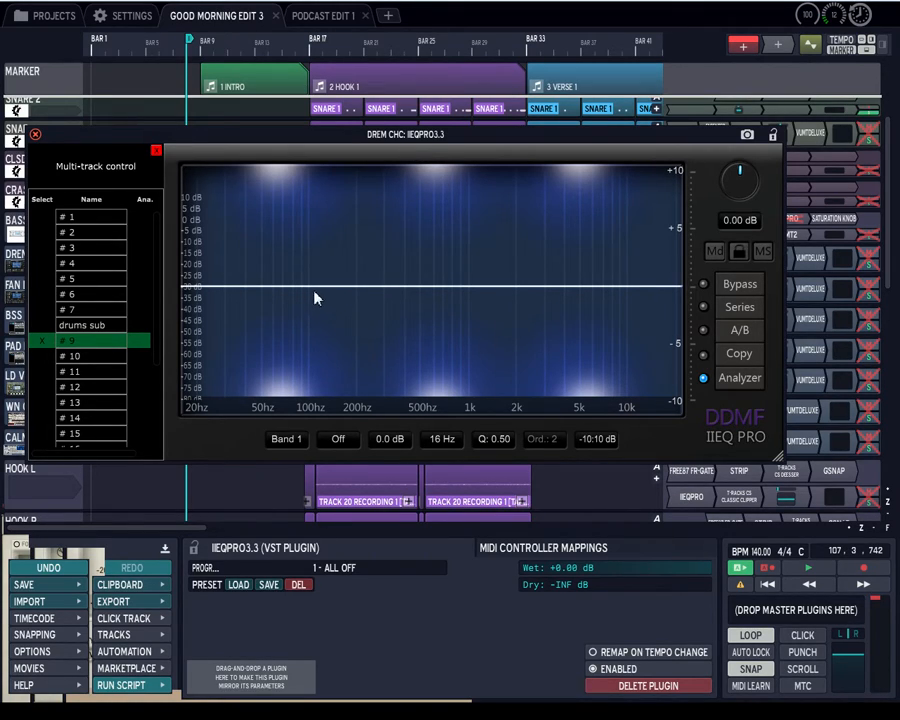
pyautogui.moveTo(396, 298)
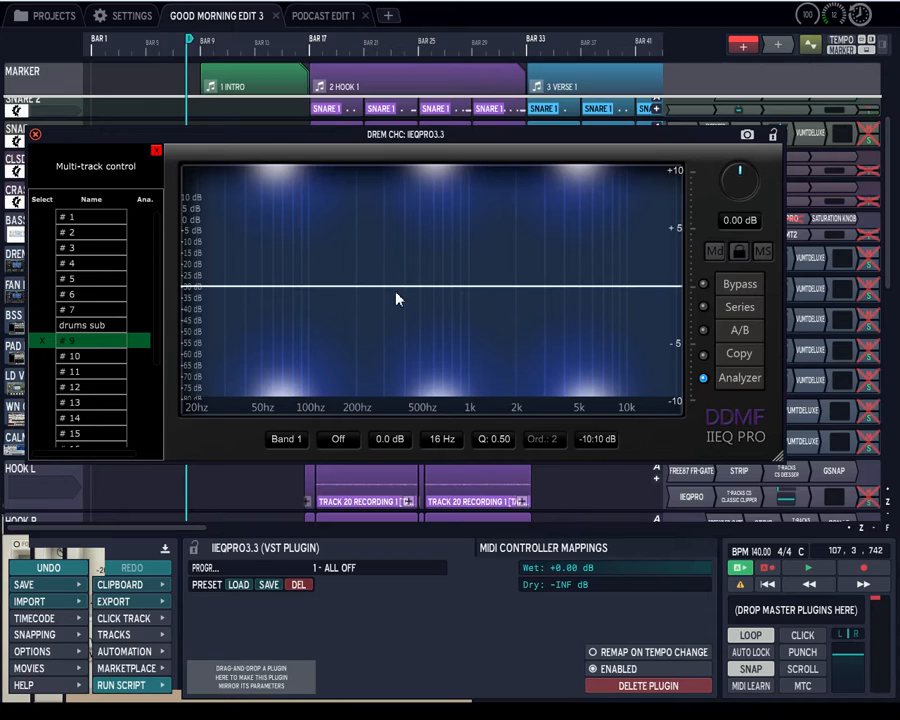
pyautogui.moveTo(476, 282)
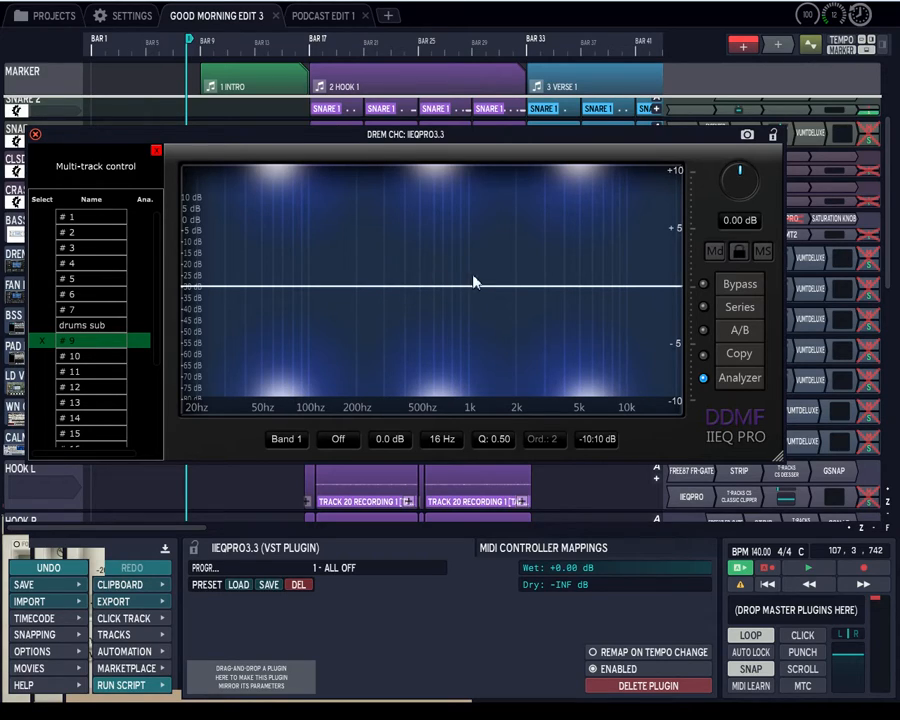
pyautogui.moveTo(268, 294)
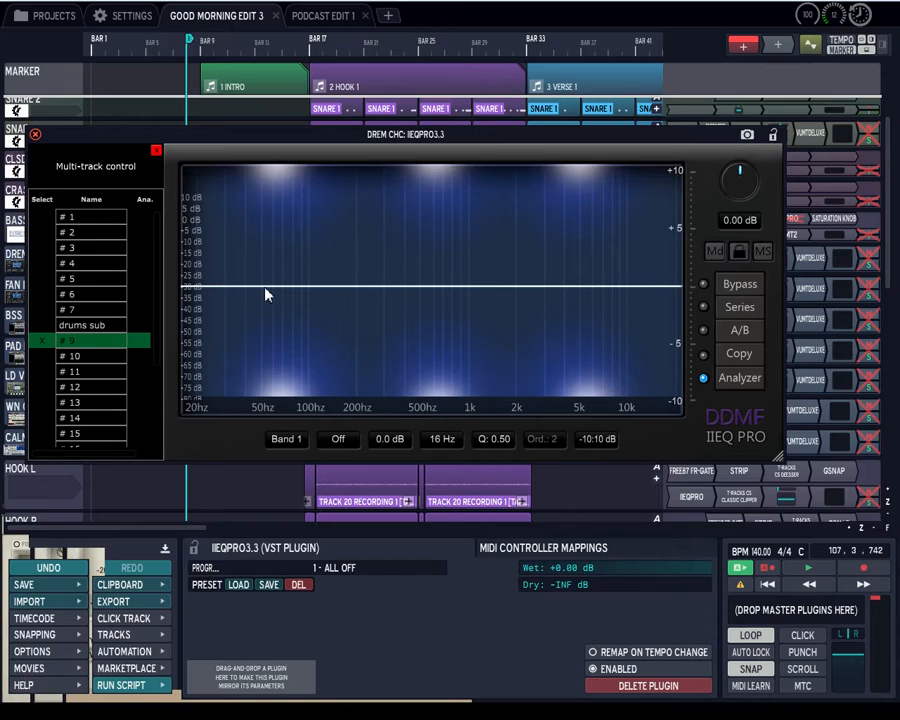
pyautogui.moveTo(224, 296)
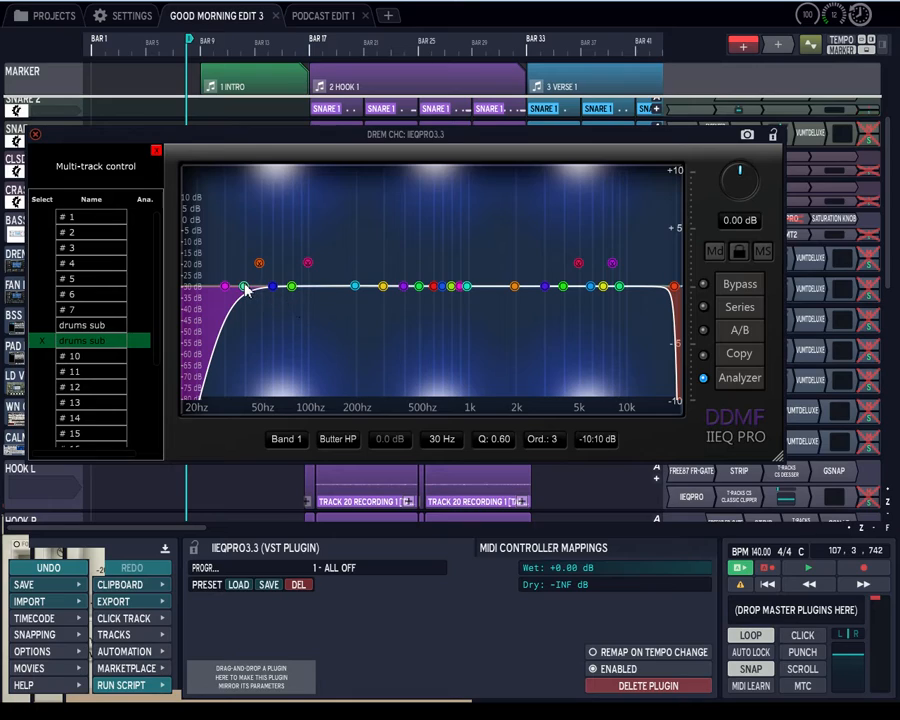
pyautogui.moveTo(250, 344)
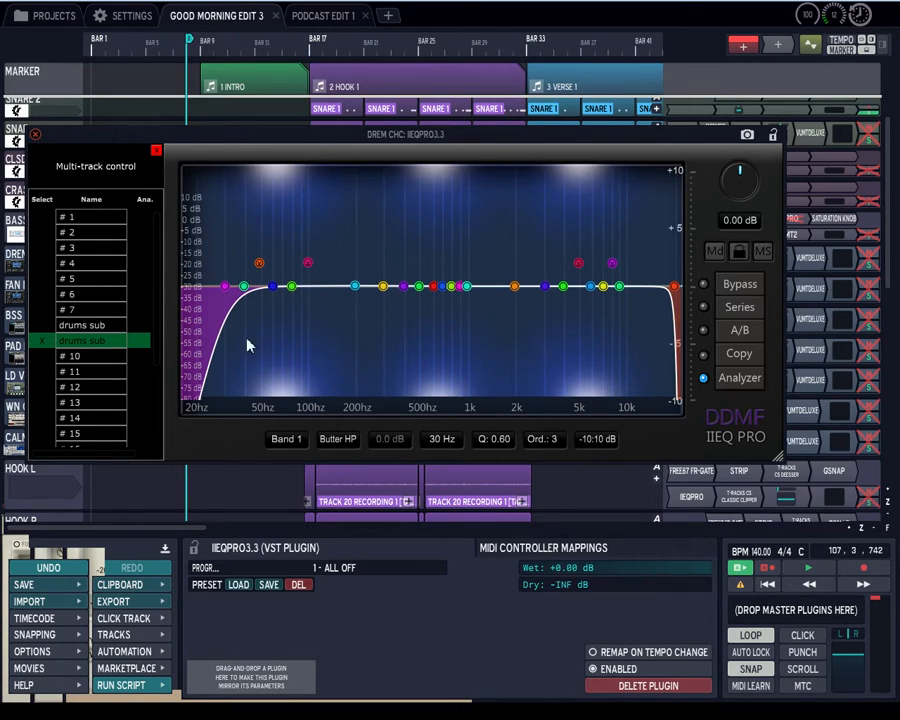
pyautogui.moveTo(236, 244)
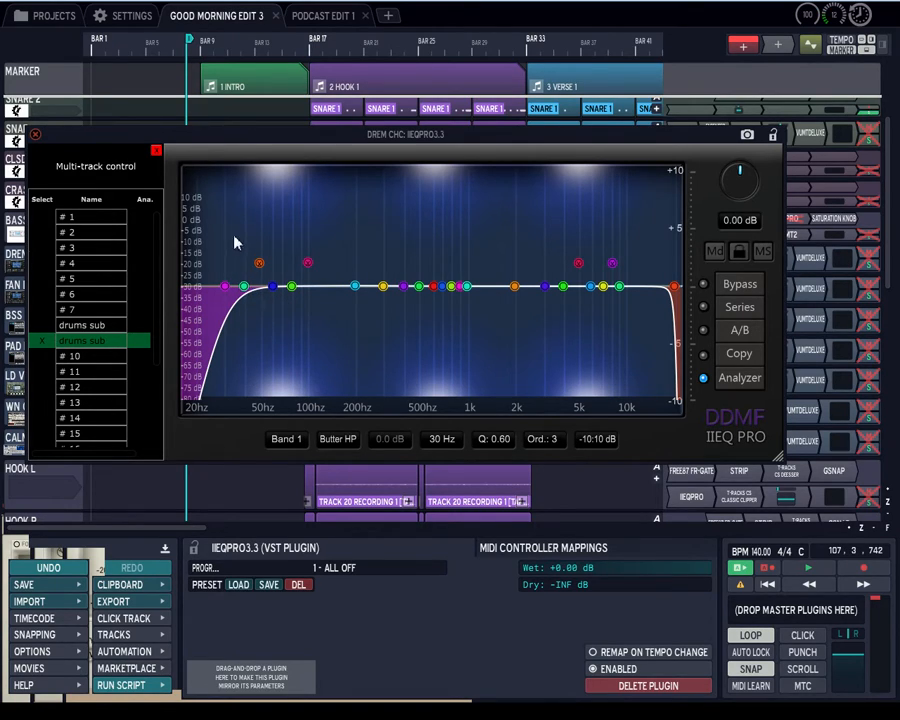
pyautogui.moveTo(296, 266)
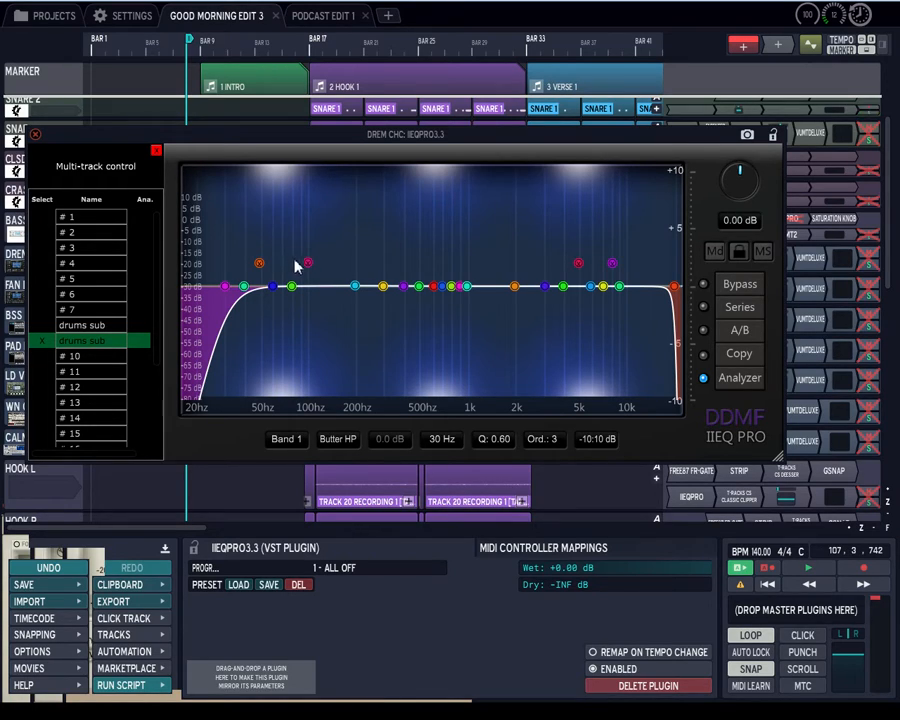
pyautogui.moveTo(256, 264)
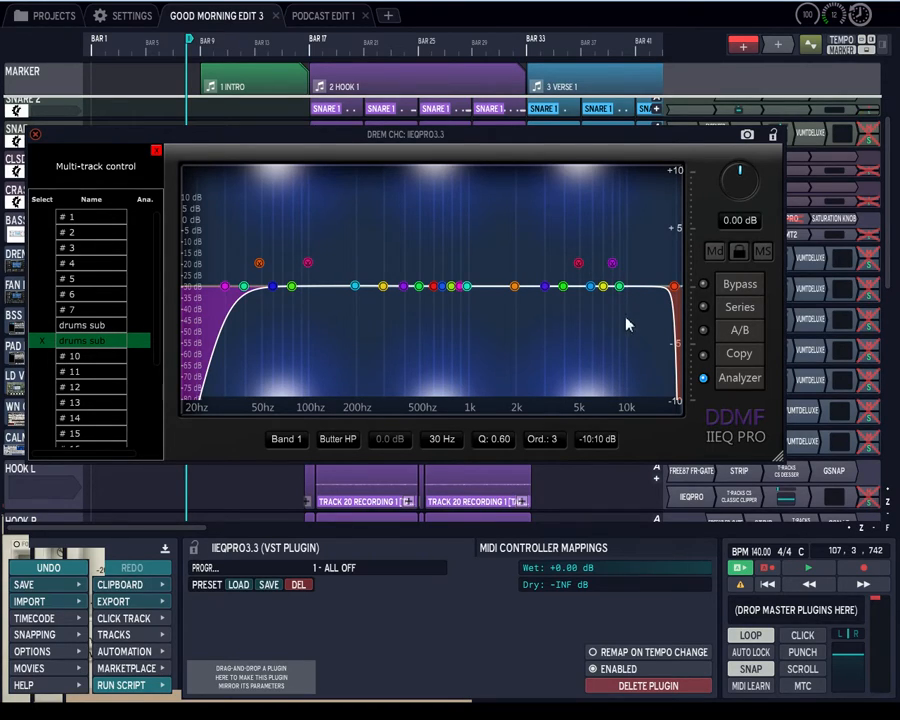
pyautogui.moveTo(622, 302)
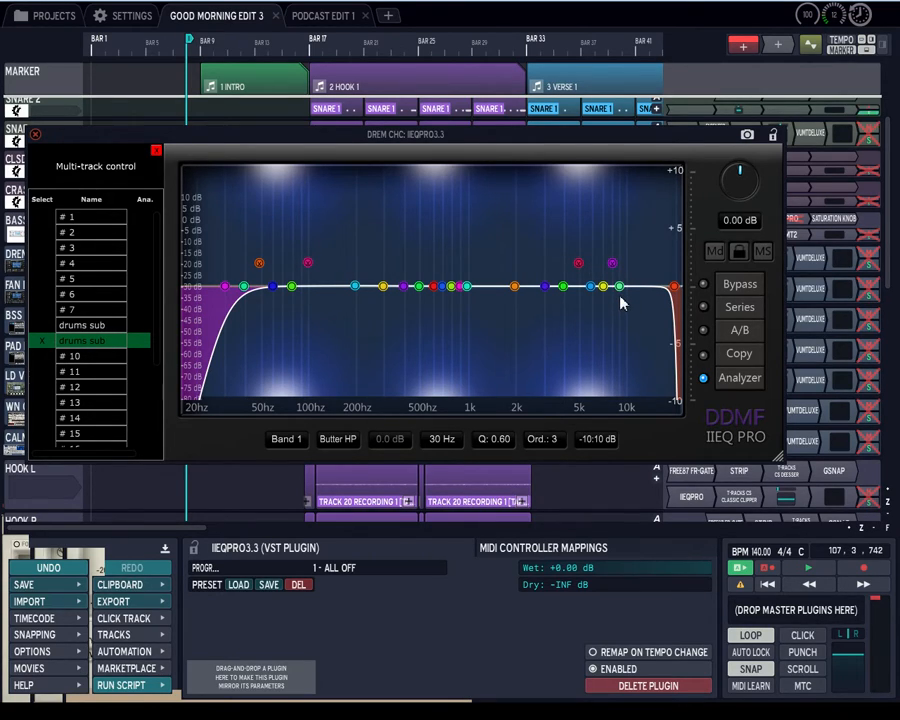
pyautogui.moveTo(672, 312)
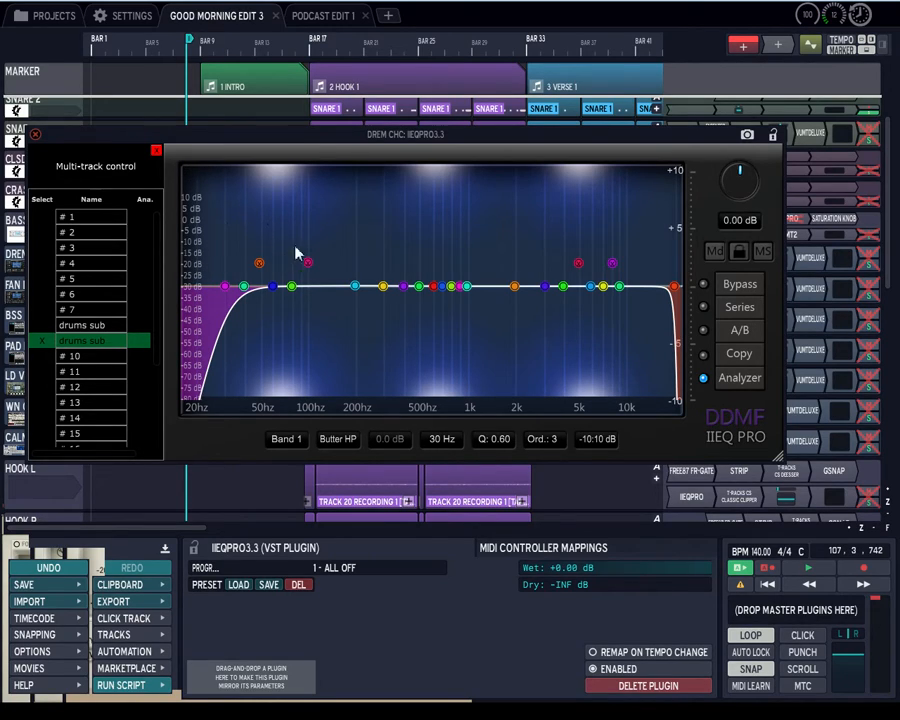
pyautogui.moveTo(264, 298)
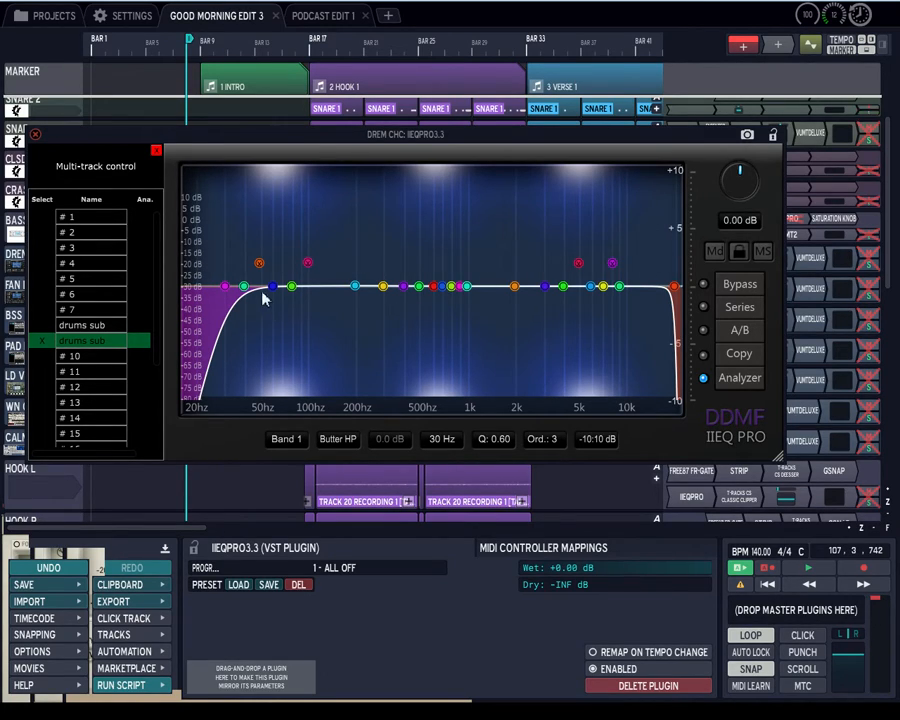
pyautogui.moveTo(210, 268)
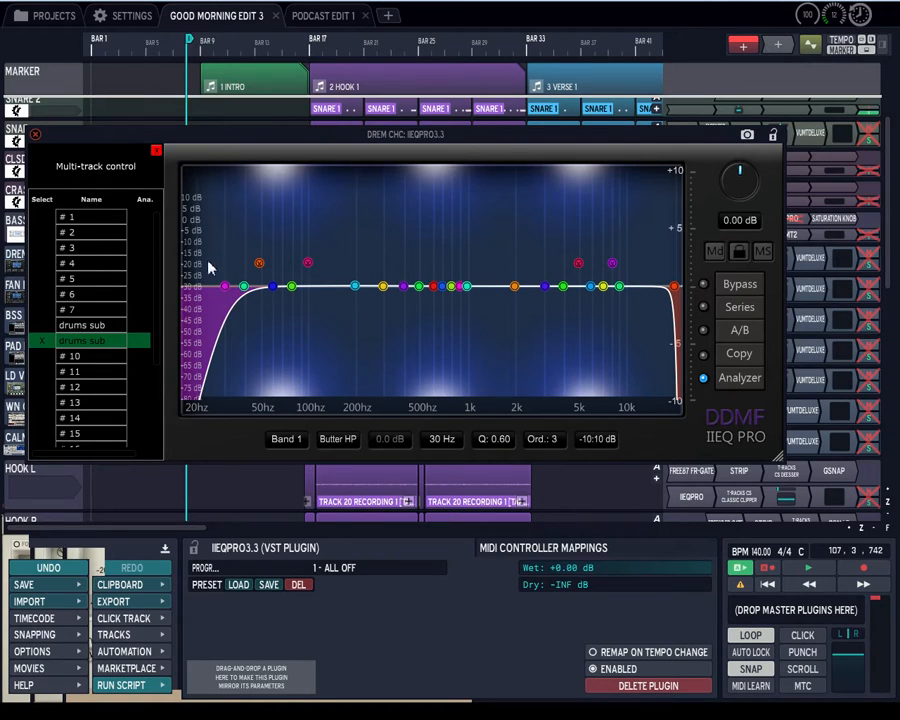
pyautogui.moveTo(264, 298)
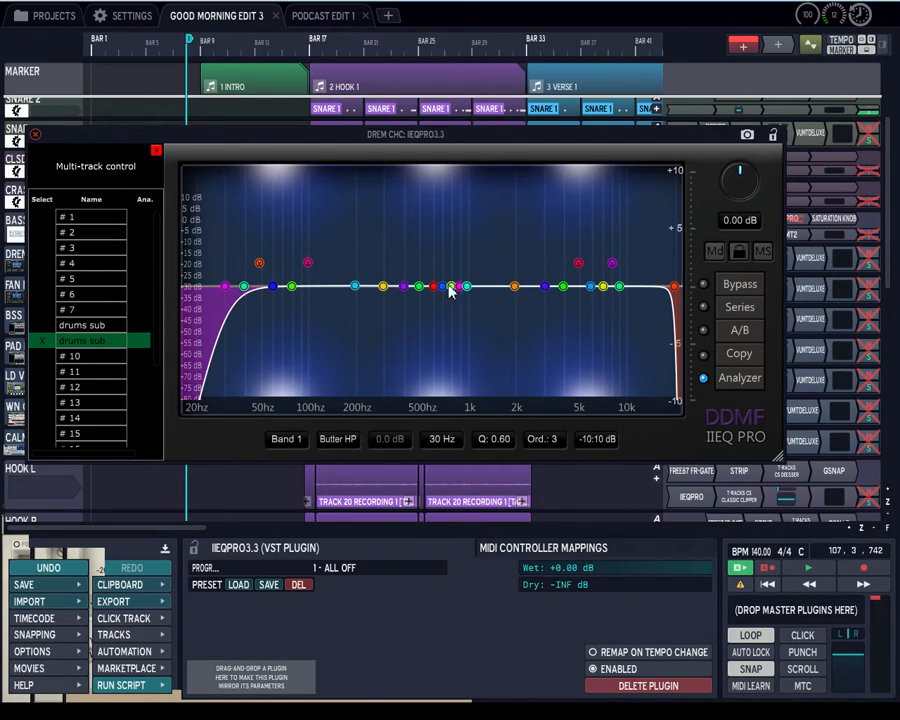
pyautogui.moveTo(356, 304)
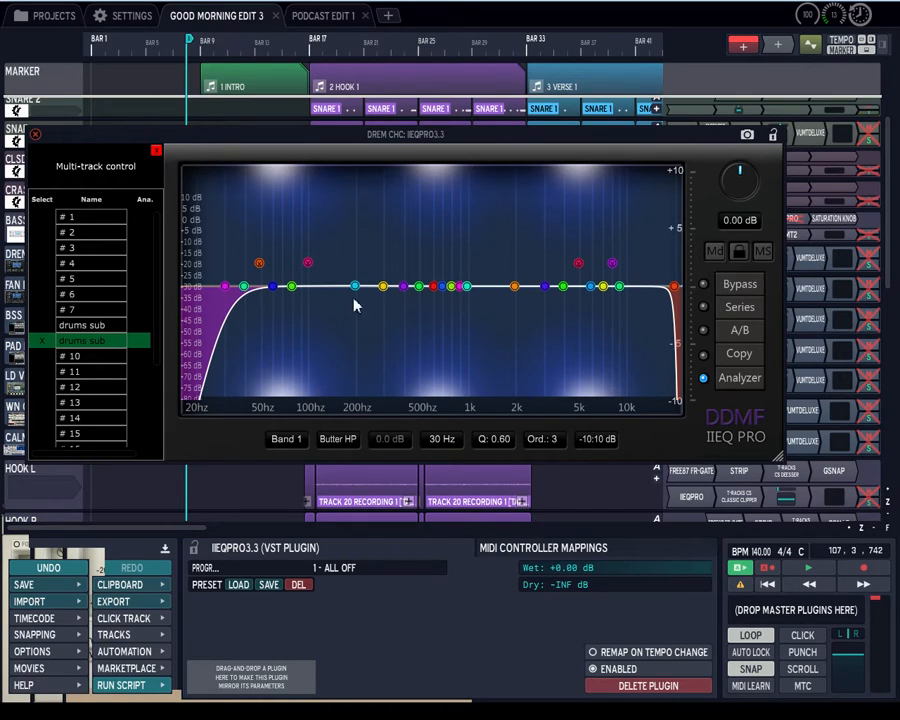
pyautogui.moveTo(312, 292)
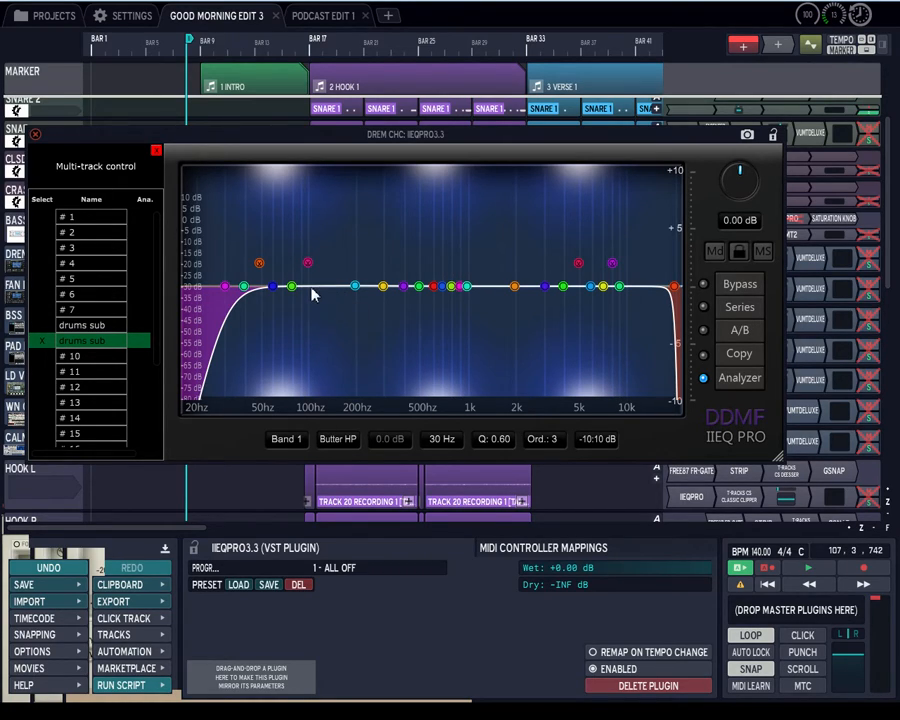
pyautogui.moveTo(310, 324)
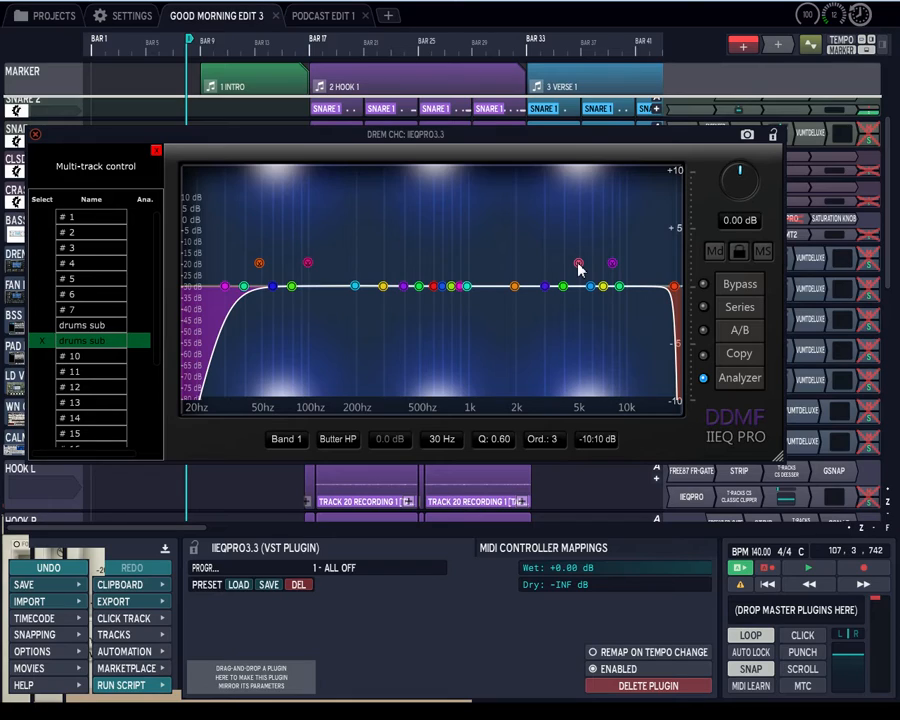
pyautogui.click(578, 264)
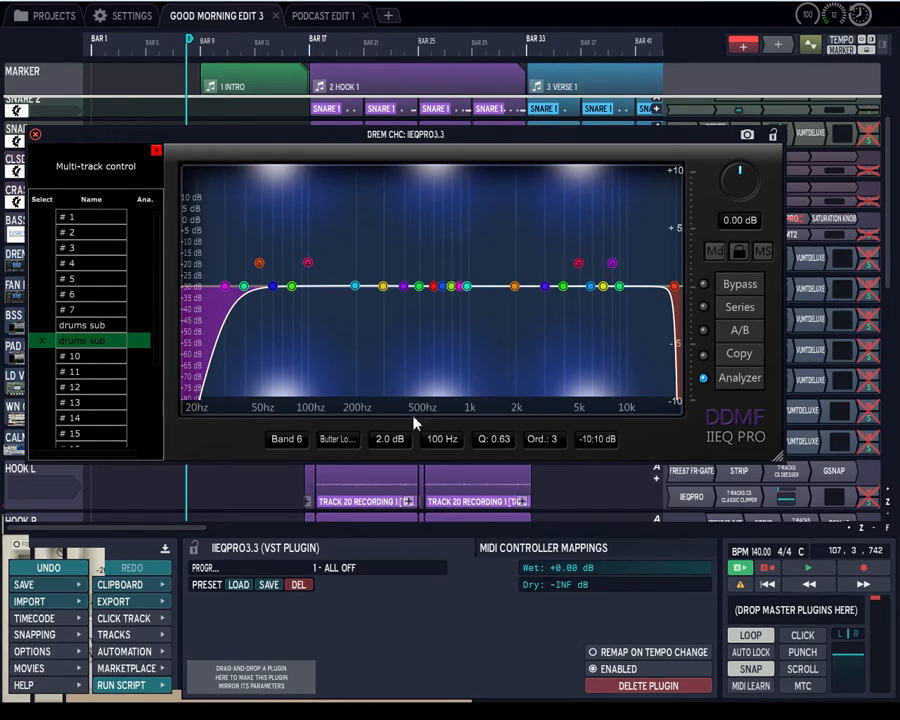
pyautogui.moveTo(316, 364)
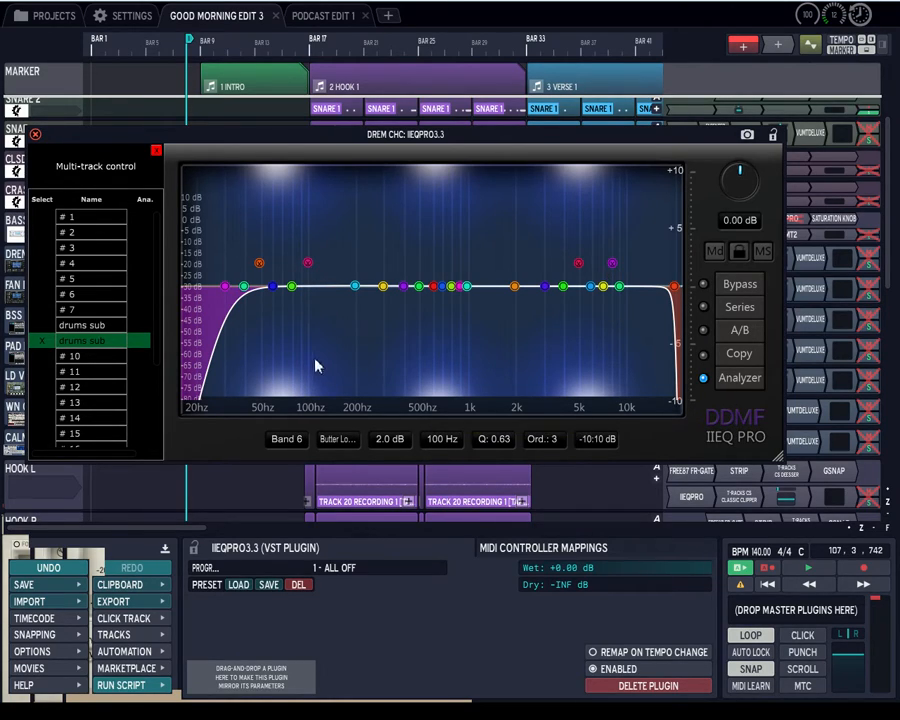
pyautogui.moveTo(258, 264)
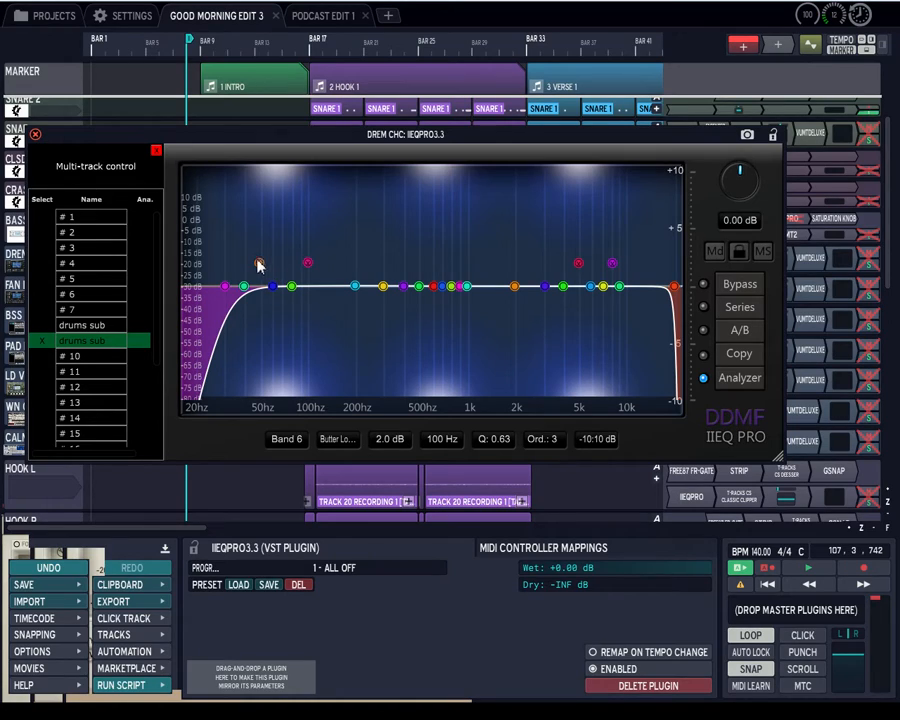
pyautogui.click(260, 264)
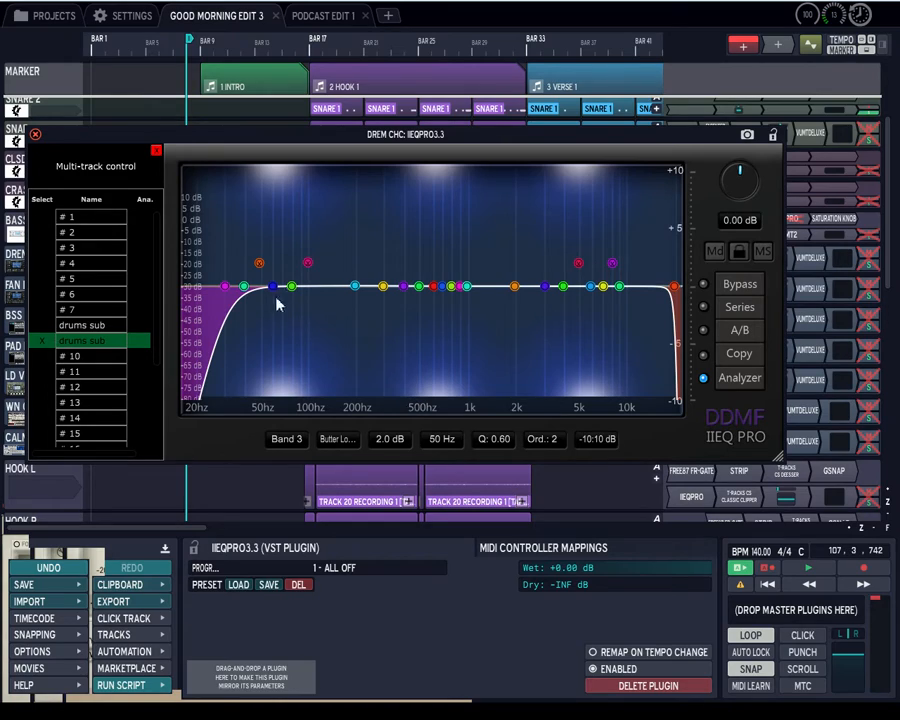
pyautogui.moveTo(396, 292)
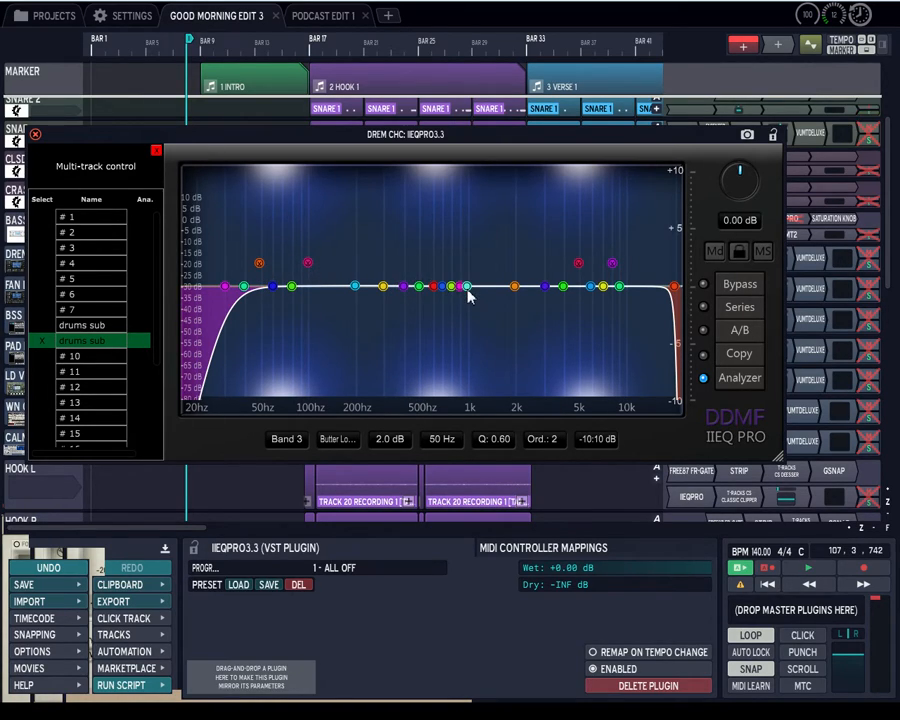
pyautogui.moveTo(460, 296)
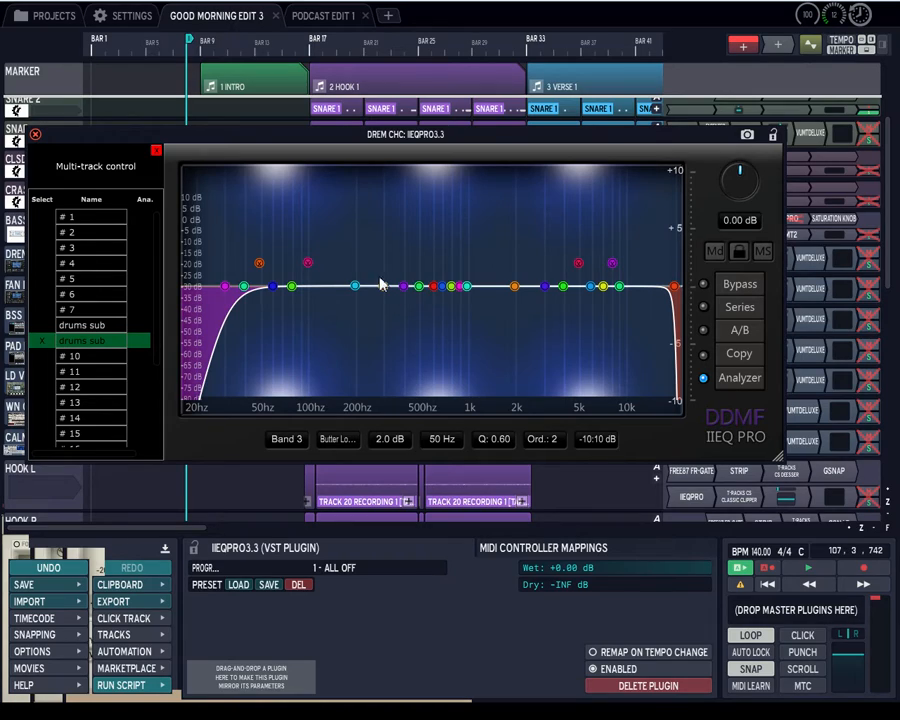
pyautogui.scroll(-3)
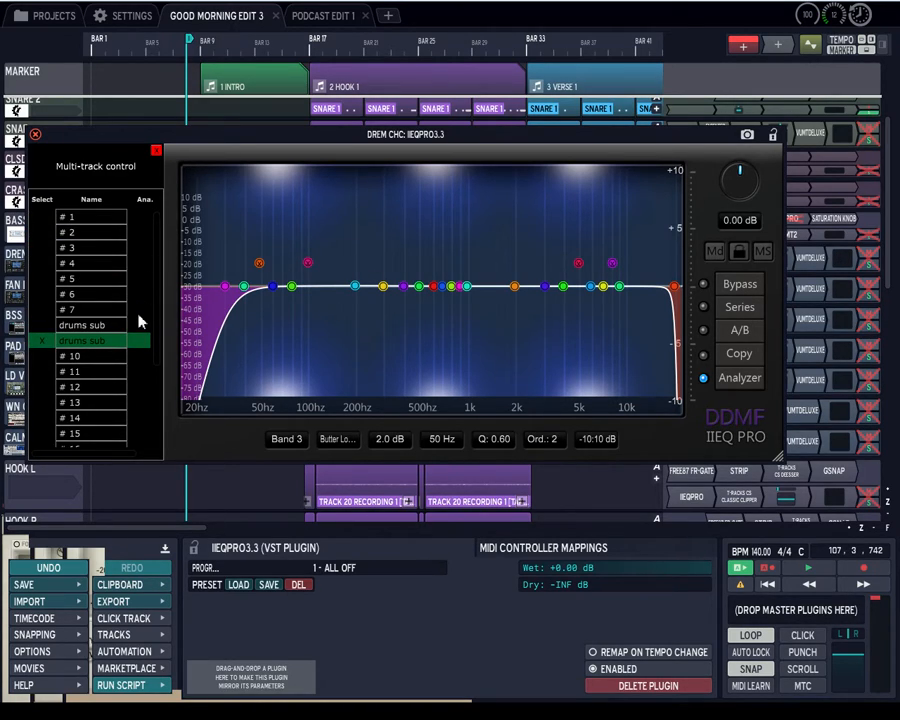
pyautogui.click(84, 324)
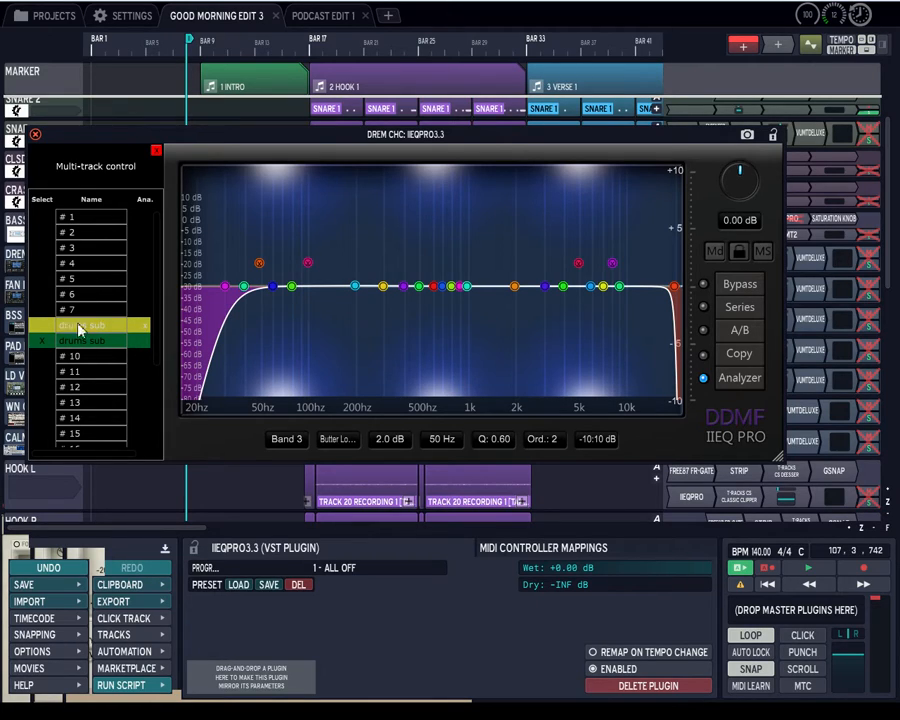
pyautogui.moveTo(284, 322)
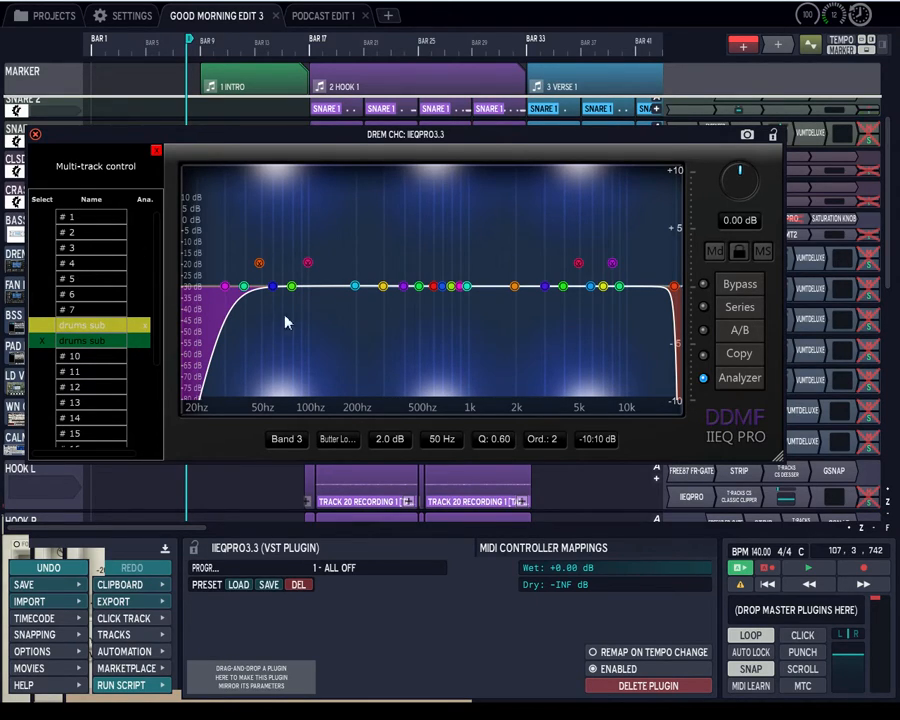
pyautogui.moveTo(364, 316)
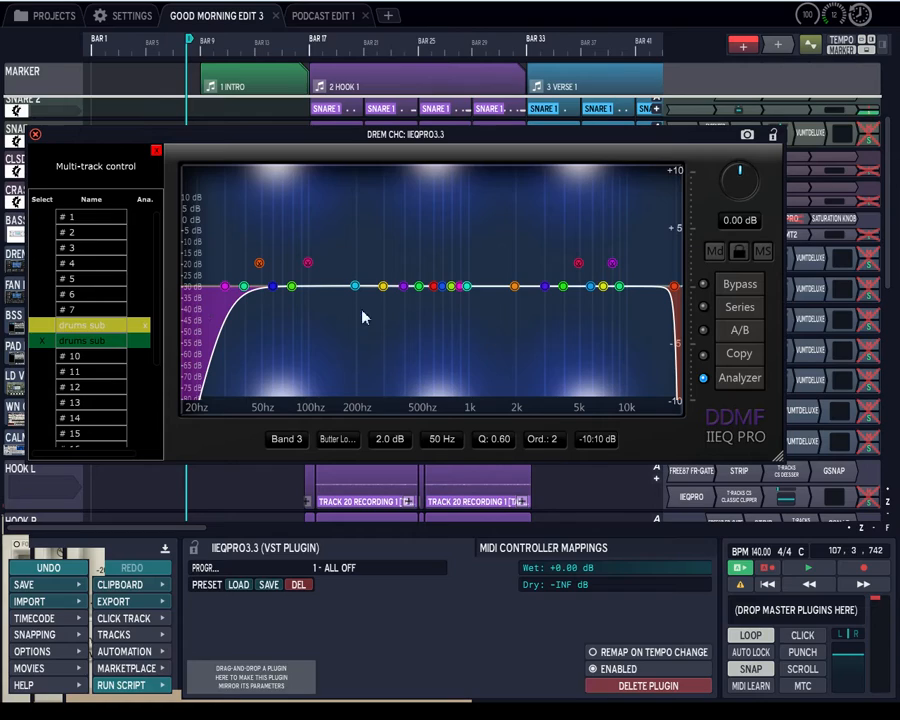
pyautogui.moveTo(604, 376)
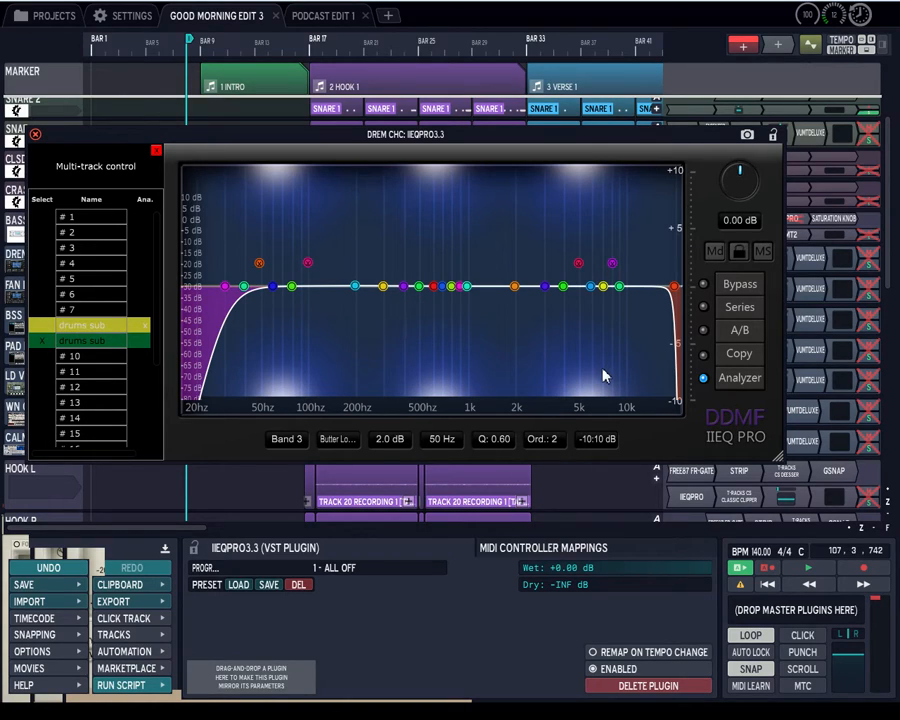
pyautogui.moveTo(316, 438)
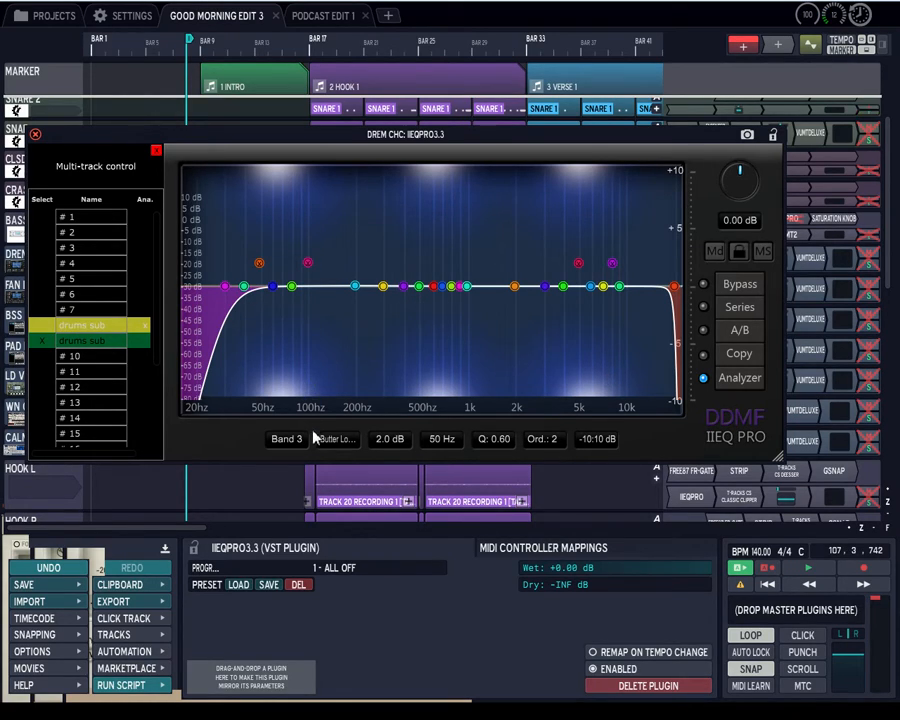
pyautogui.click(334, 438)
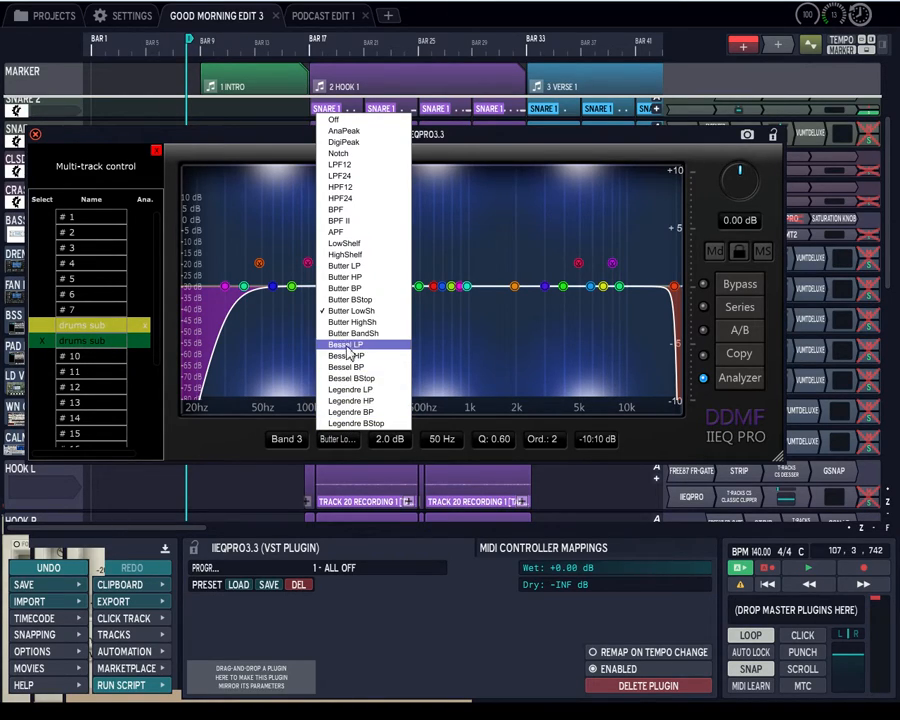
pyautogui.moveTo(344, 366)
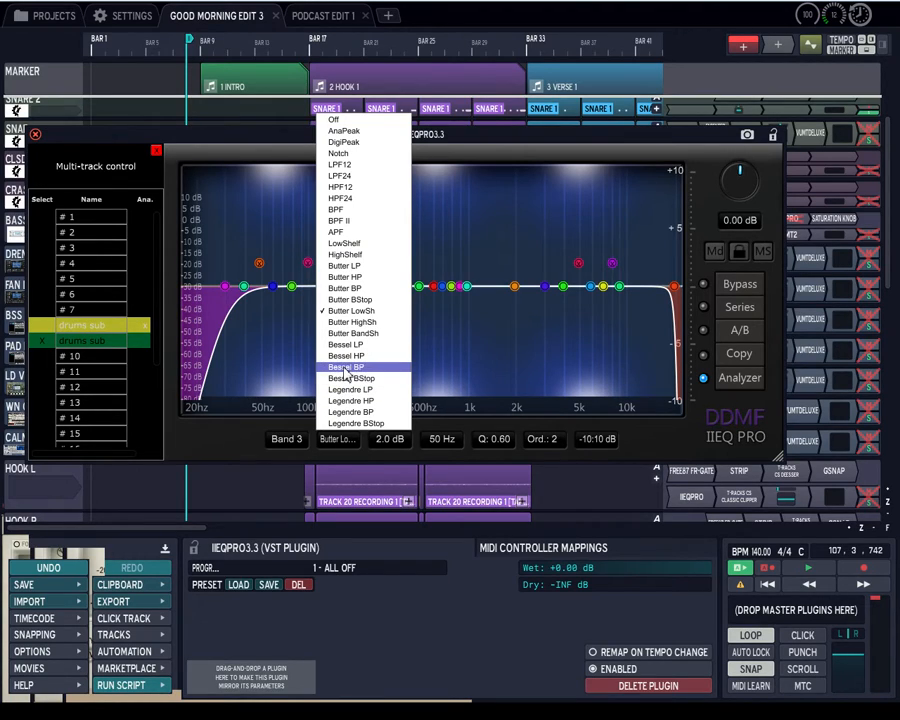
pyautogui.moveTo(344, 356)
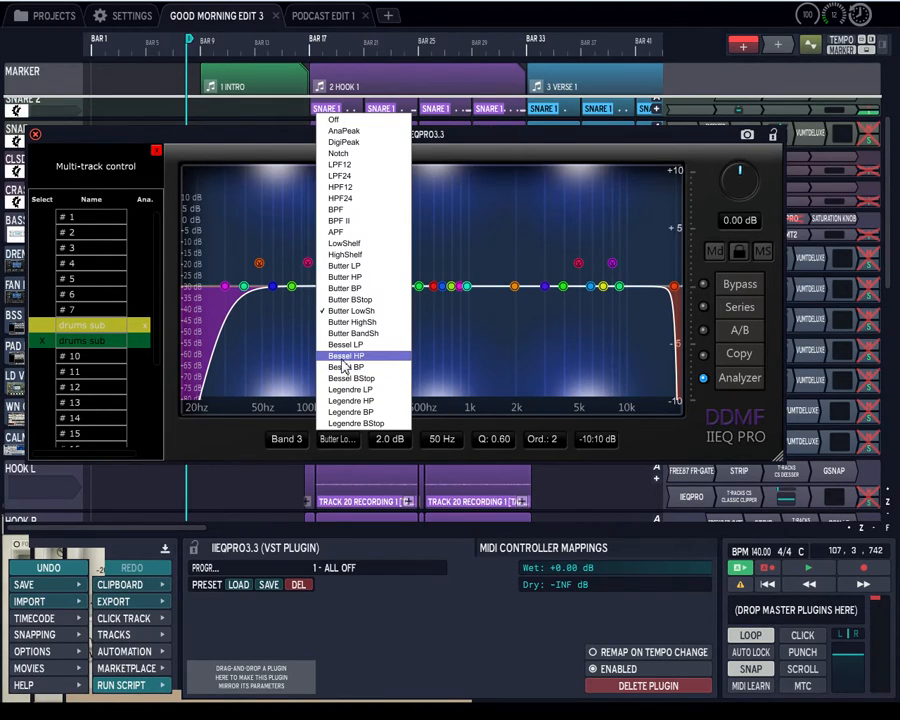
pyautogui.moveTo(350, 332)
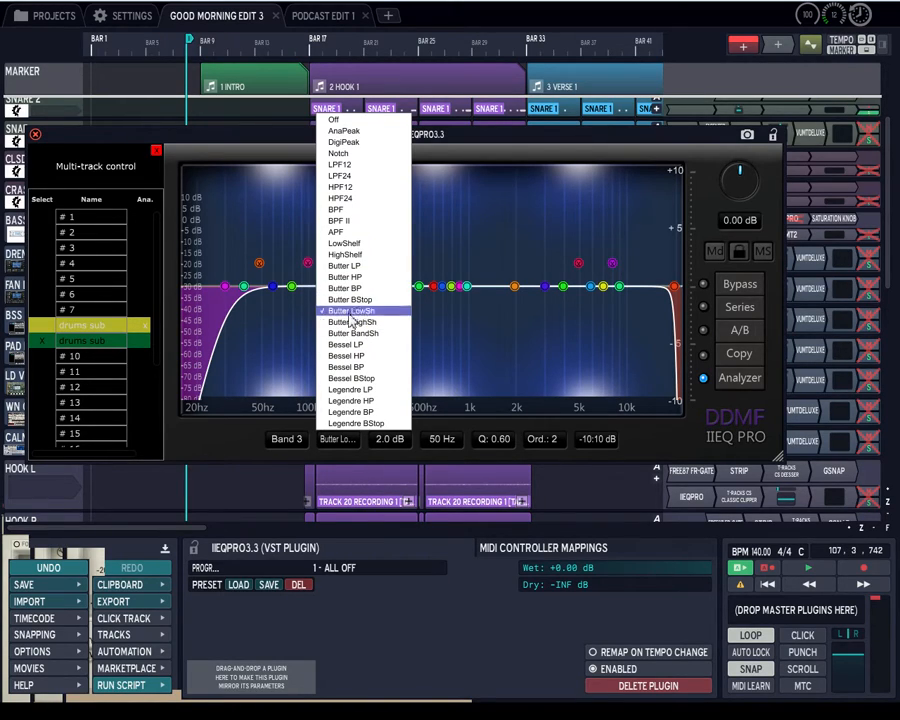
pyautogui.click(350, 310)
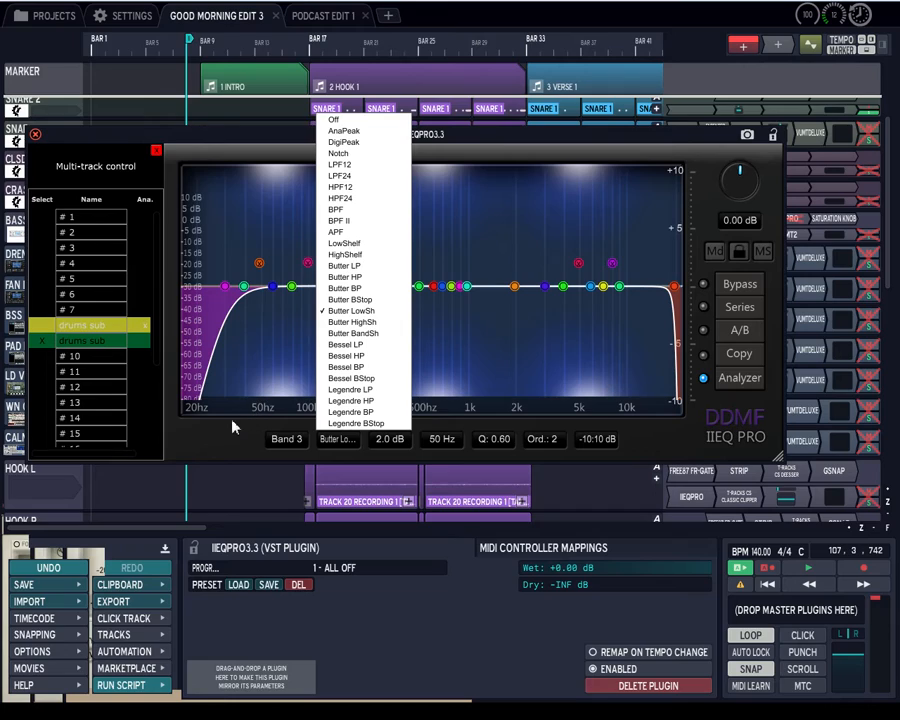
pyautogui.click(352, 310)
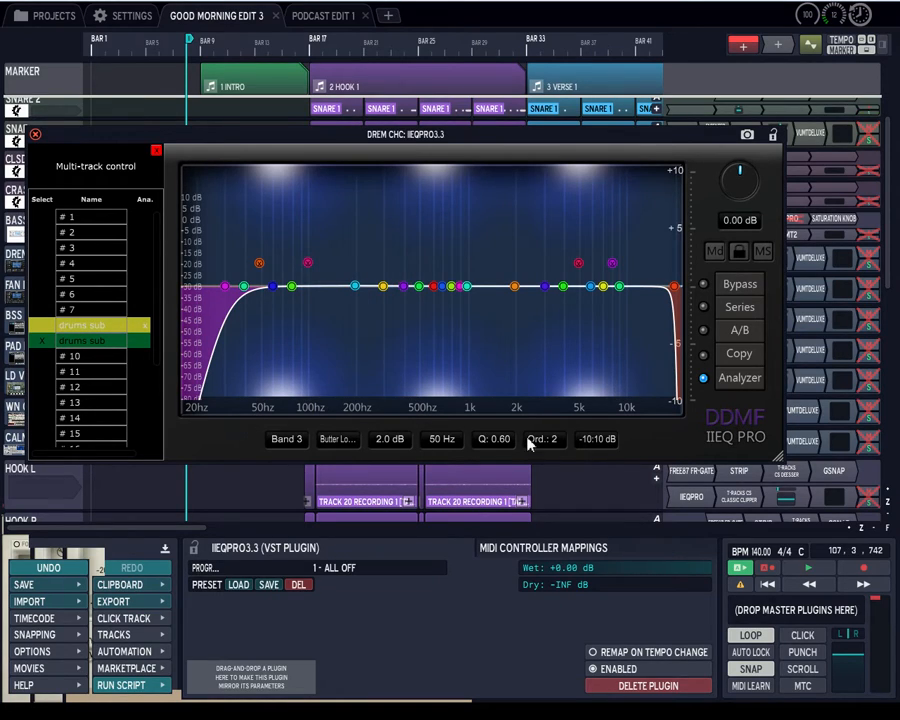
# Step: Check the filter order list, then switch IIEQ Pro's bands from Series to Parallel processing
pyautogui.click(544, 440)
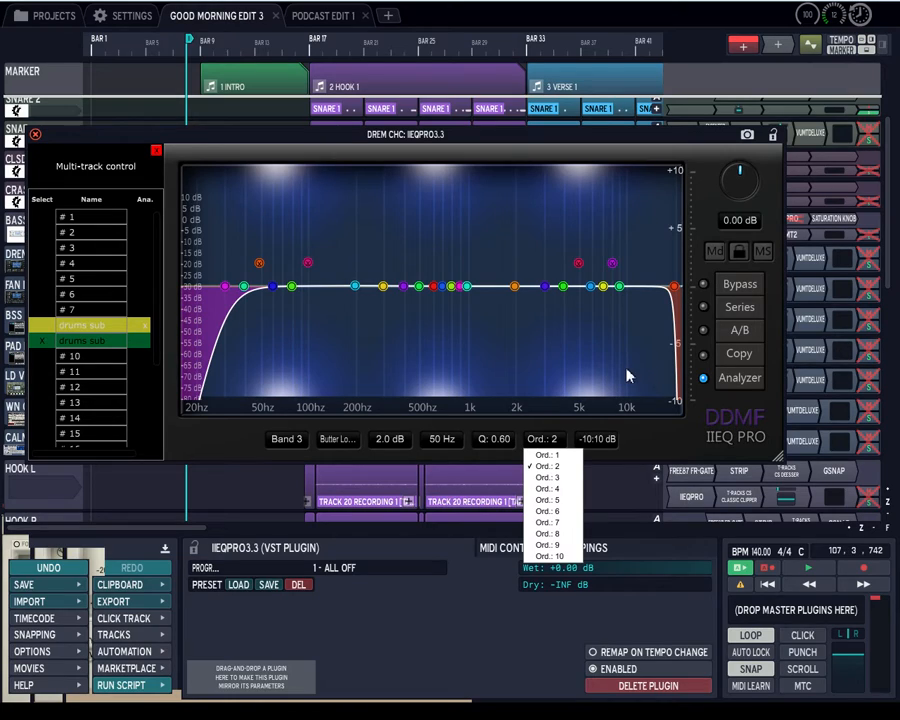
pyautogui.moveTo(462, 364)
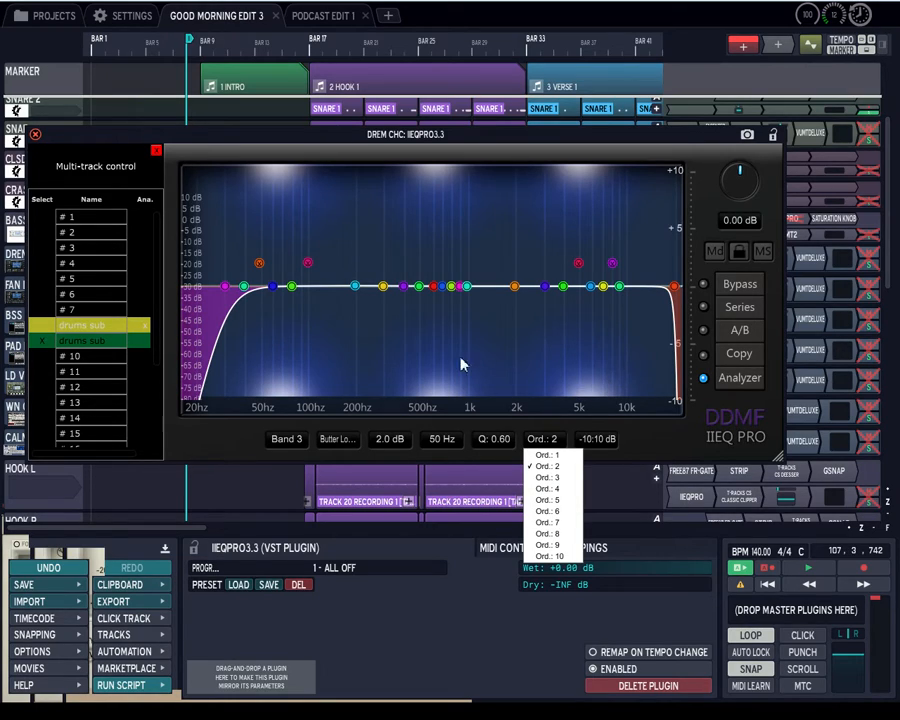
pyautogui.moveTo(640, 296)
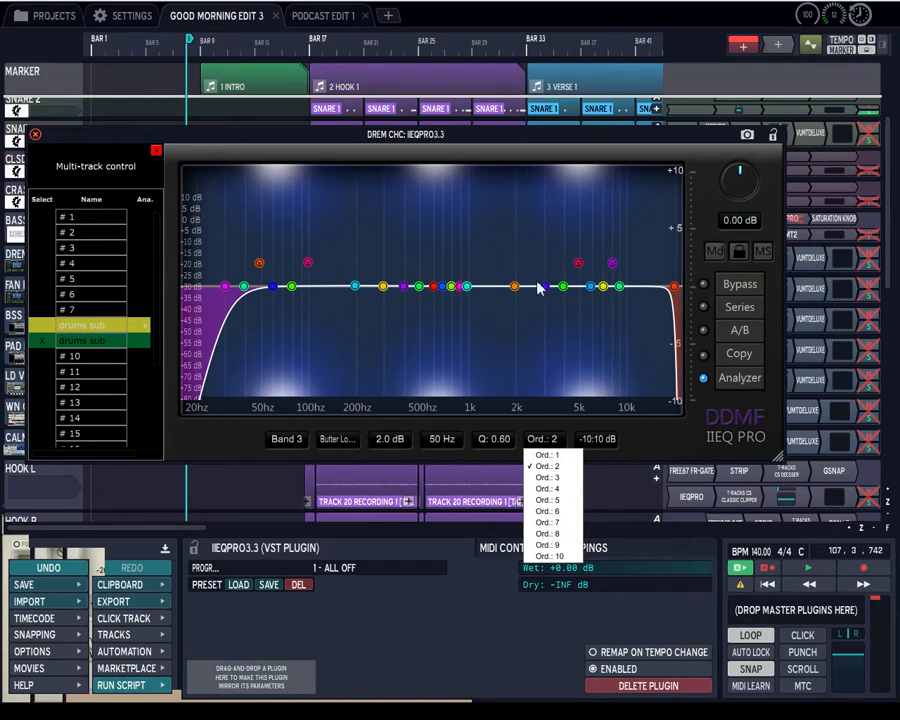
pyautogui.moveTo(164, 146)
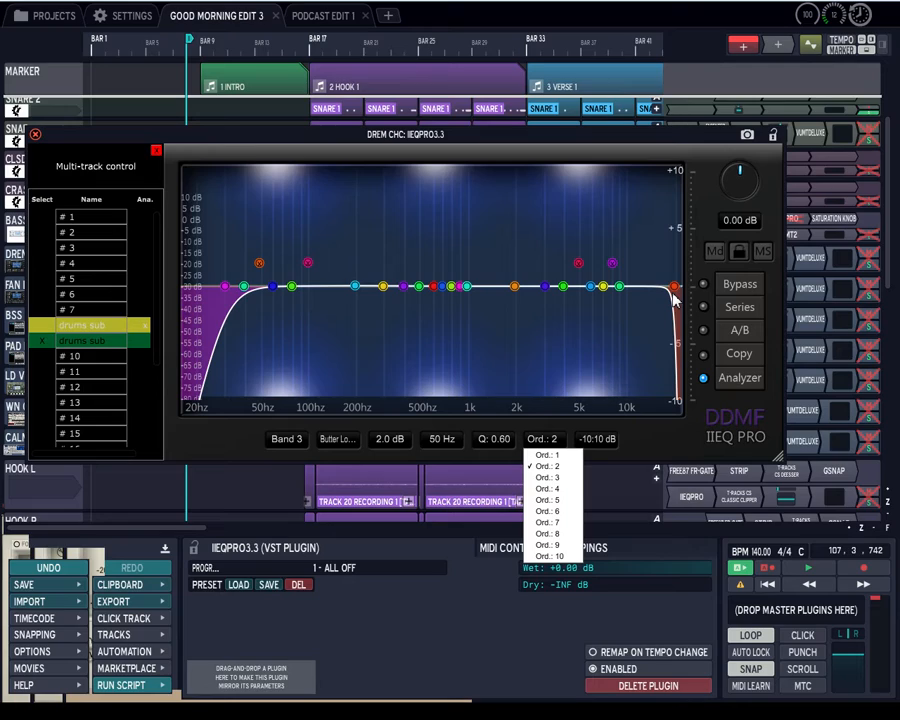
pyautogui.moveTo(756, 308)
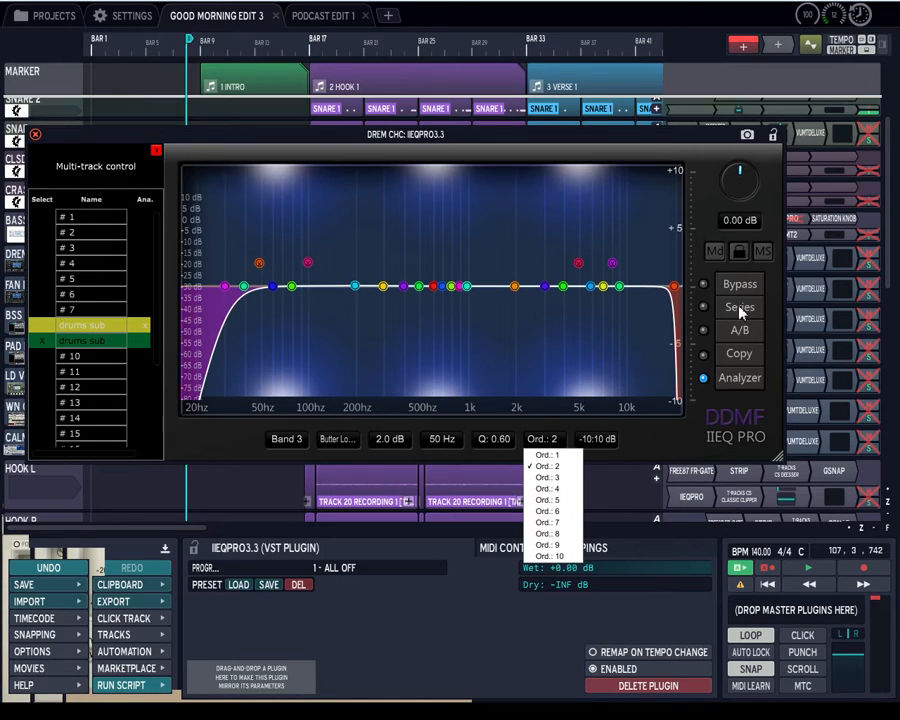
pyautogui.click(740, 308)
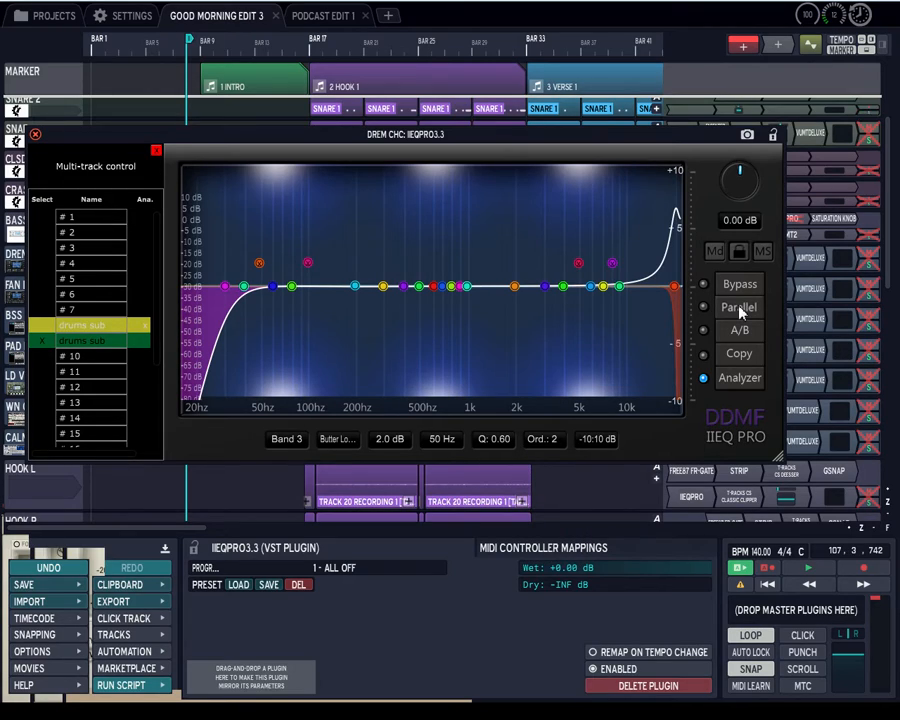
# Step: Enable IIEQ Pro's dual-channel display showing a second EQ curve with a 30 Hz high-pass band
pyautogui.click(740, 308)
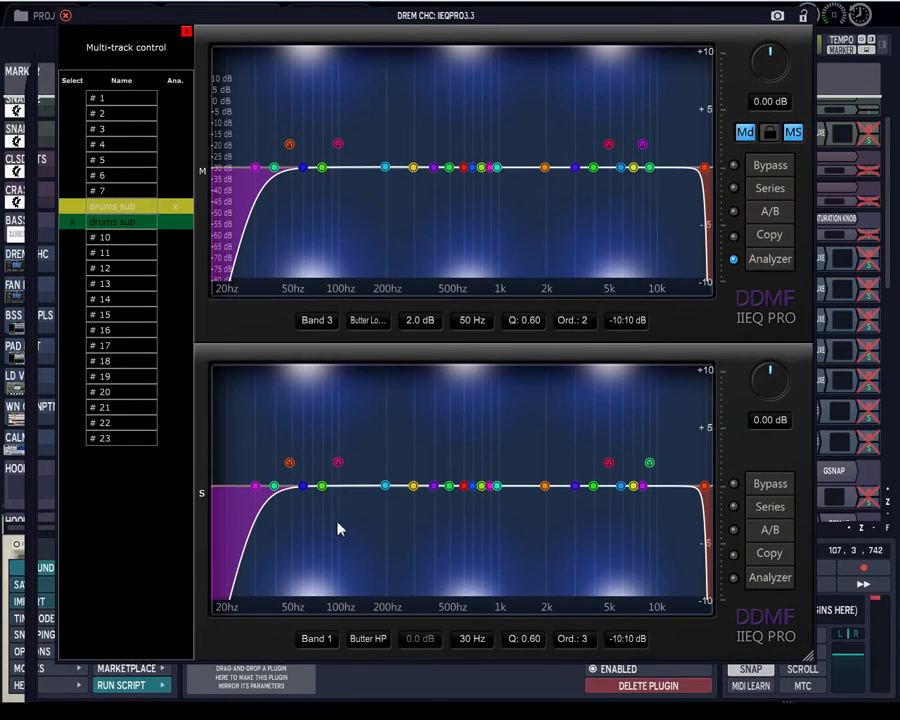
pyautogui.moveTo(624, 358)
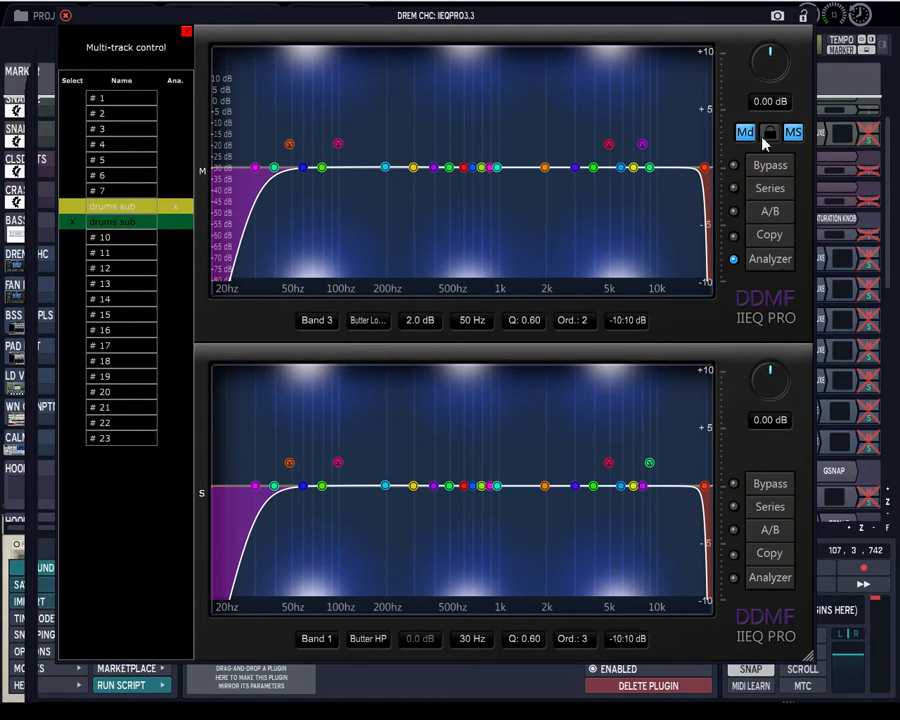
pyautogui.moveTo(84, 38)
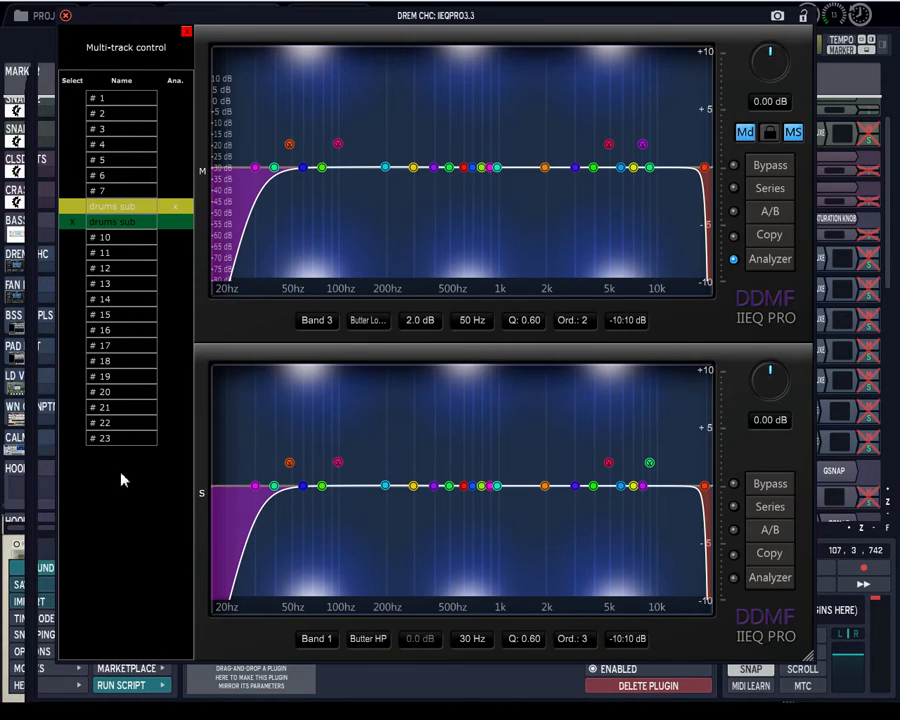
pyautogui.moveTo(94, 122)
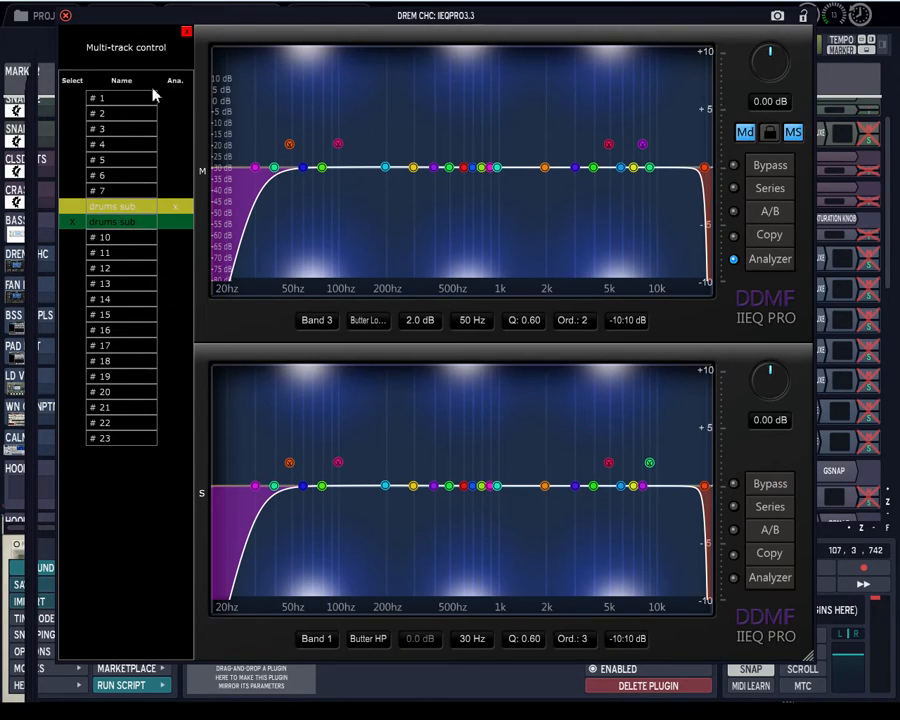
pyautogui.moveTo(260, 98)
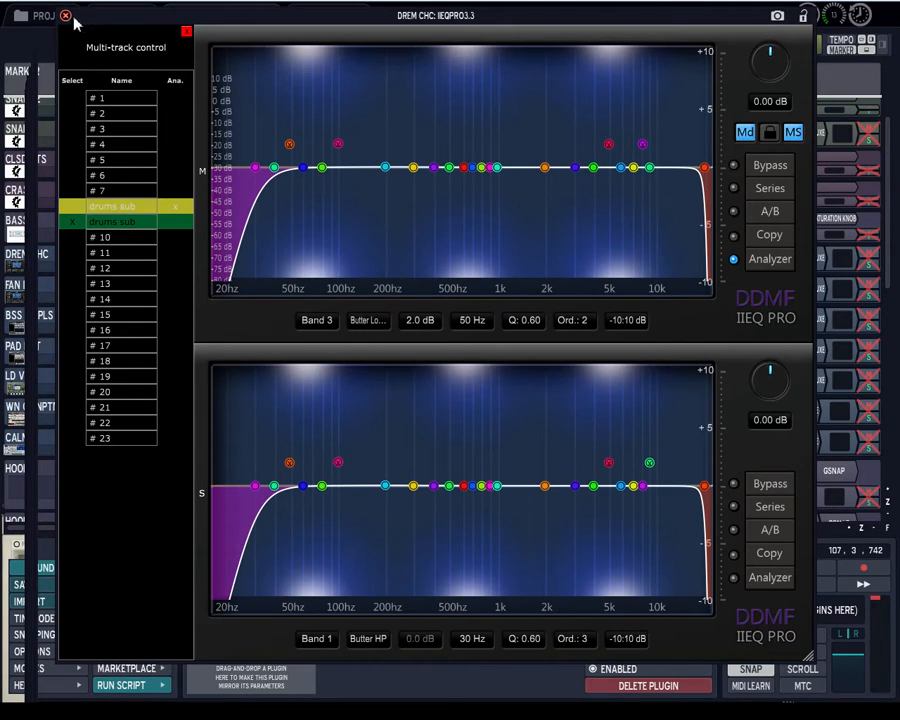
# Step: Close the IIEQ Pro window to return to the drum track arrangement
pyautogui.click(64, 16)
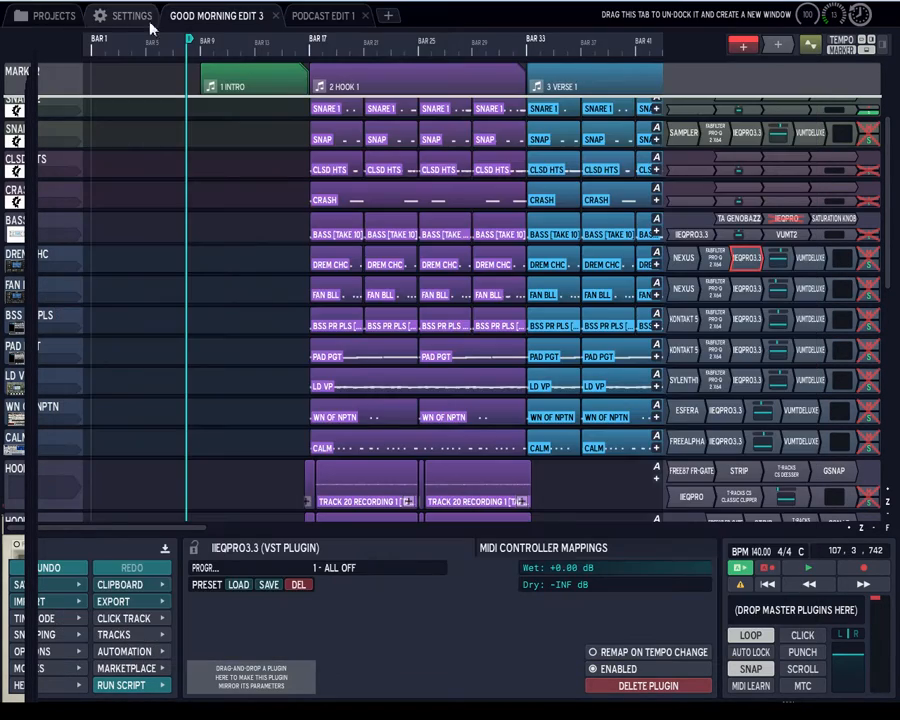
pyautogui.moveTo(184, 72)
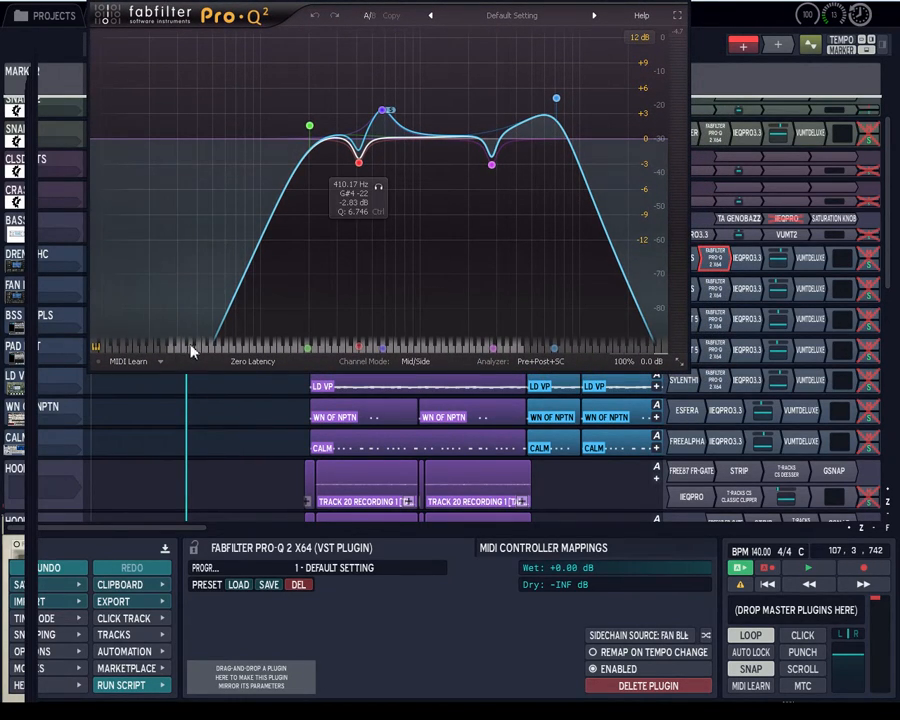
pyautogui.moveTo(208, 360)
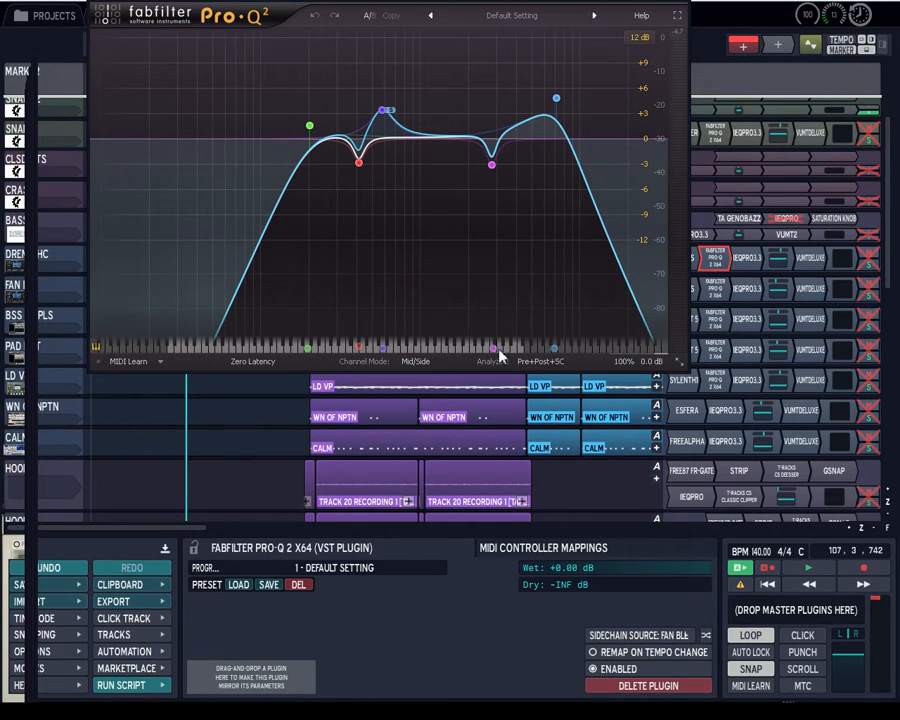
pyautogui.moveTo(358, 164)
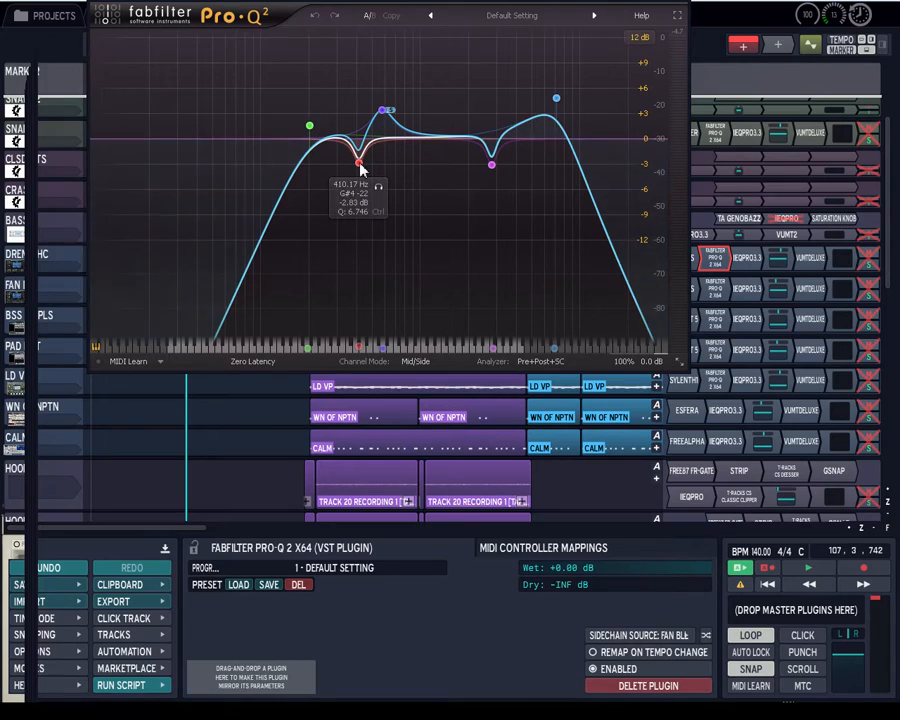
pyautogui.moveTo(356, 218)
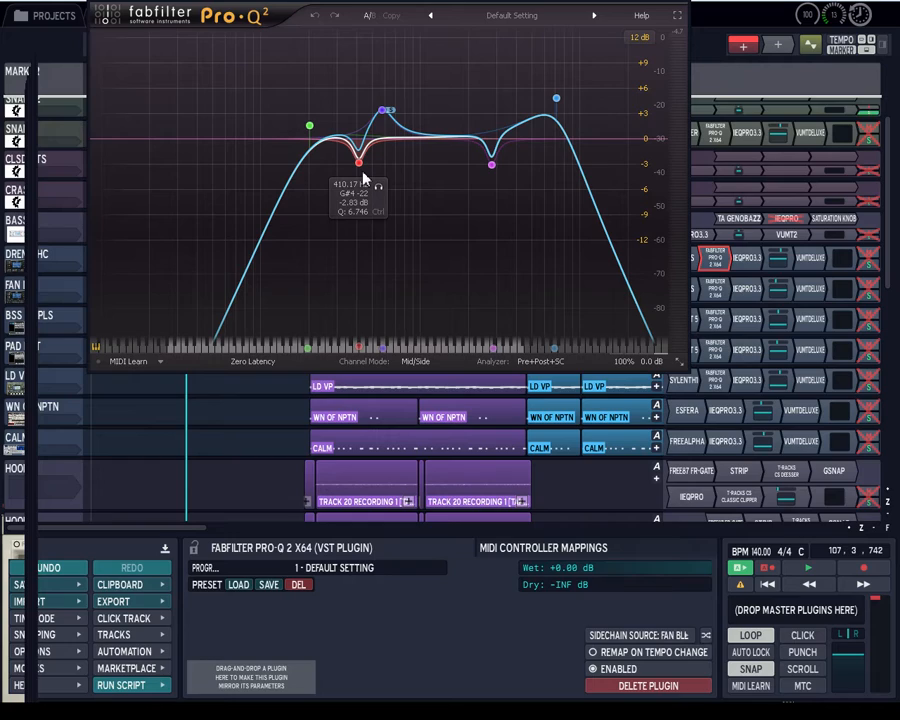
pyautogui.moveTo(392, 170)
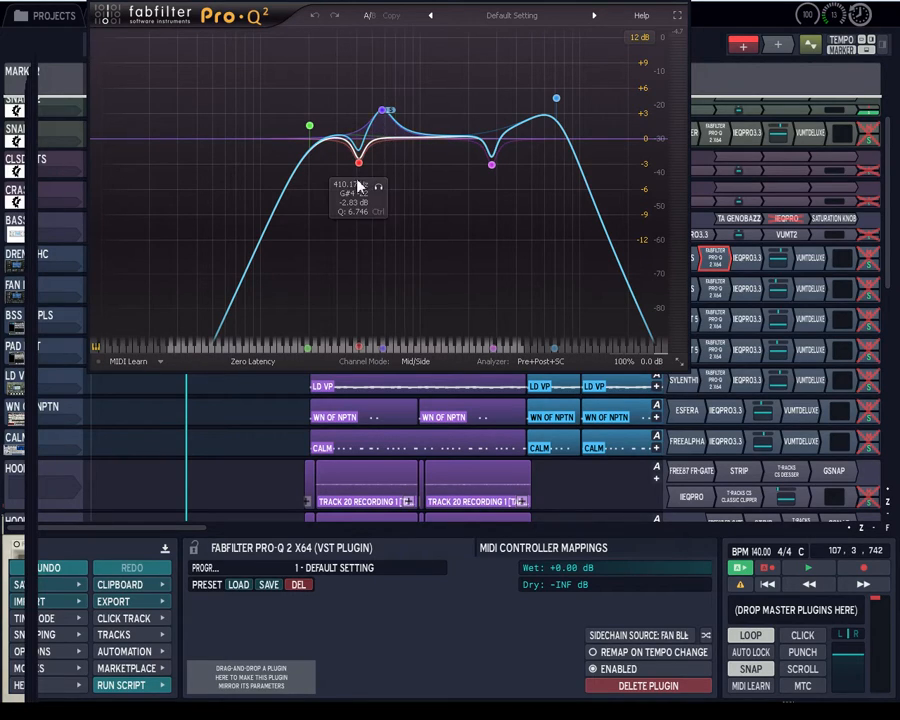
pyautogui.moveTo(348, 224)
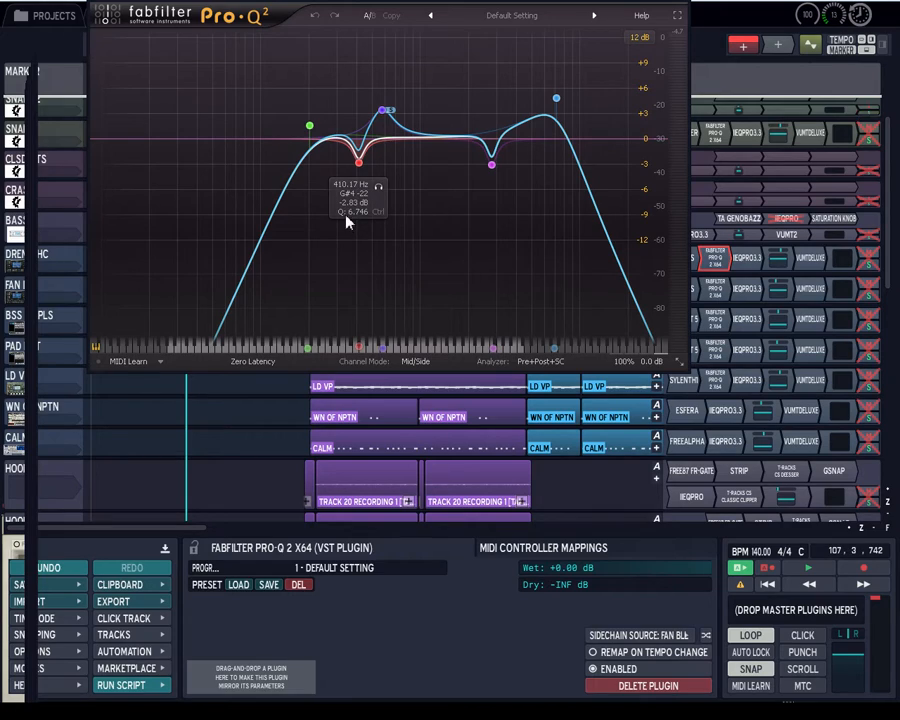
pyautogui.moveTo(370, 338)
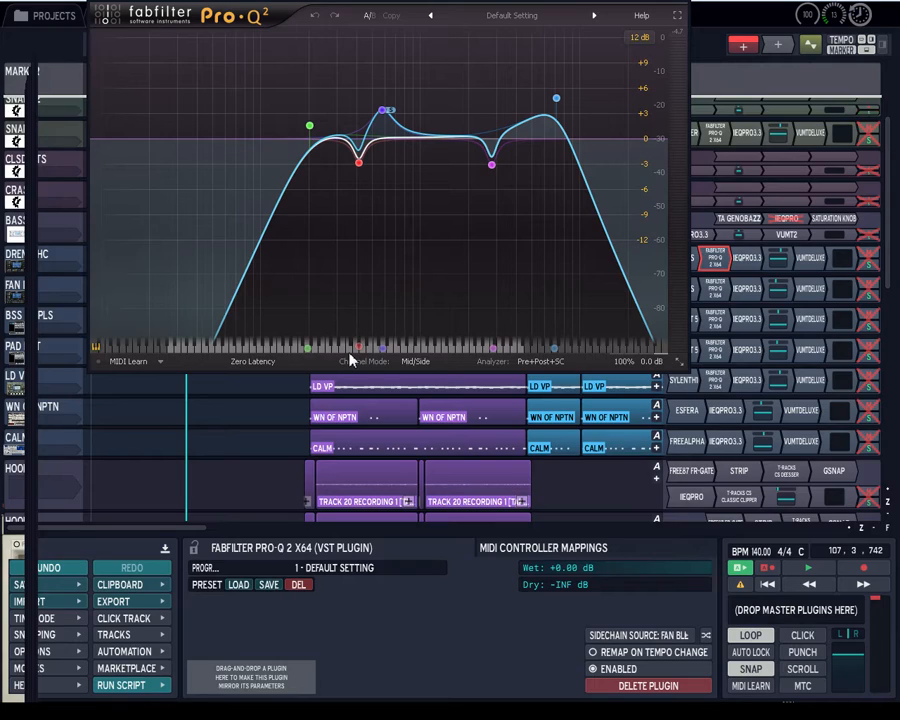
pyautogui.moveTo(350, 348)
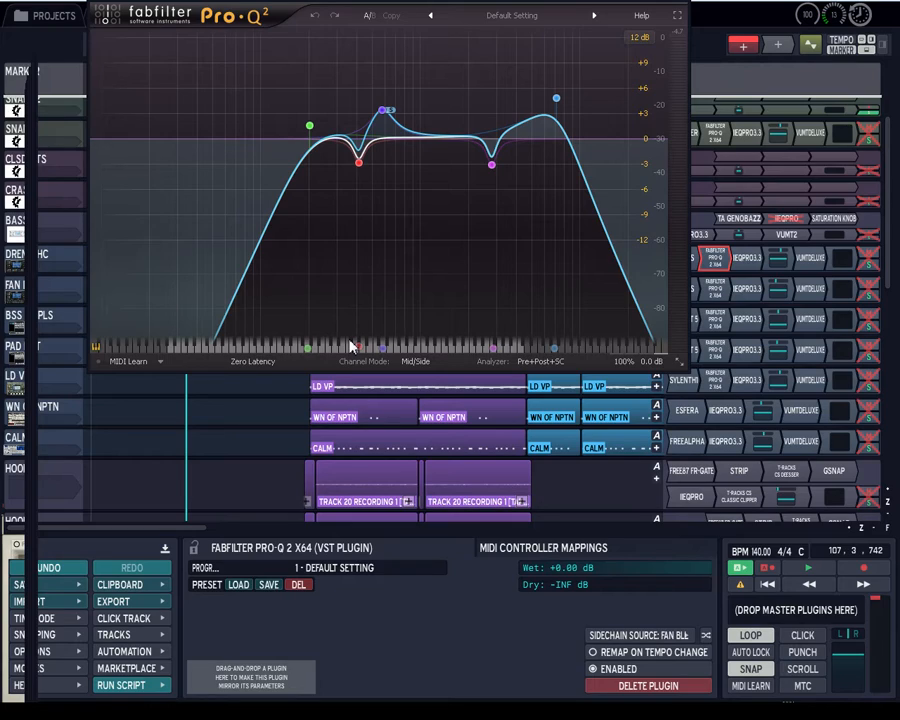
pyautogui.moveTo(418, 272)
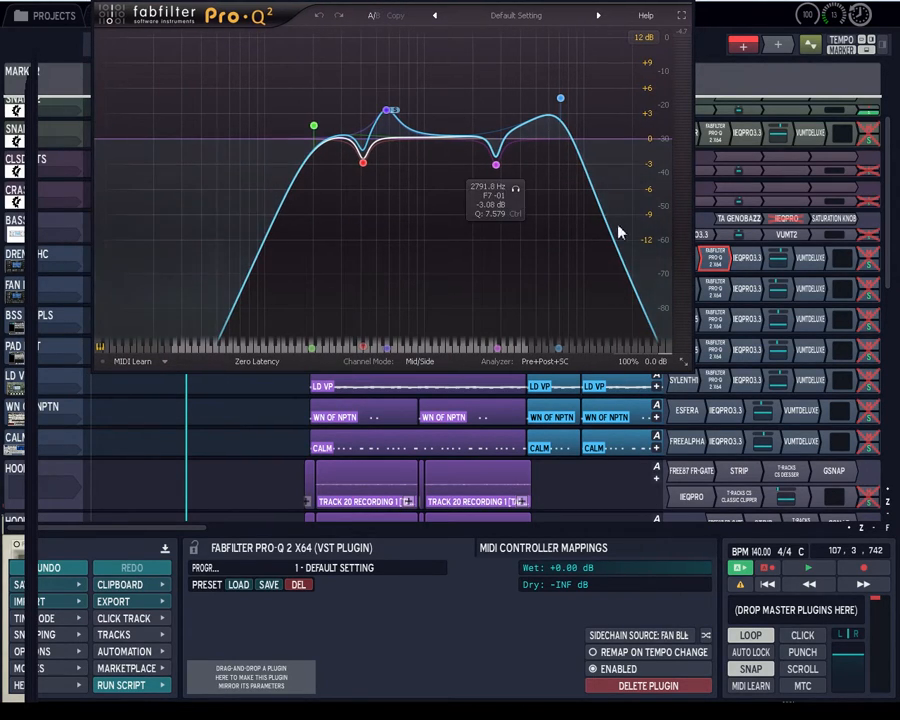
# Step: Nudge a mid-frequency band node on the Pro-Q 2 curve to reshape it
pyautogui.moveTo(390, 108); pyautogui.dragTo(384, 110)
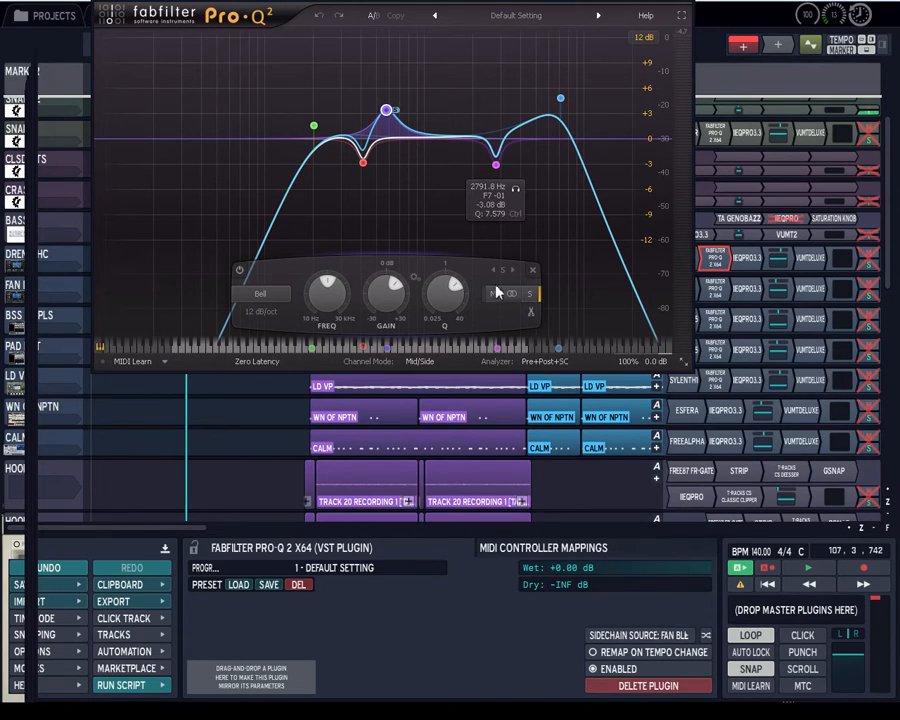
pyautogui.moveTo(496, 344)
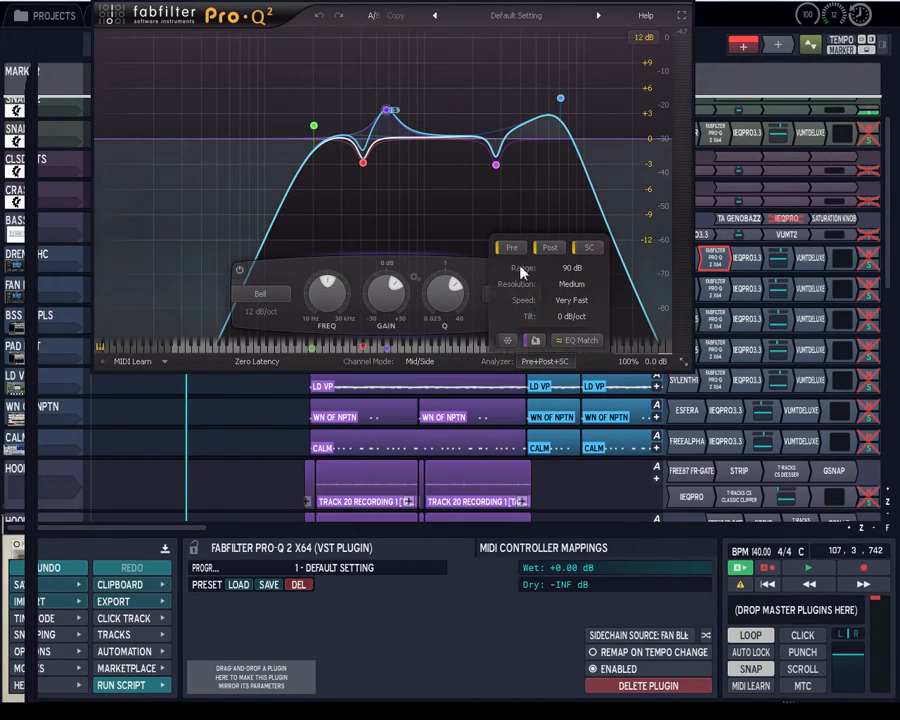
pyautogui.moveTo(560, 268)
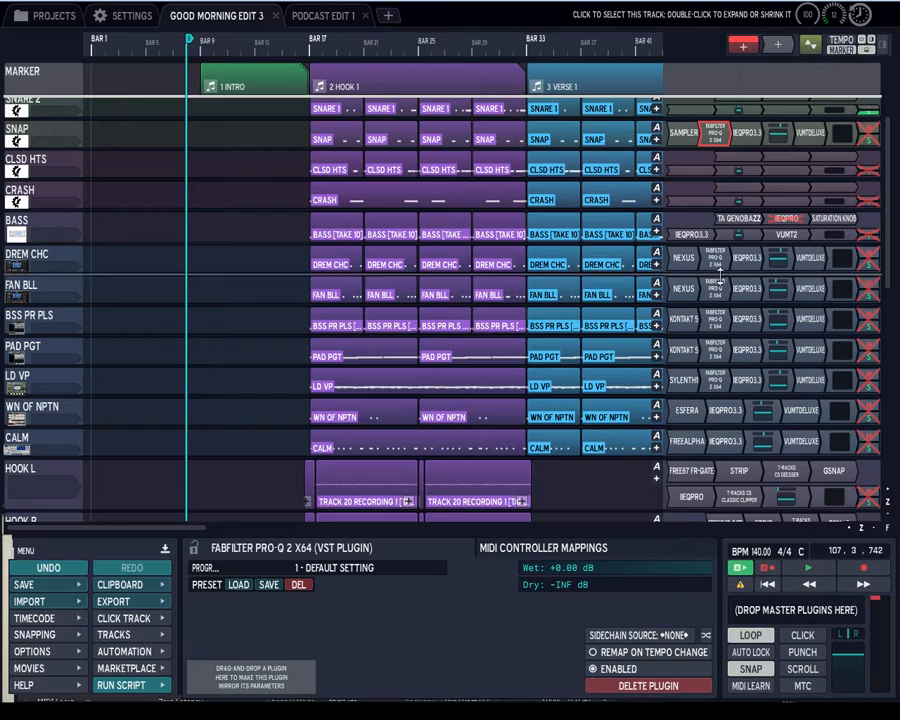
pyautogui.moveTo(730, 390)
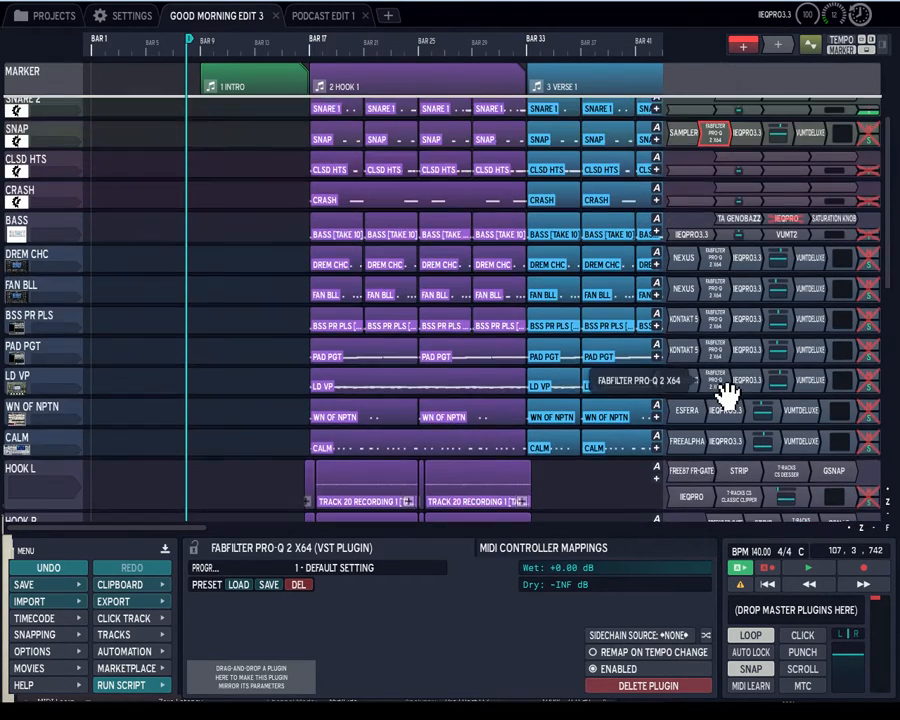
# Step: Scroll up to the kick 1–3 and snare 1–2 tracks with their plugin chains
pyautogui.scroll(3)
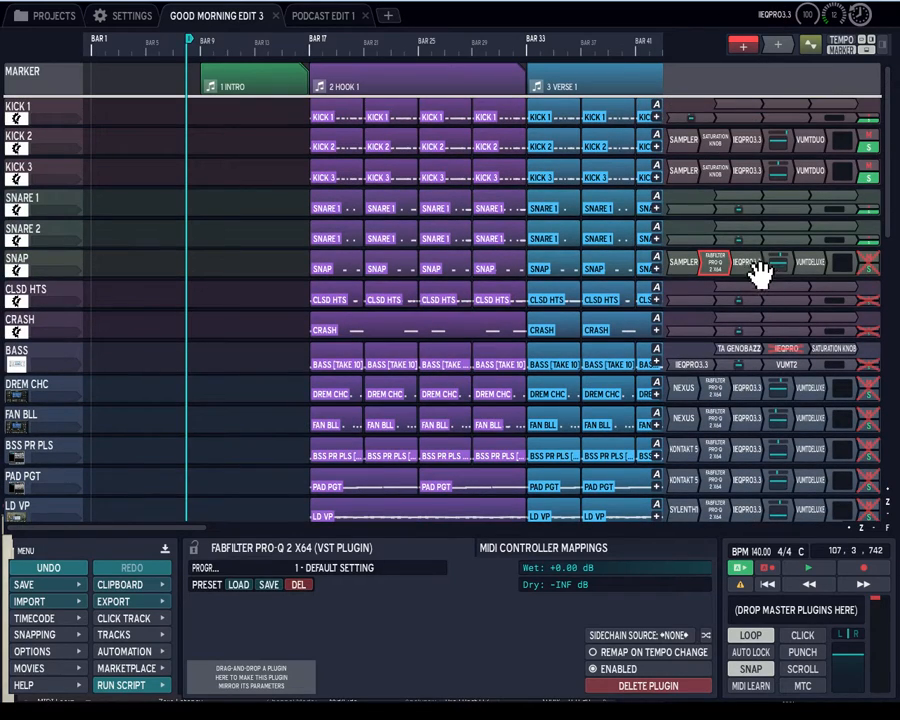
pyautogui.moveTo(776, 262)
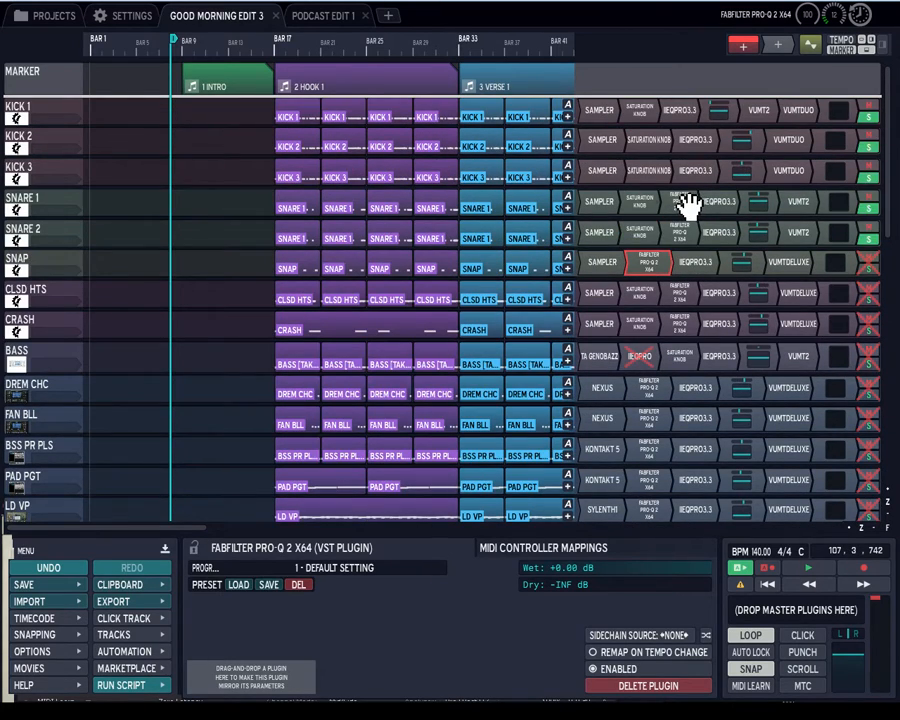
pyautogui.moveTo(688, 204)
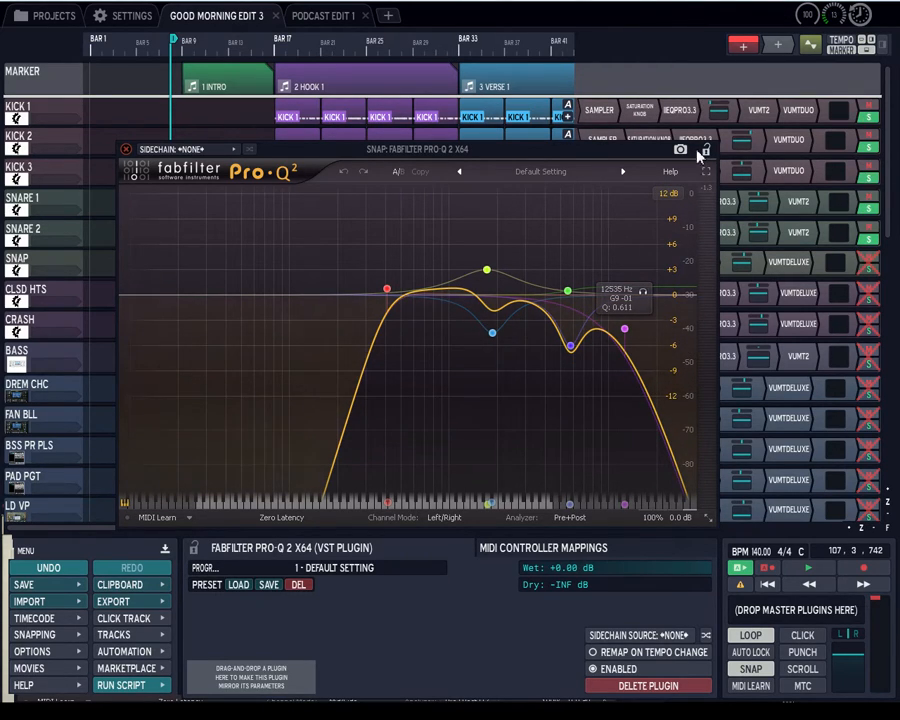
pyautogui.moveTo(324, 366)
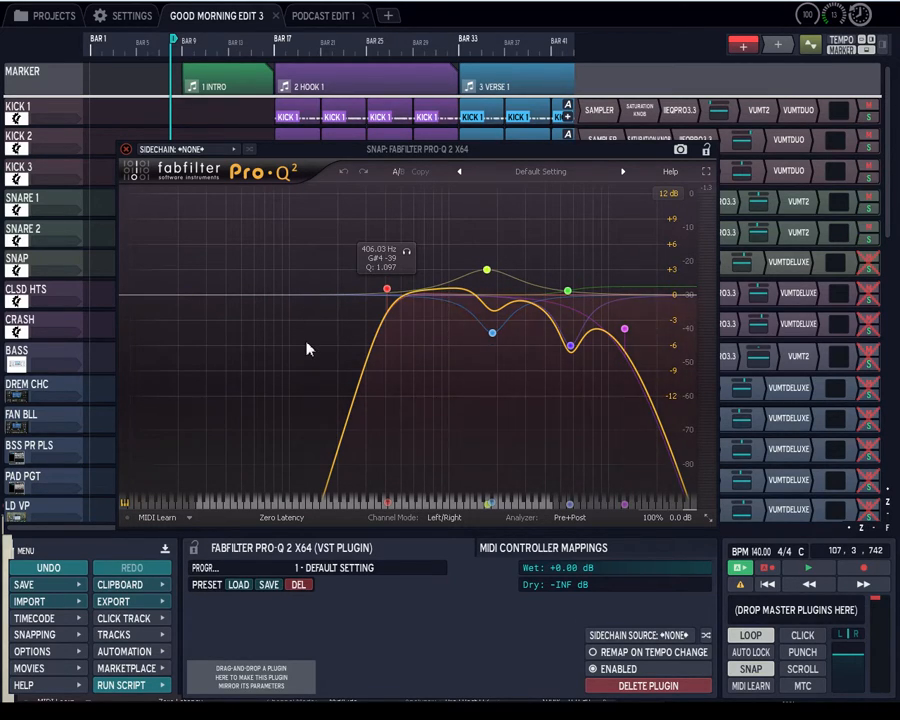
pyautogui.moveTo(212, 492)
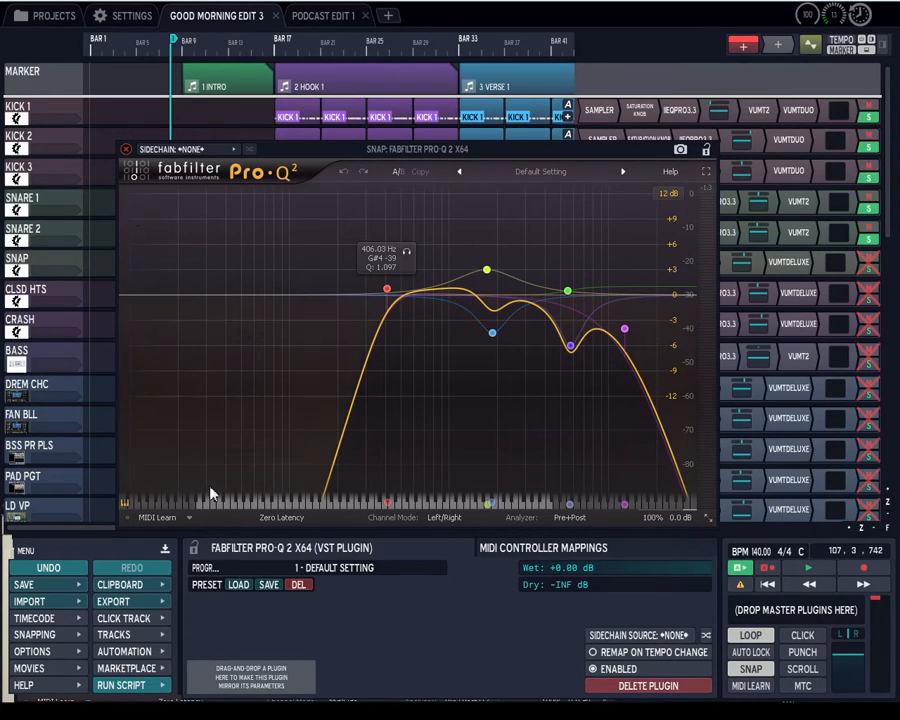
pyautogui.moveTo(236, 212)
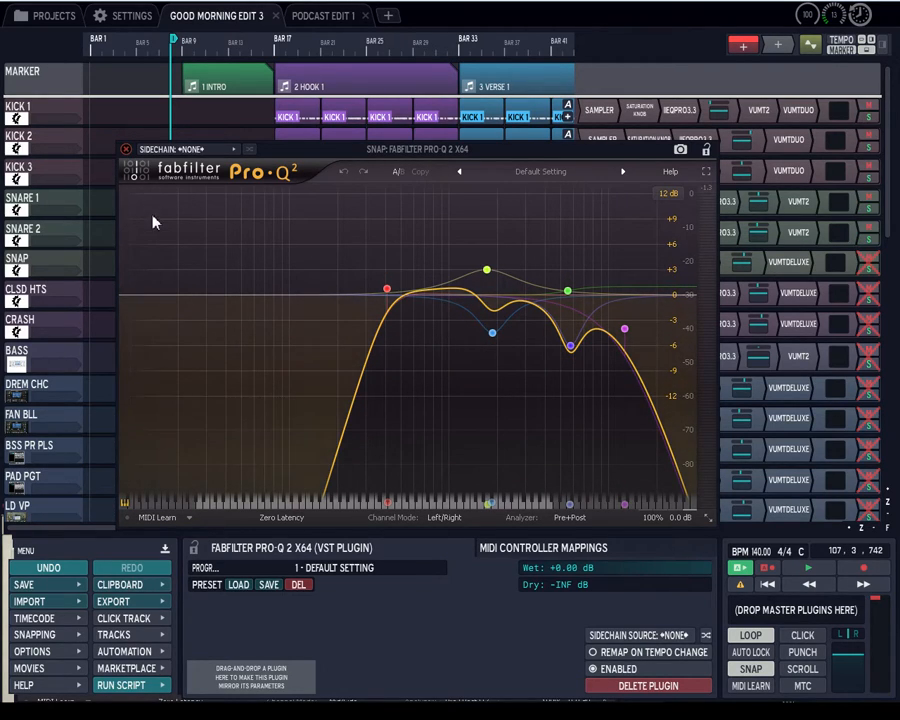
pyautogui.moveTo(156, 228)
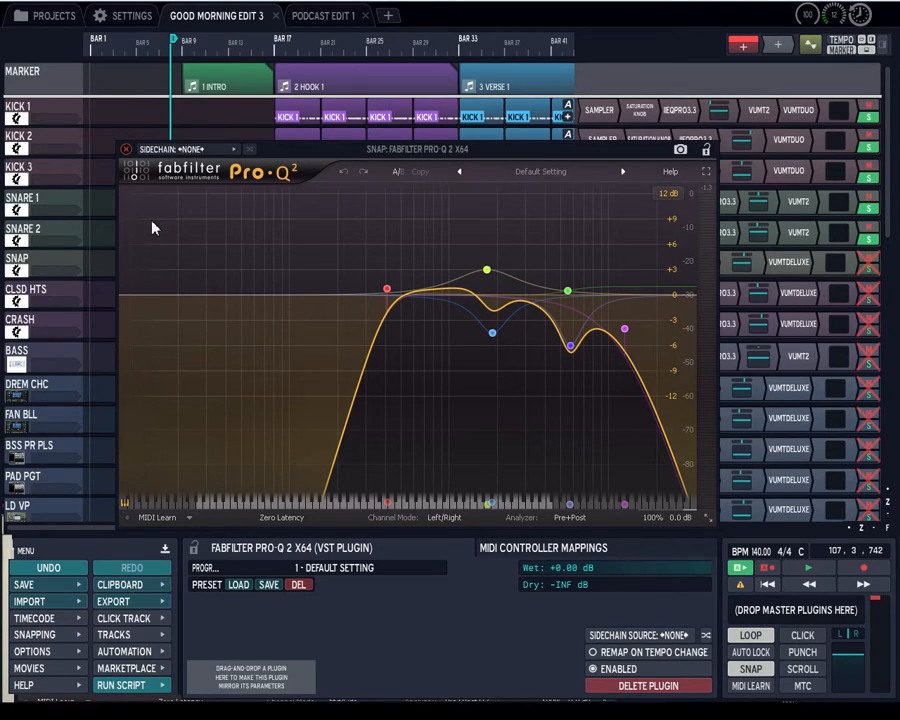
pyautogui.moveTo(350, 152)
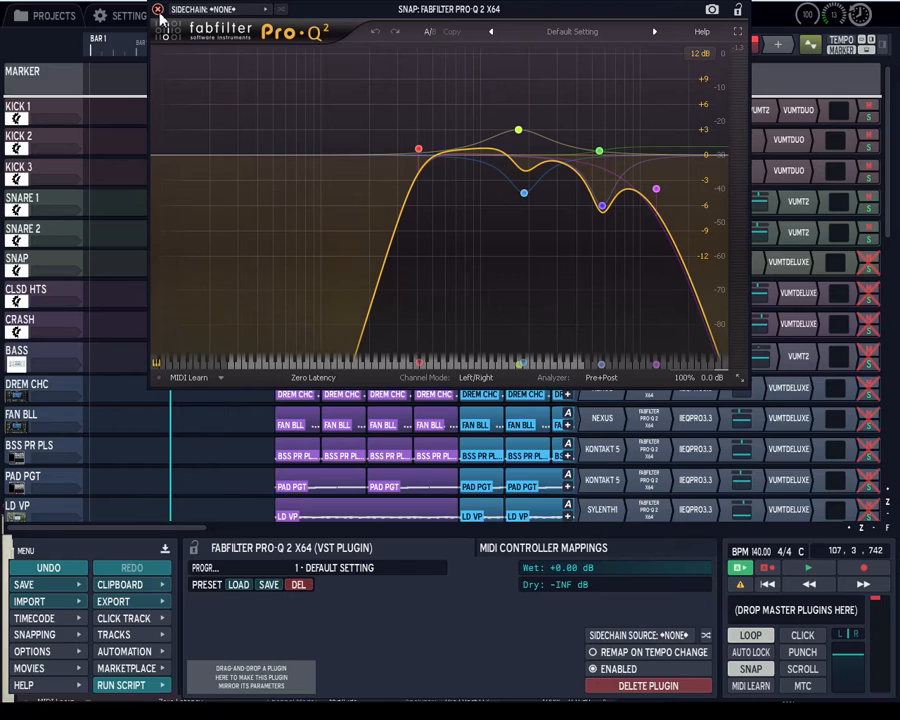
# Step: Close the SNAP track's FabFilter Pro-Q 2 EQ window
pyautogui.click(158, 8)
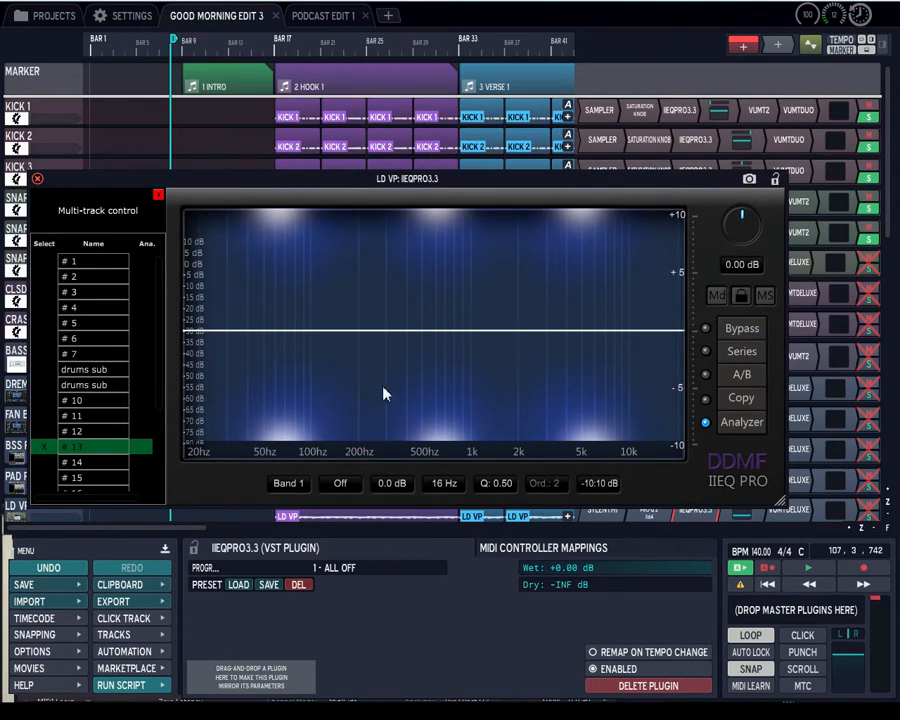
pyautogui.moveTo(264, 260)
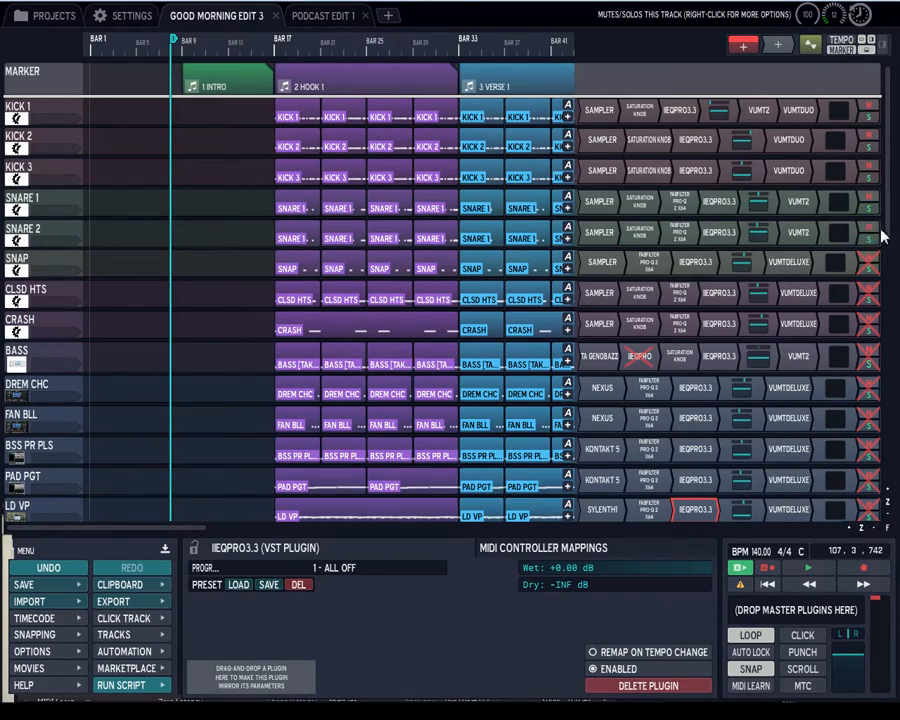
pyautogui.scroll(-3)
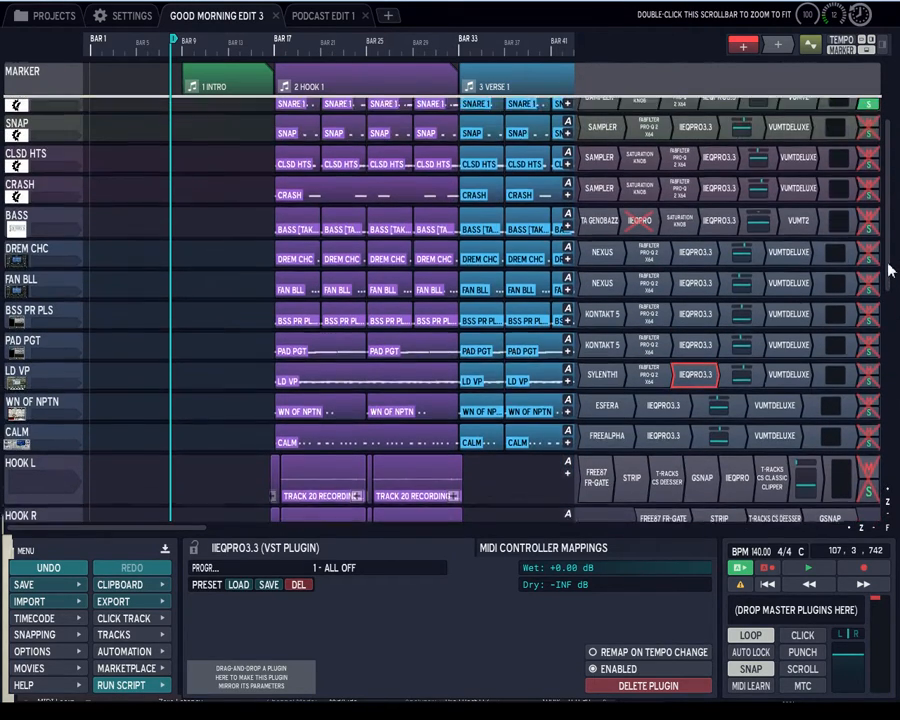
pyautogui.scroll(3)
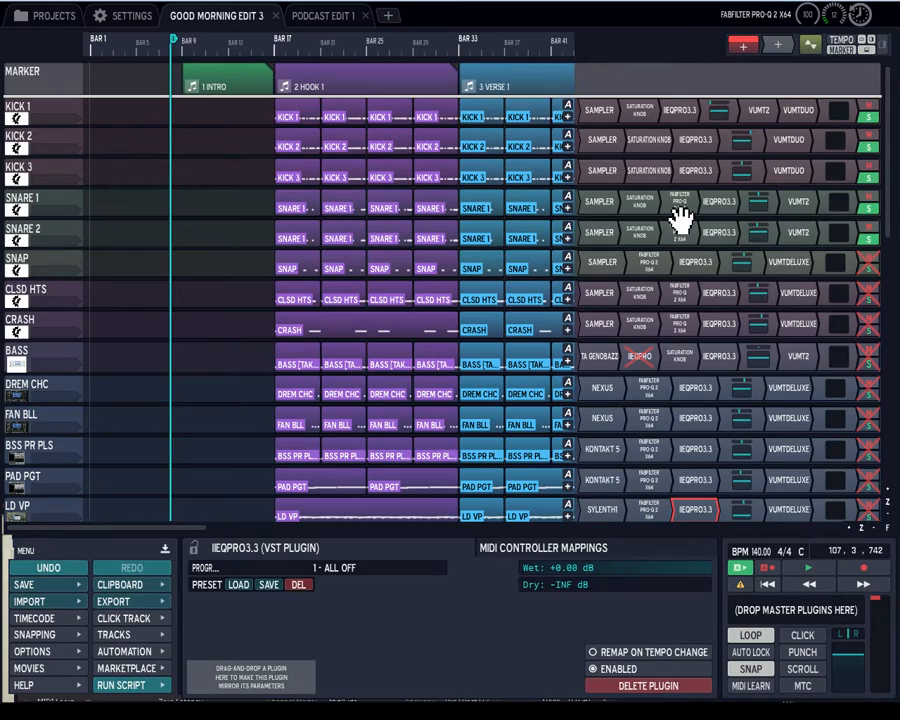
pyautogui.moveTo(680, 216)
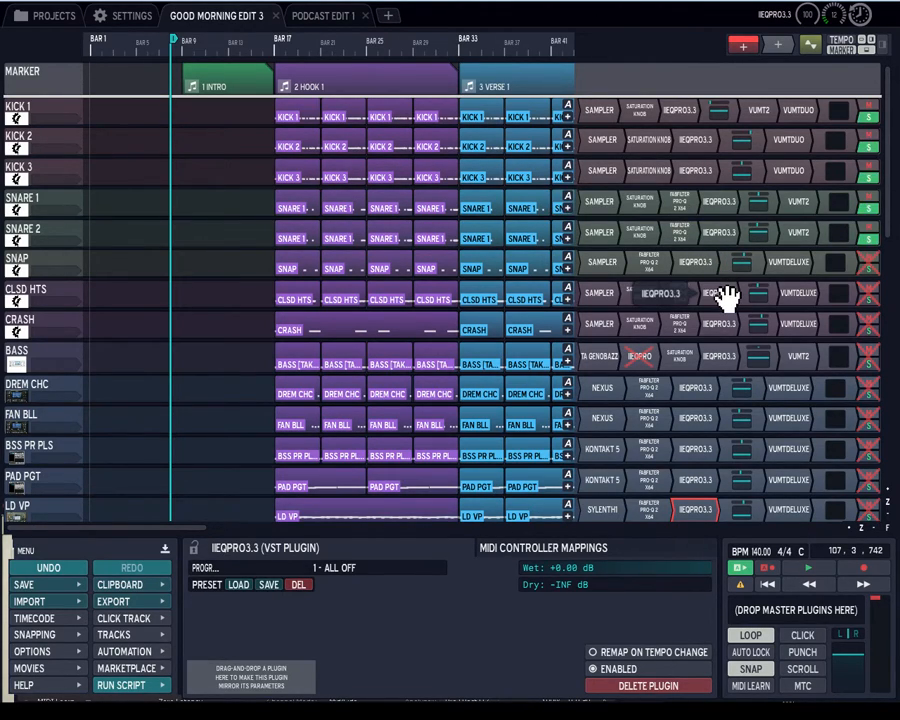
pyautogui.moveTo(690, 360)
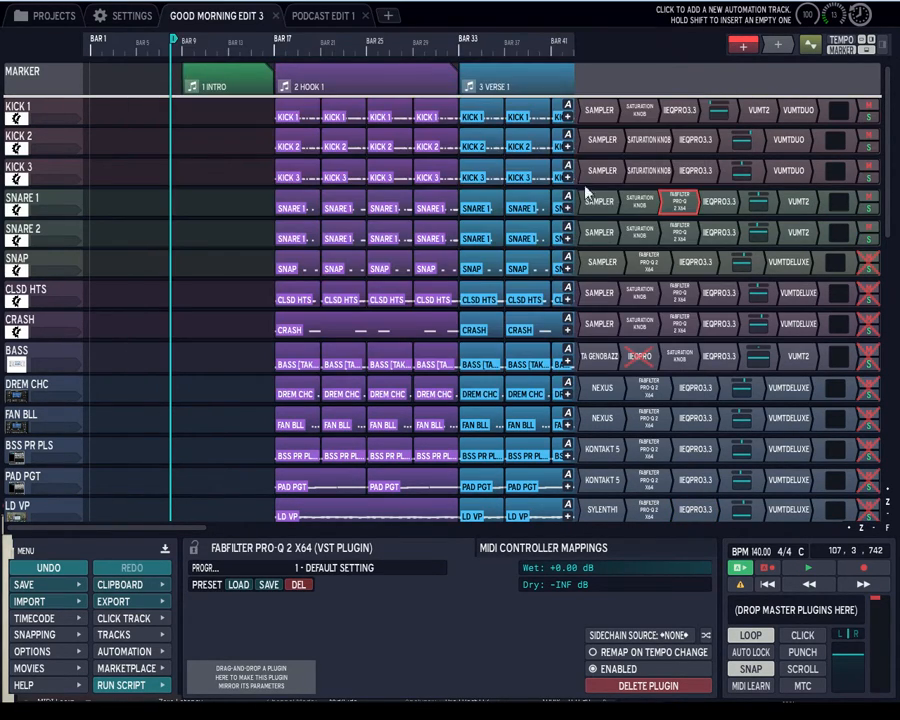
pyautogui.moveTo(664, 316)
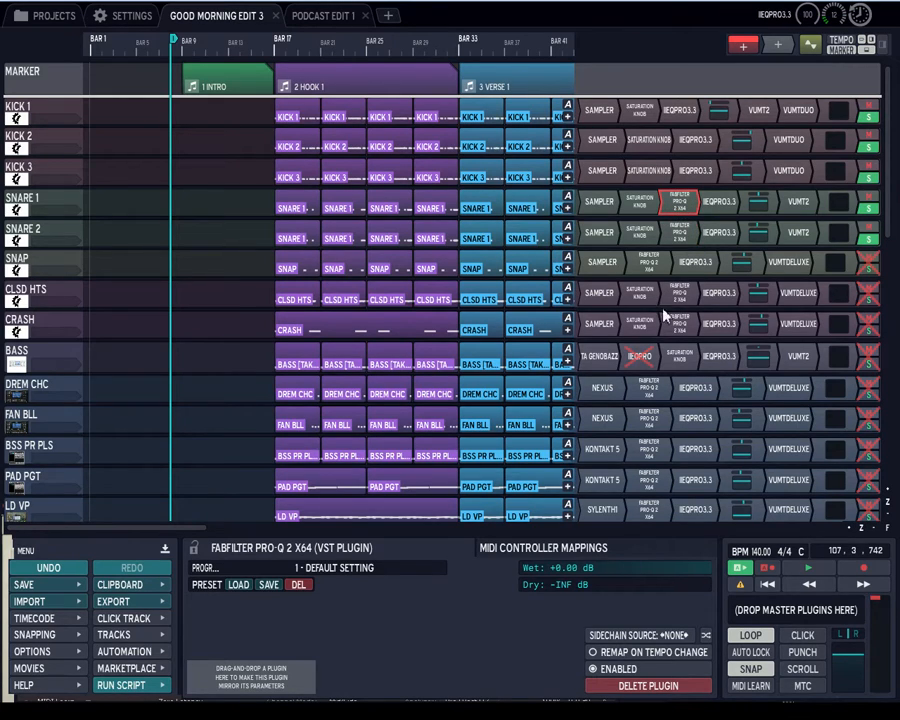
pyautogui.scroll(-3)
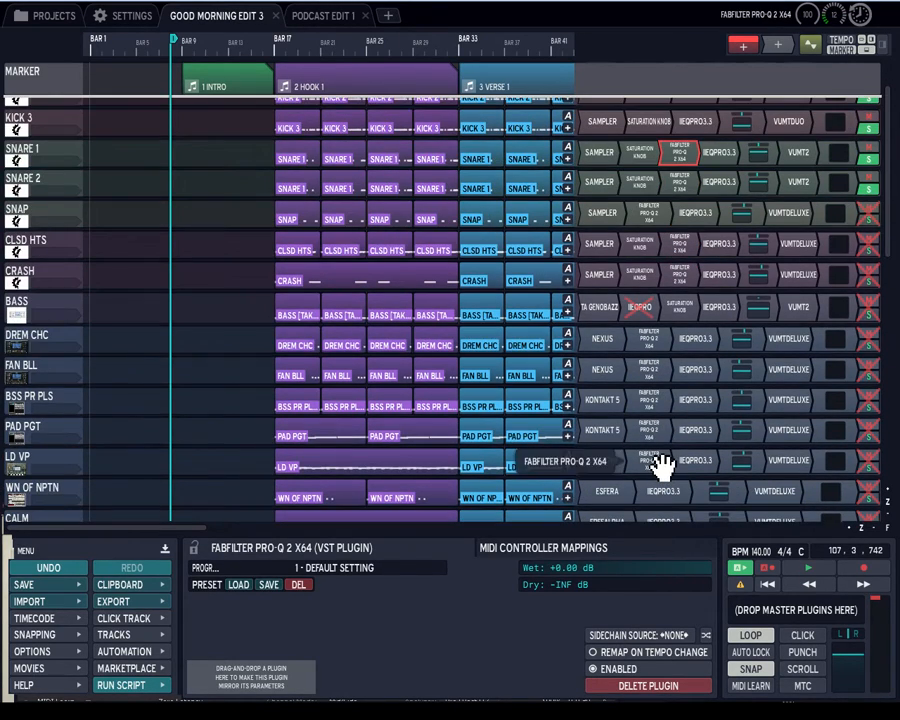
pyautogui.doubleClick(648, 460)
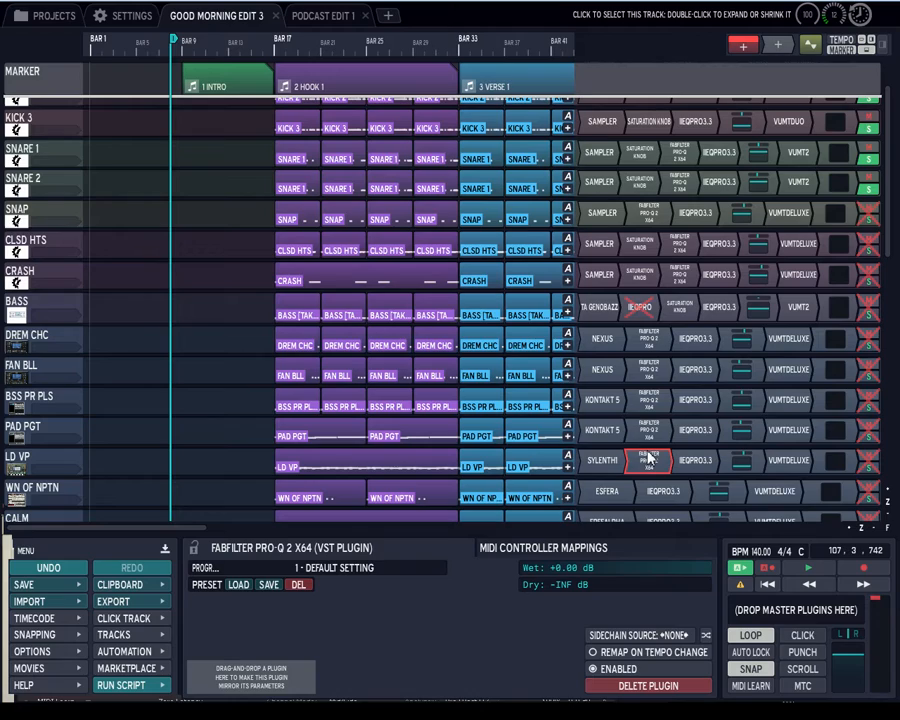
pyautogui.moveTo(650, 432)
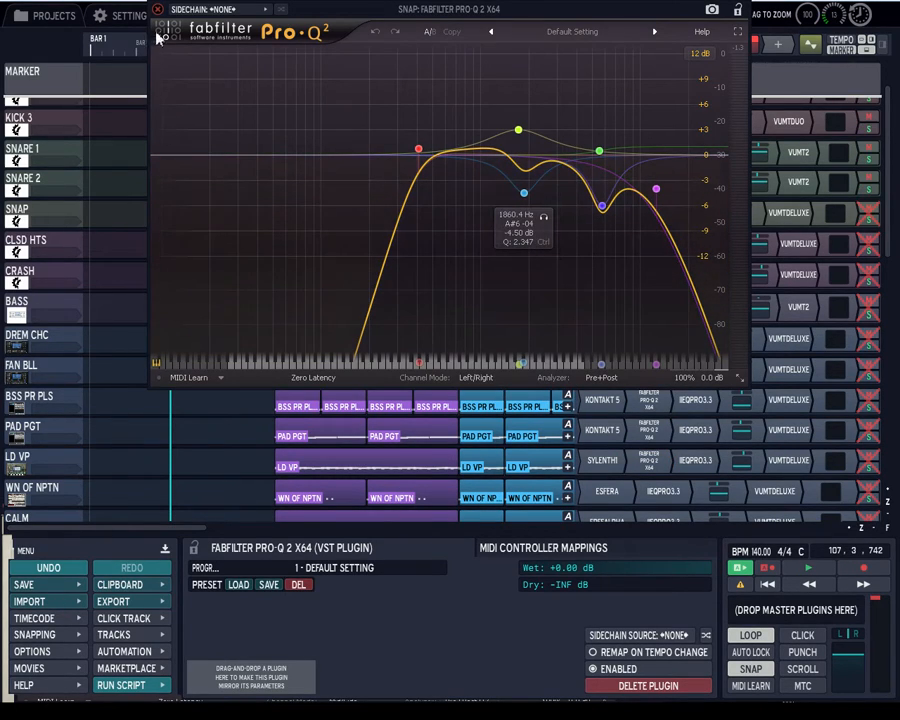
# Step: Close the Snap track's FabFilter Pro-Q 2 window from its title bar
pyautogui.click(156, 8)
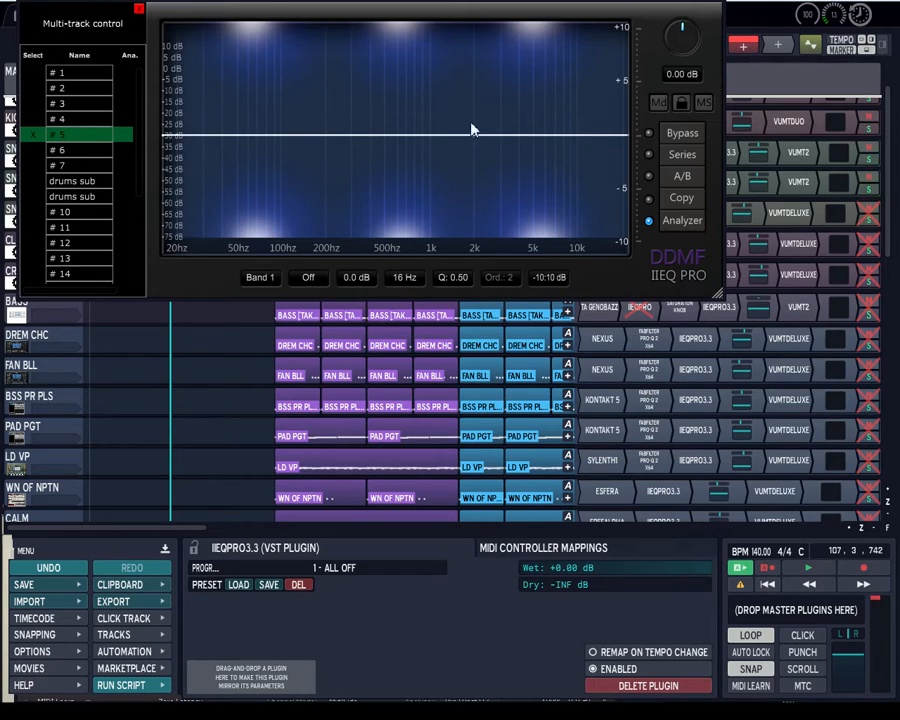
pyautogui.moveTo(280, 190)
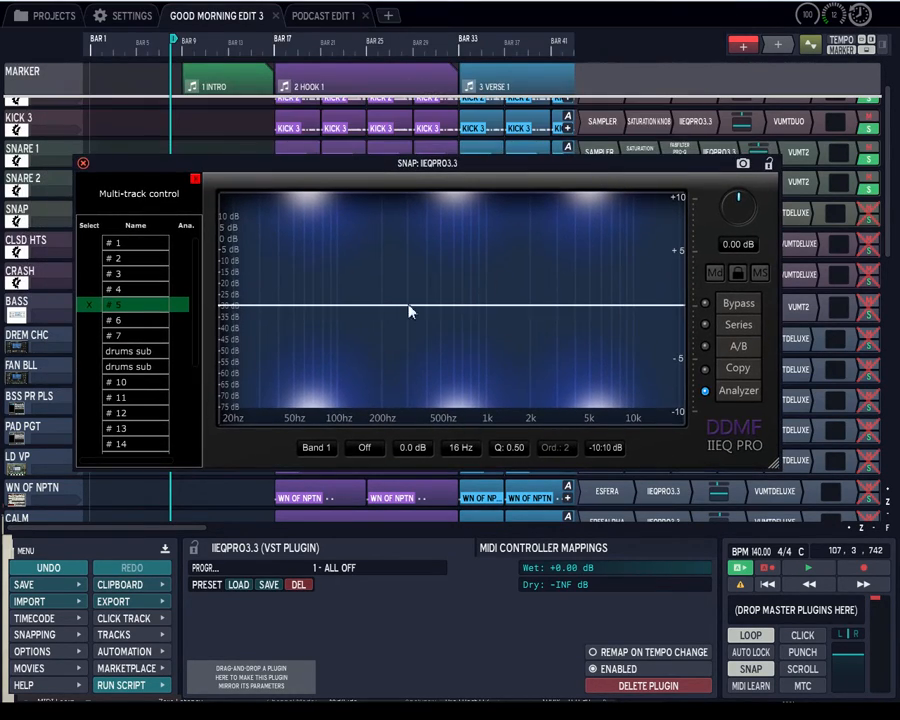
pyautogui.moveTo(370, 324)
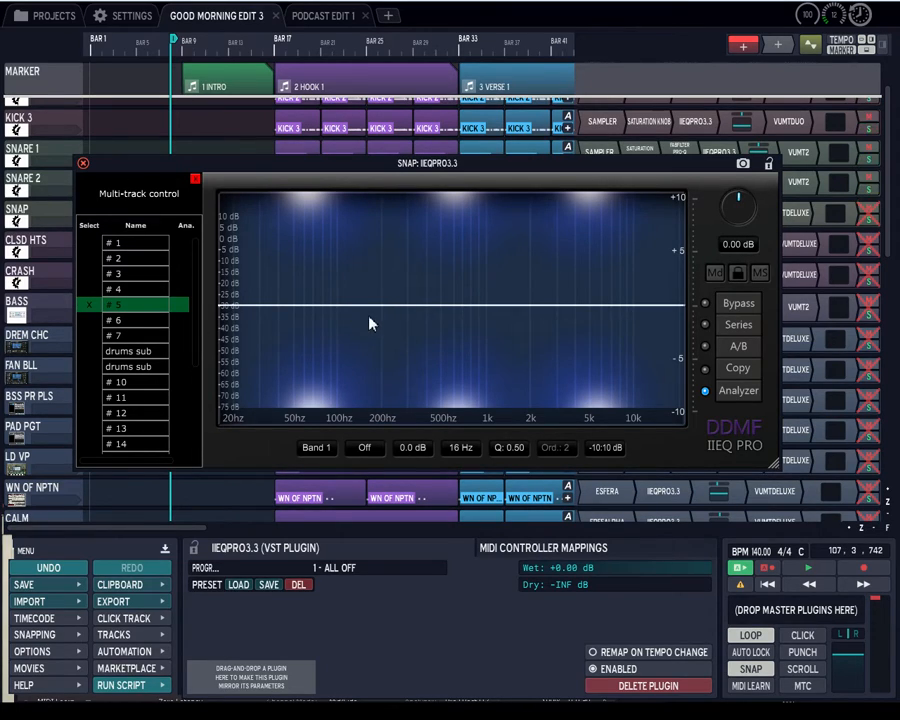
pyautogui.moveTo(390, 344)
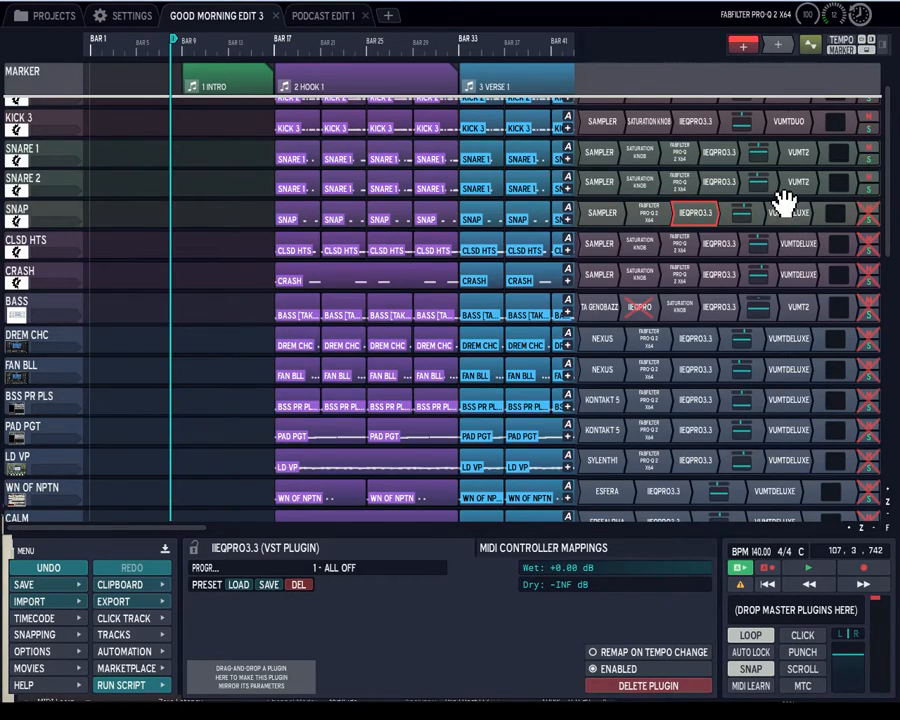
pyautogui.moveTo(644, 212)
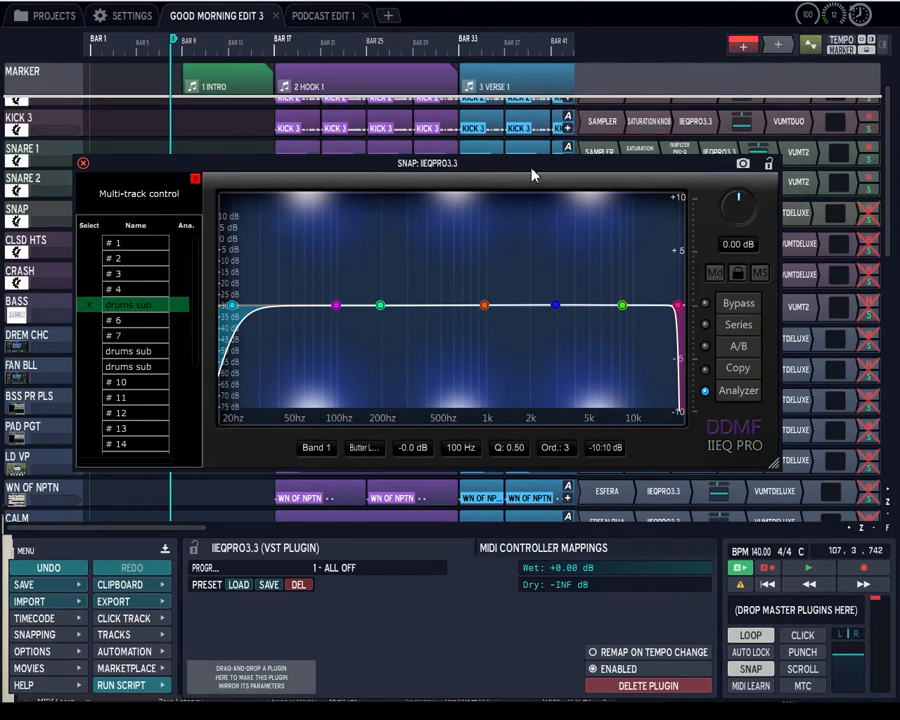
pyautogui.moveTo(316, 202)
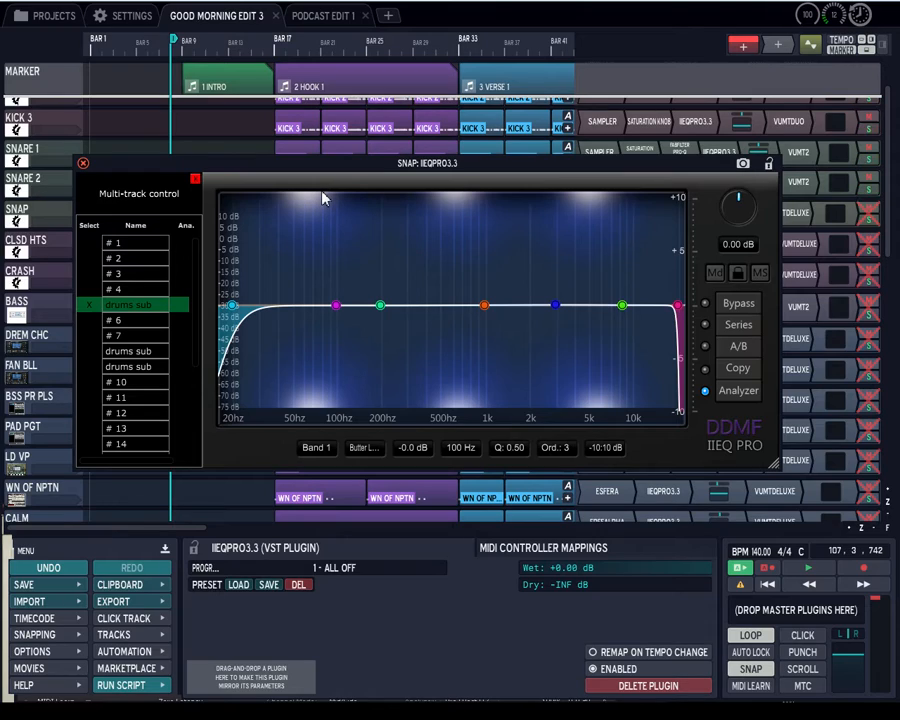
pyautogui.moveTo(300, 204)
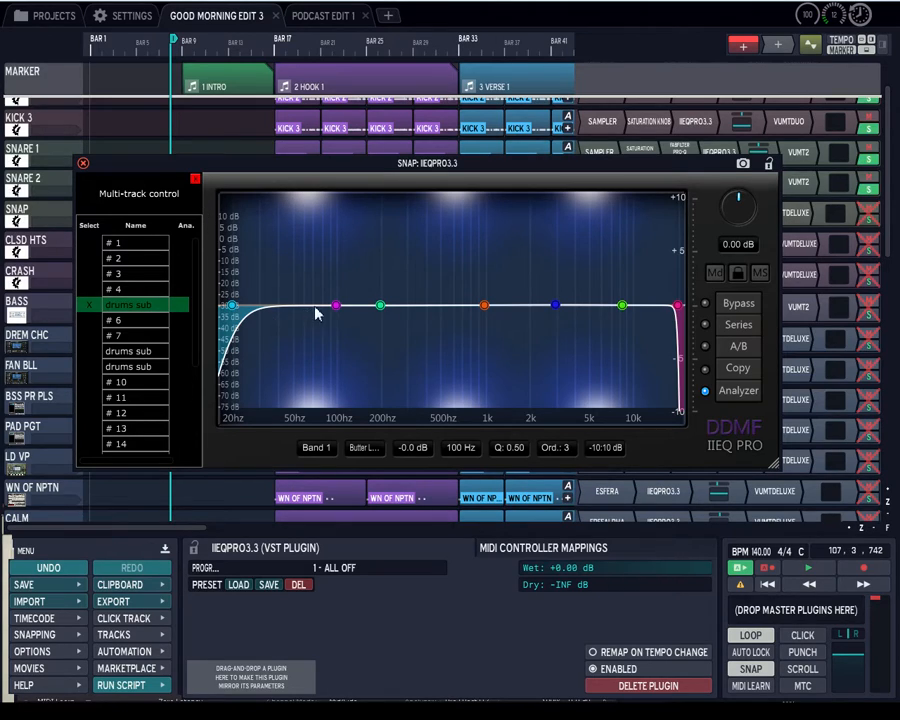
pyautogui.moveTo(340, 312)
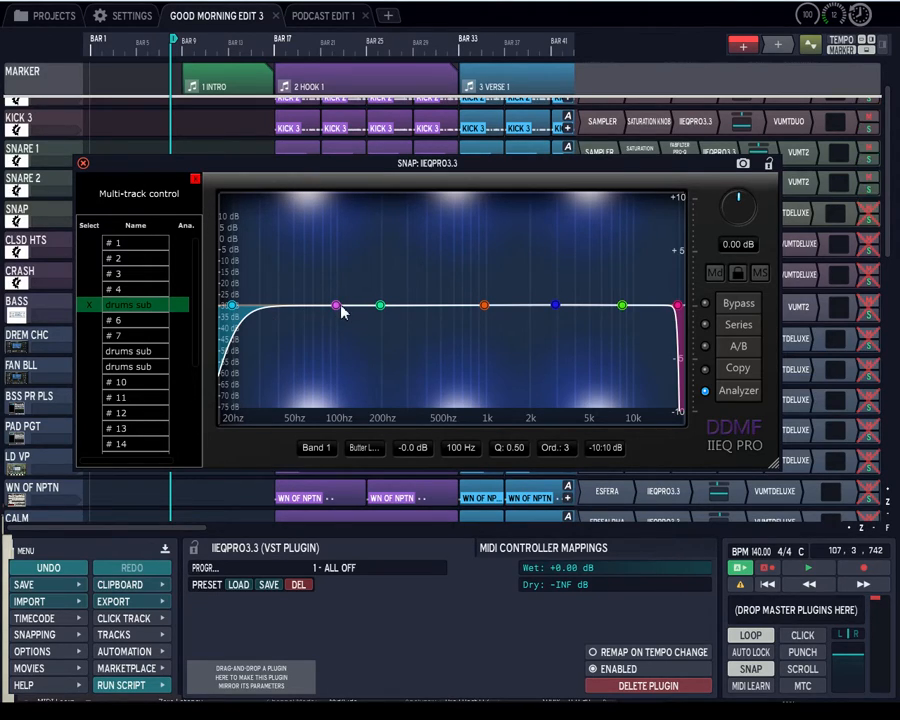
# Step: Boost the 1 kHz band in IIEQ Pro, pull it back to 0 dB, then boost it again
pyautogui.moveTo(484, 304); pyautogui.dragTo(484, 278)
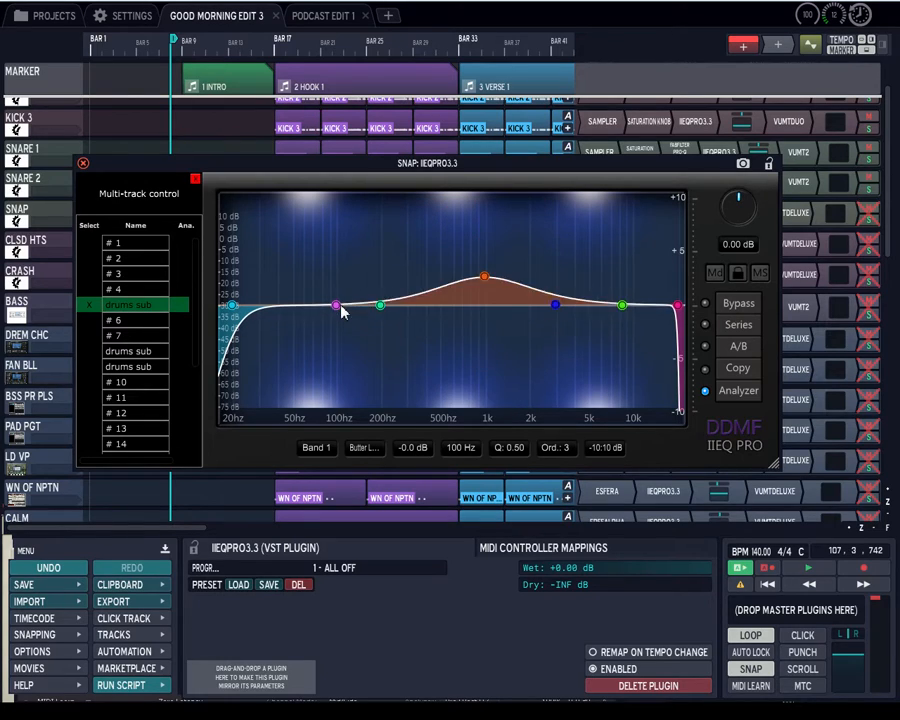
pyautogui.moveTo(484, 276); pyautogui.dragTo(484, 298)
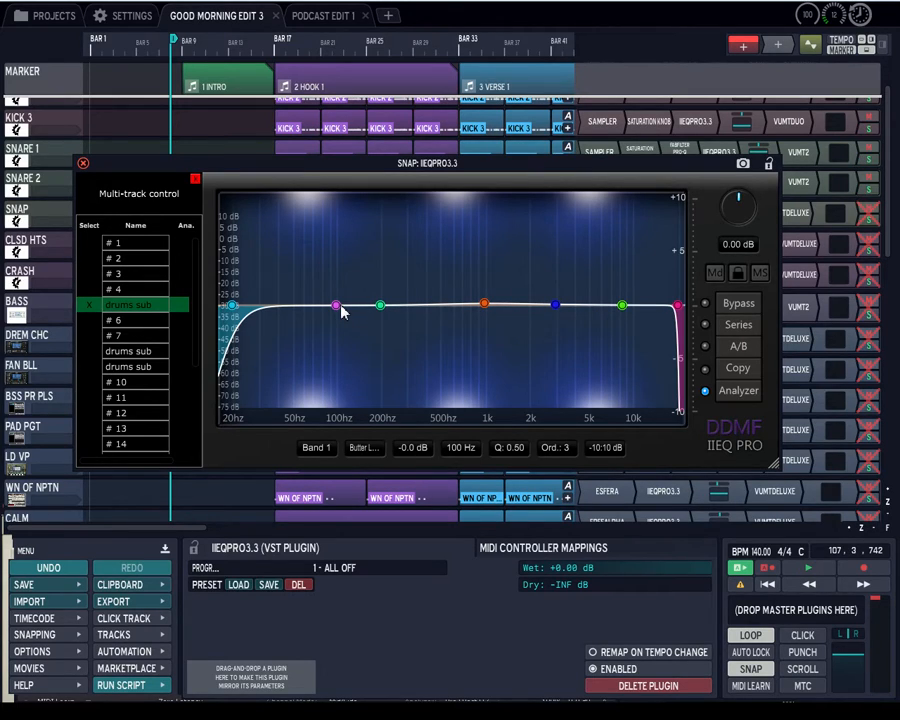
pyautogui.moveTo(484, 304); pyautogui.dragTo(484, 264)
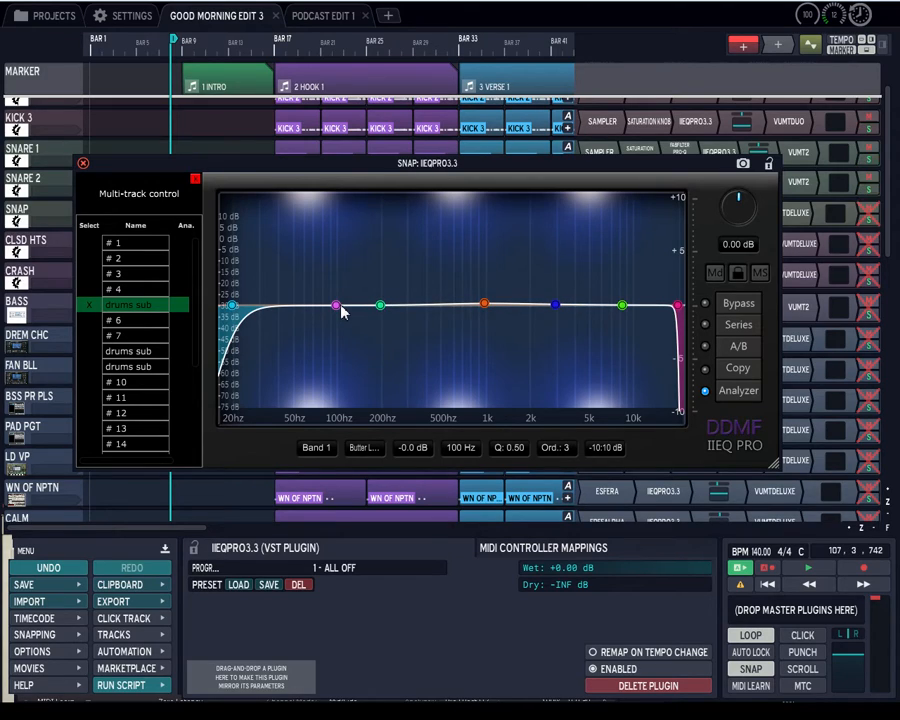
pyautogui.moveTo(348, 316)
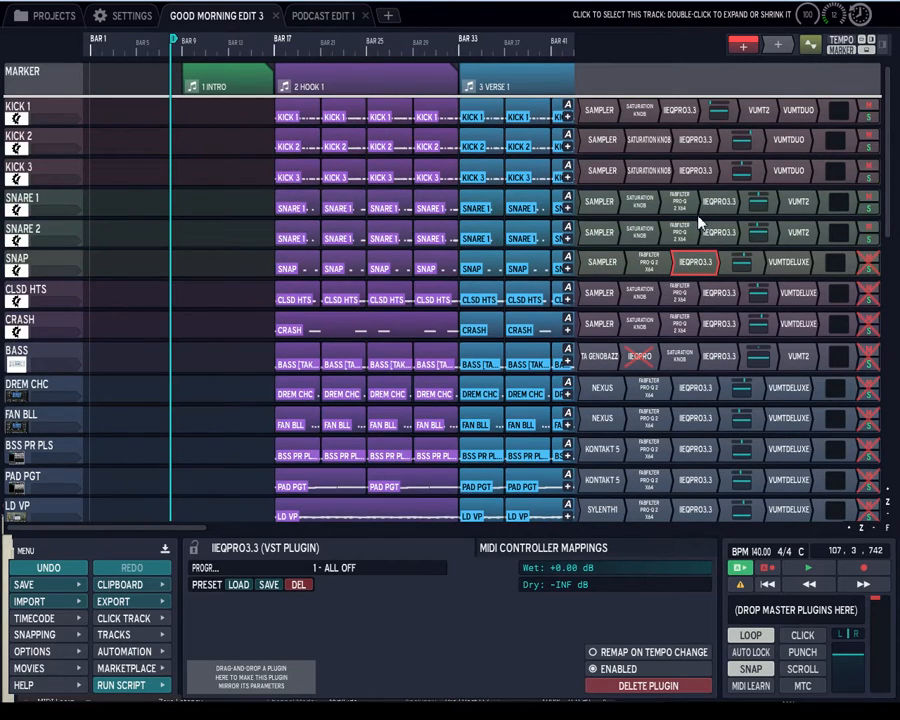
pyautogui.moveTo(640, 202)
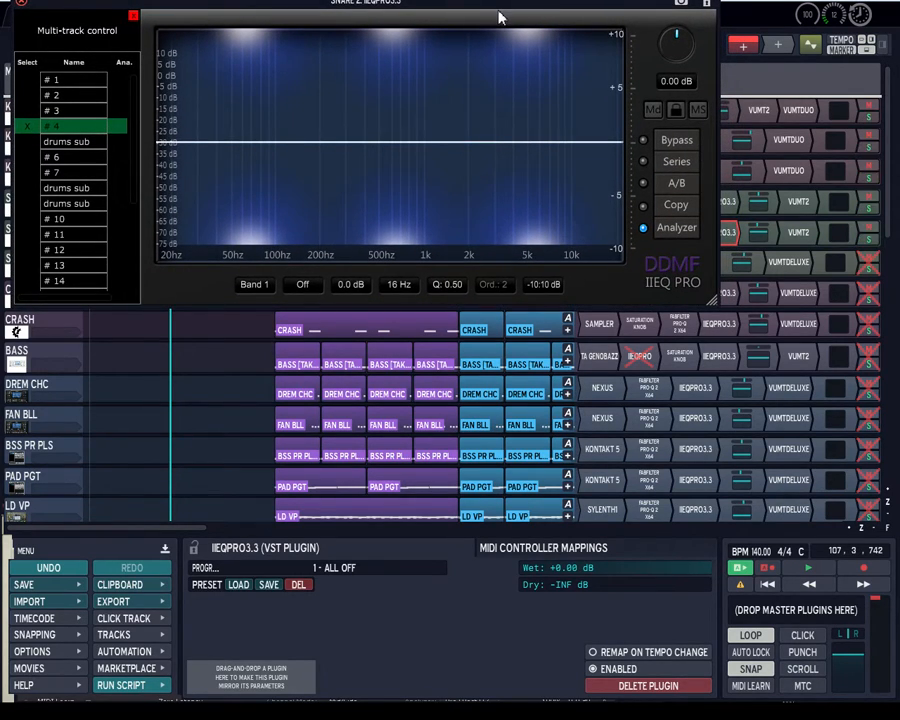
pyautogui.moveTo(28, 12)
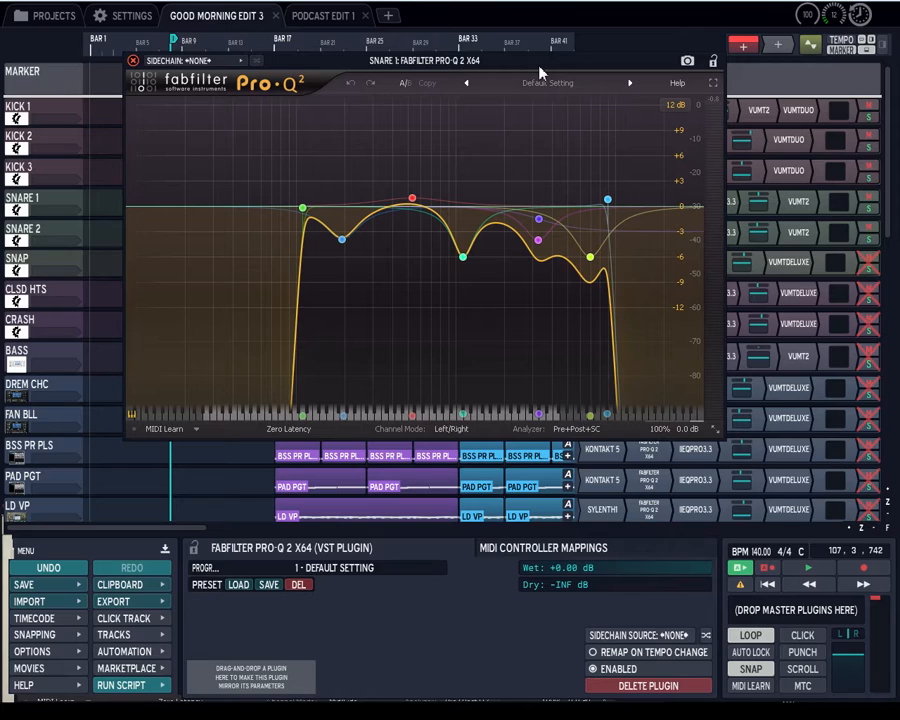
pyautogui.moveTo(510, 64)
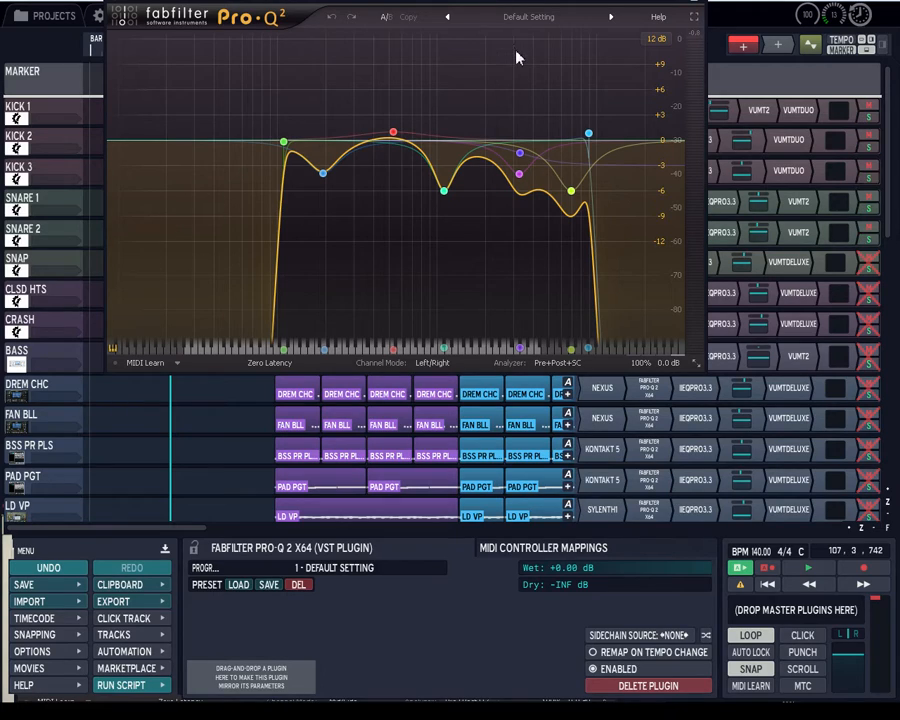
pyautogui.moveTo(552, 2)
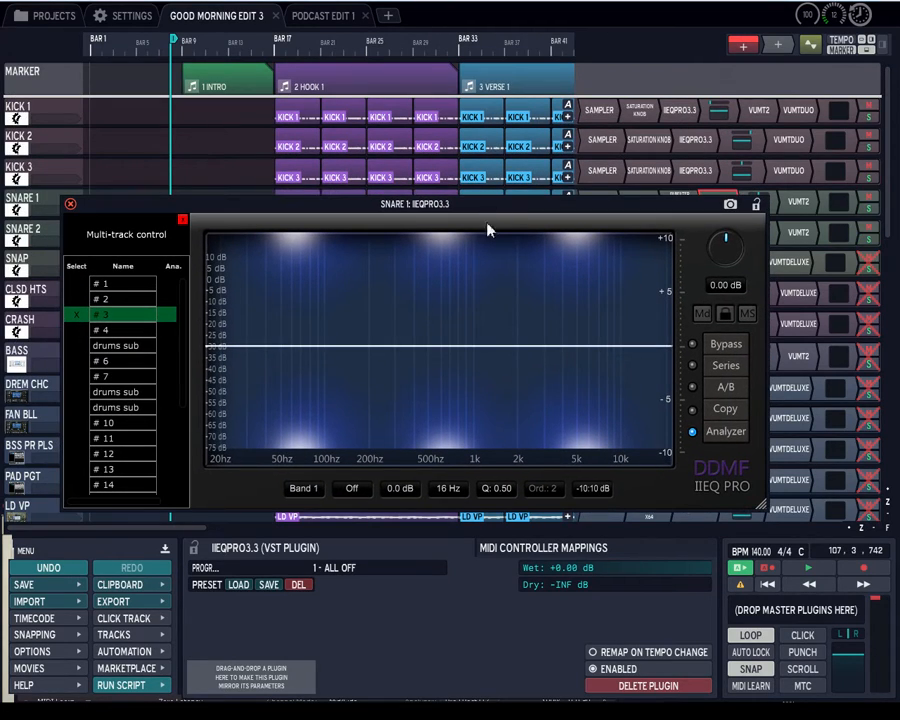
pyautogui.moveTo(270, 460)
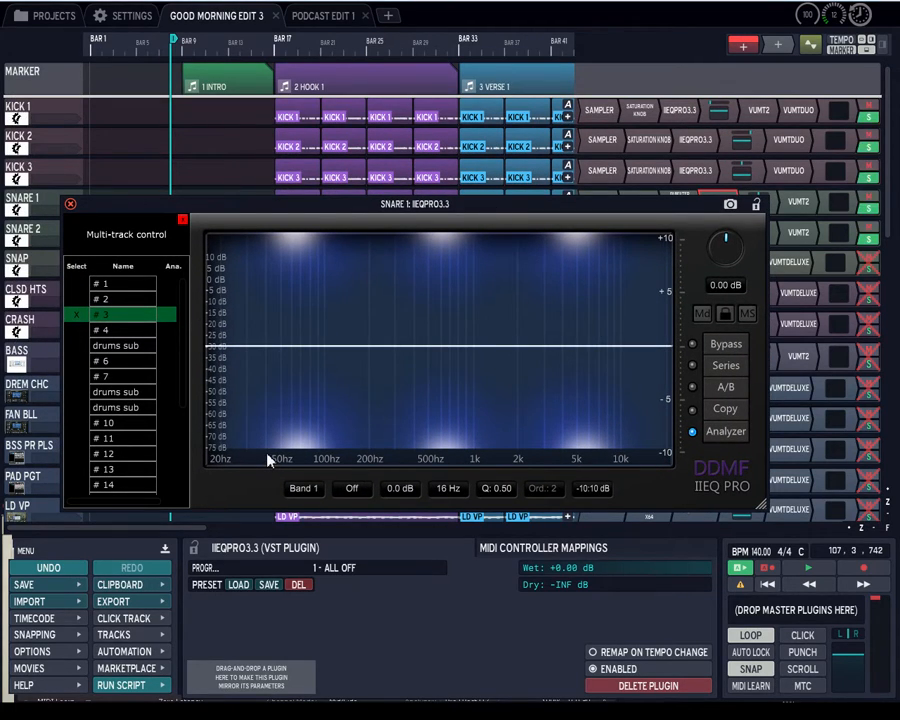